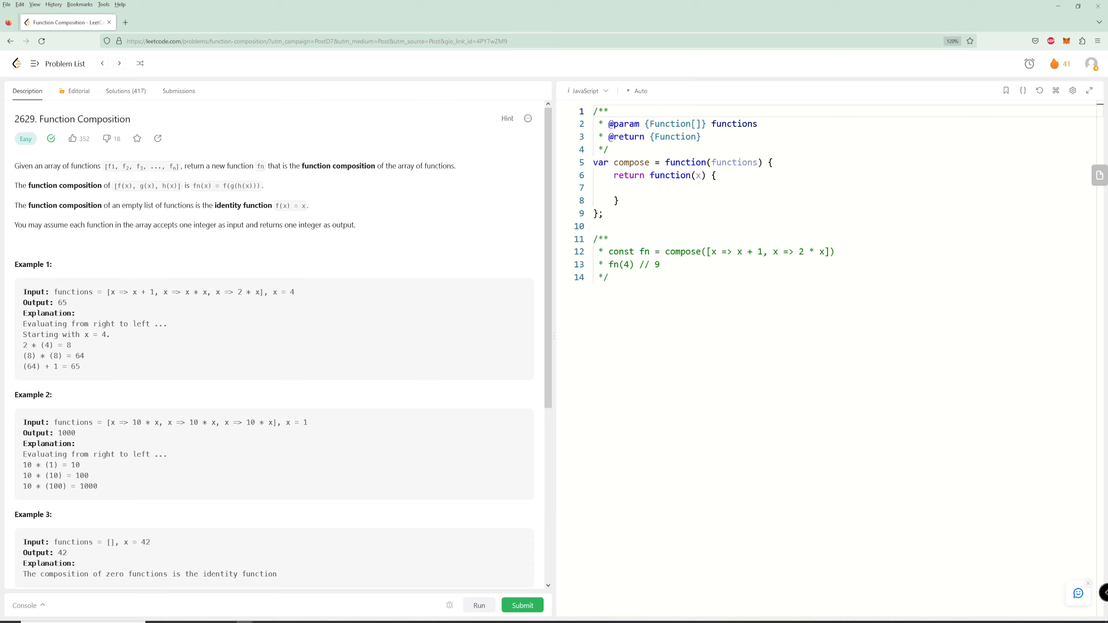
pyautogui.moveTo(449, 241)
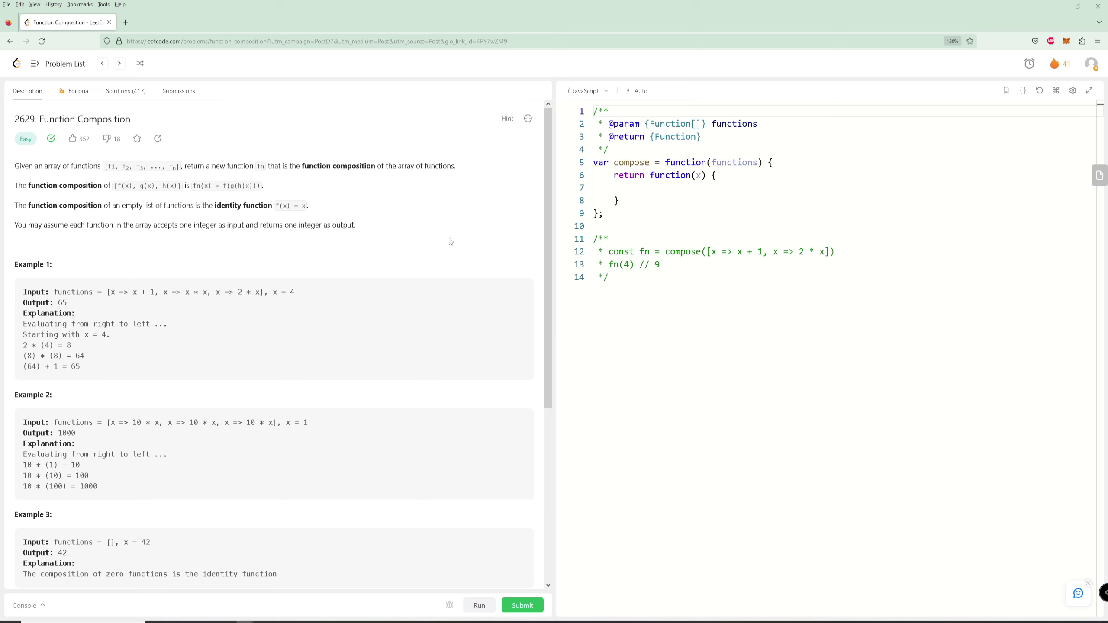
pyautogui.moveTo(83, 114)
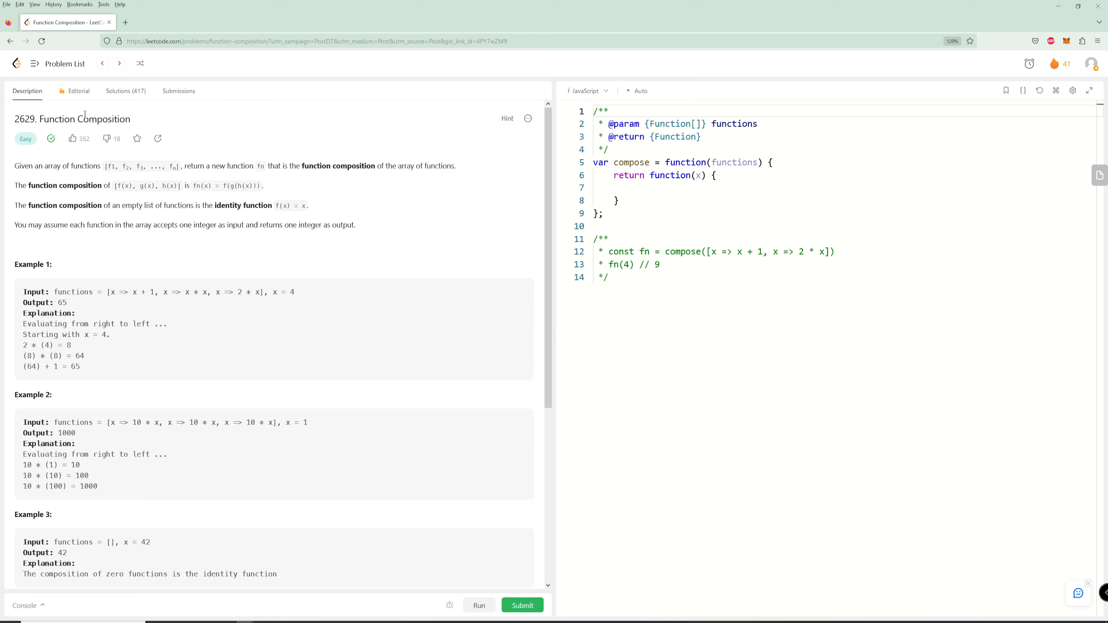
pyautogui.moveTo(67, 162)
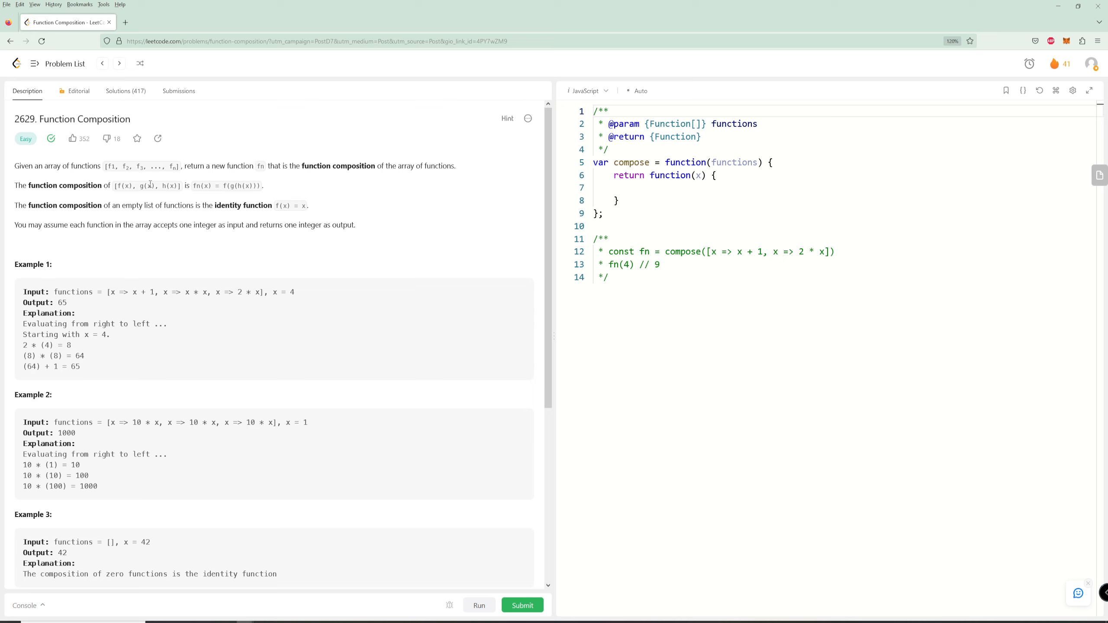
pyautogui.moveTo(195, 204)
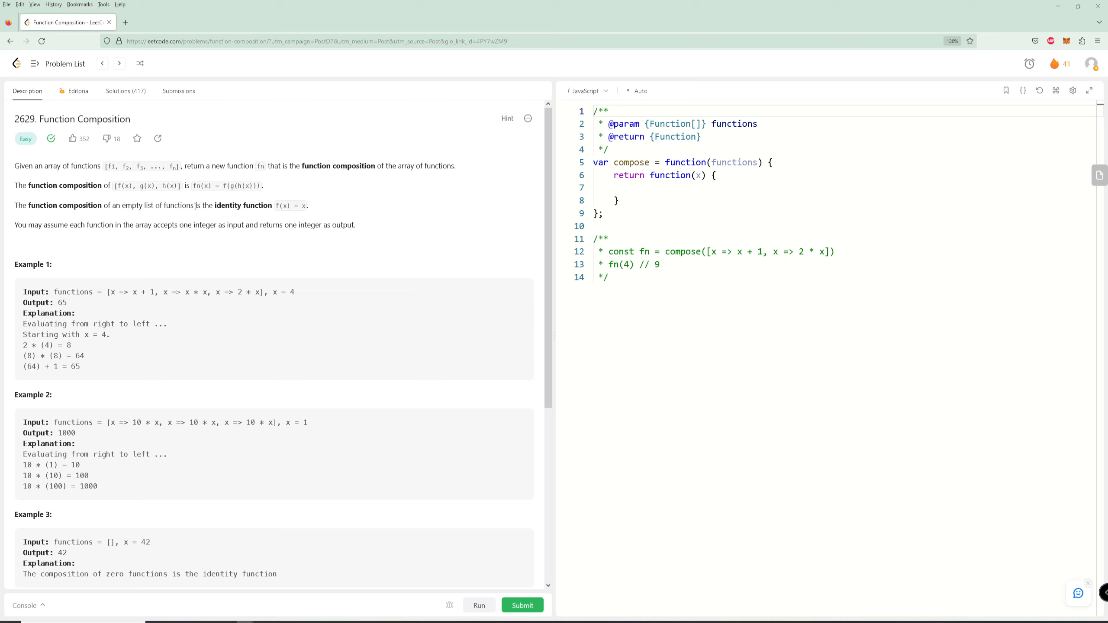
pyautogui.moveTo(87, 224)
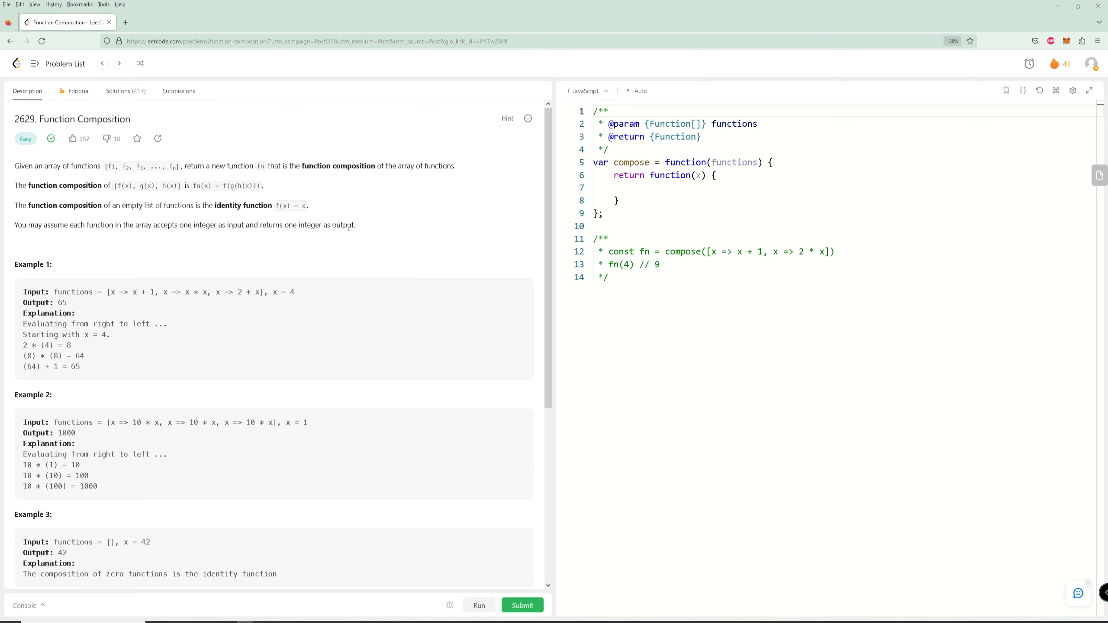
# Add a scratch line below compose showing the array [f1, f2, f3, f4]
pyautogui.press('Enter')
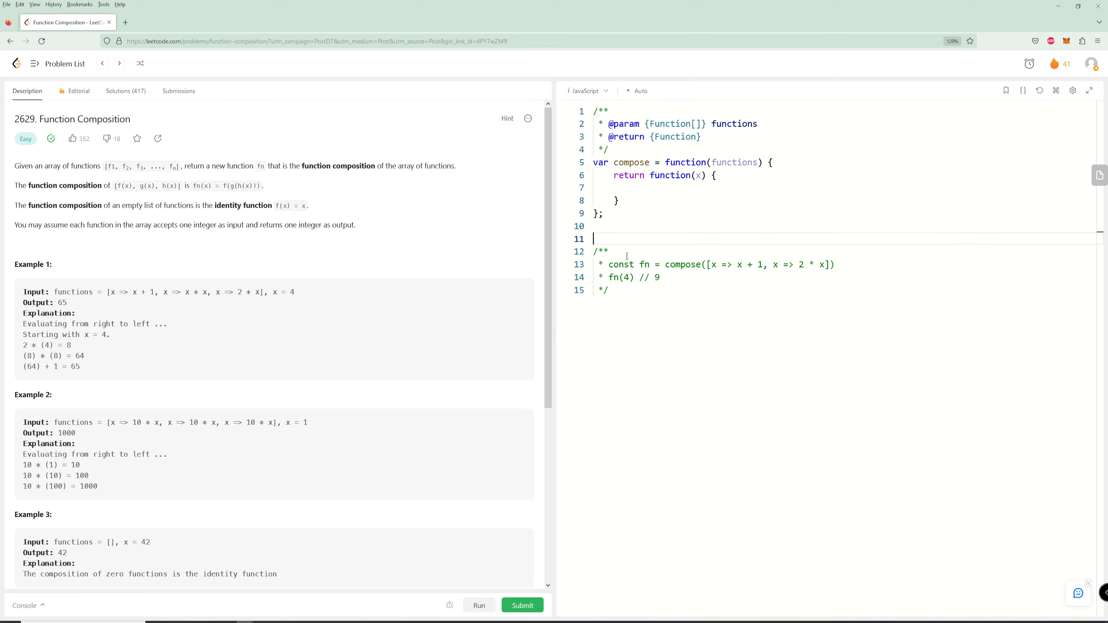
pyautogui.write('[]')
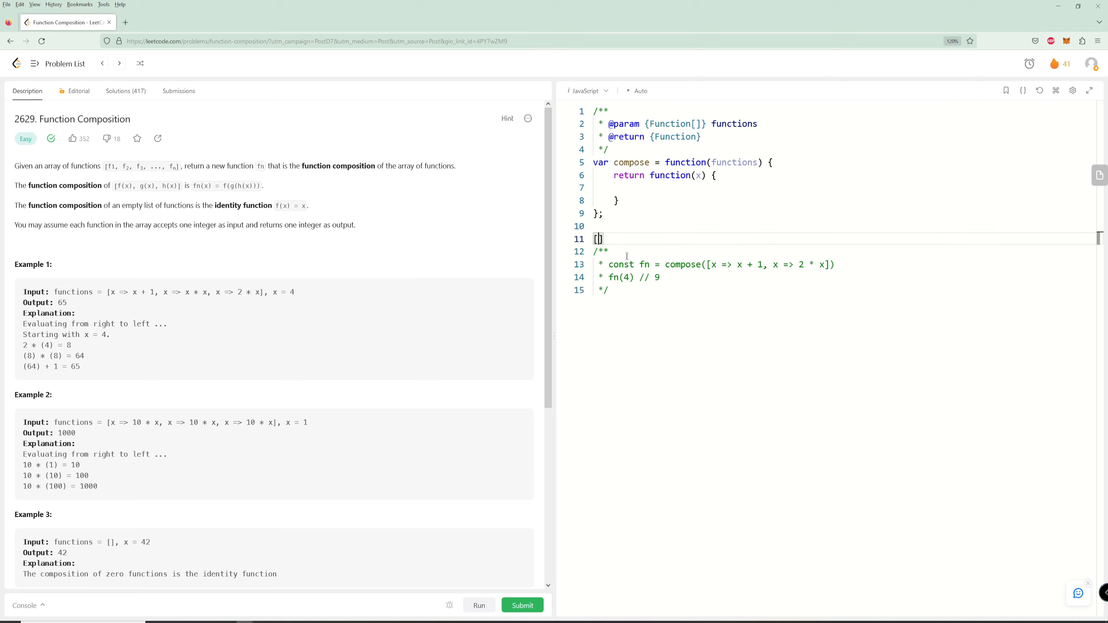
pyautogui.write('f1, f2,')
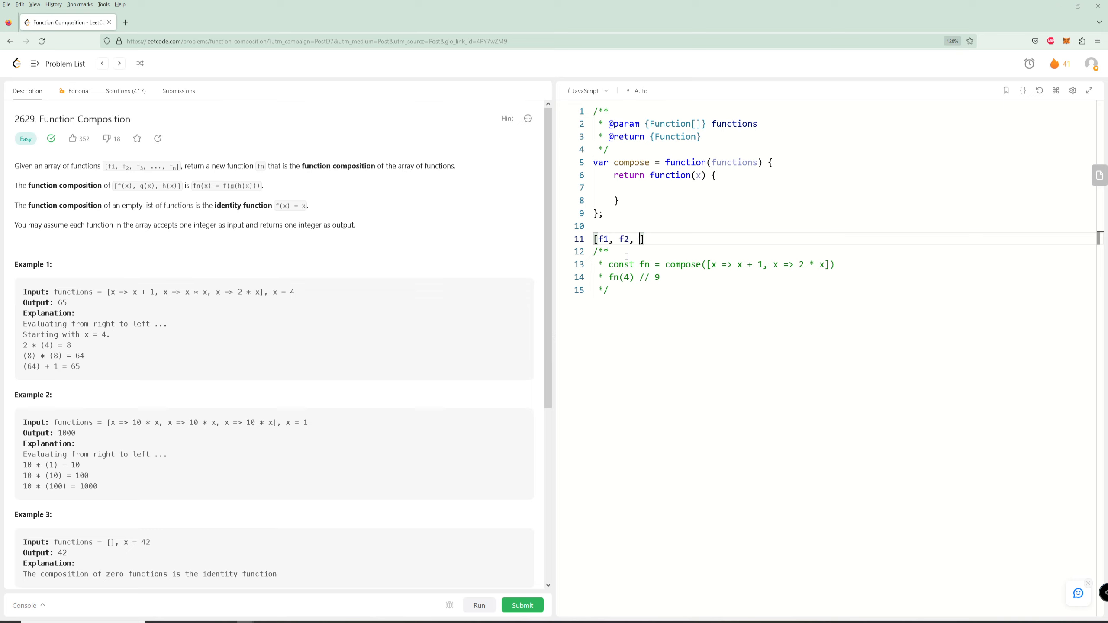
pyautogui.write('f3, f4')
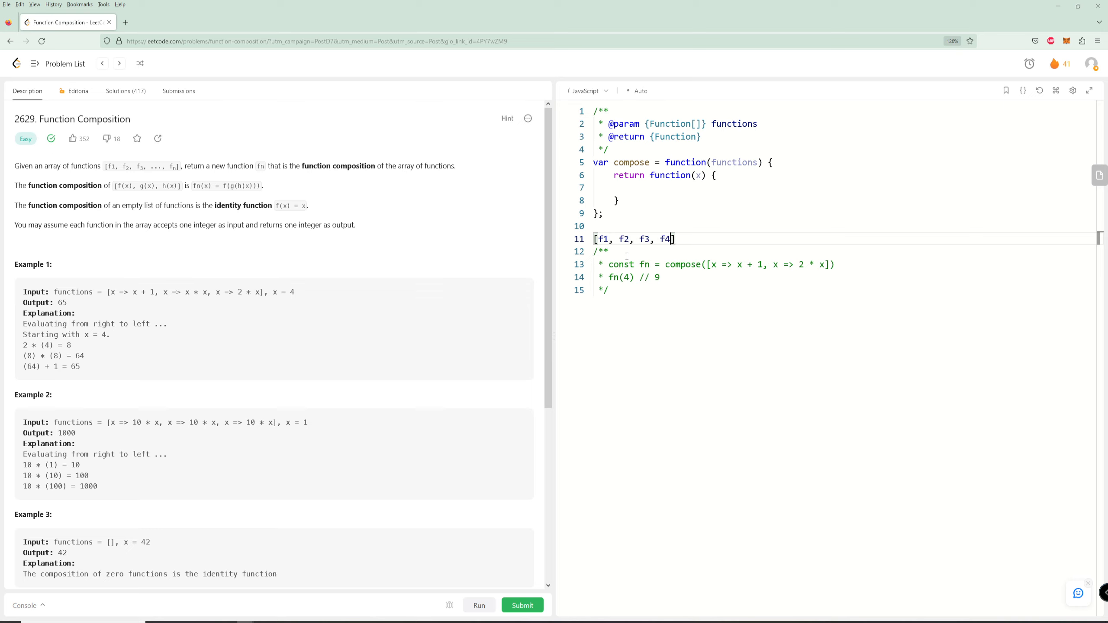
pyautogui.press('Enter')
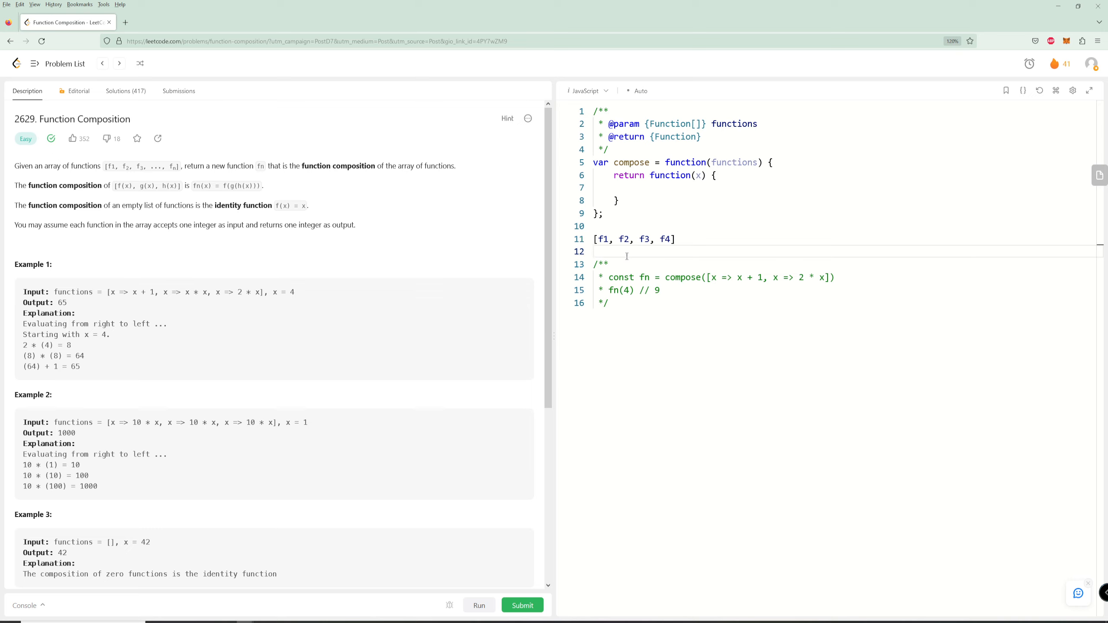
pyautogui.moveTo(676, 256)
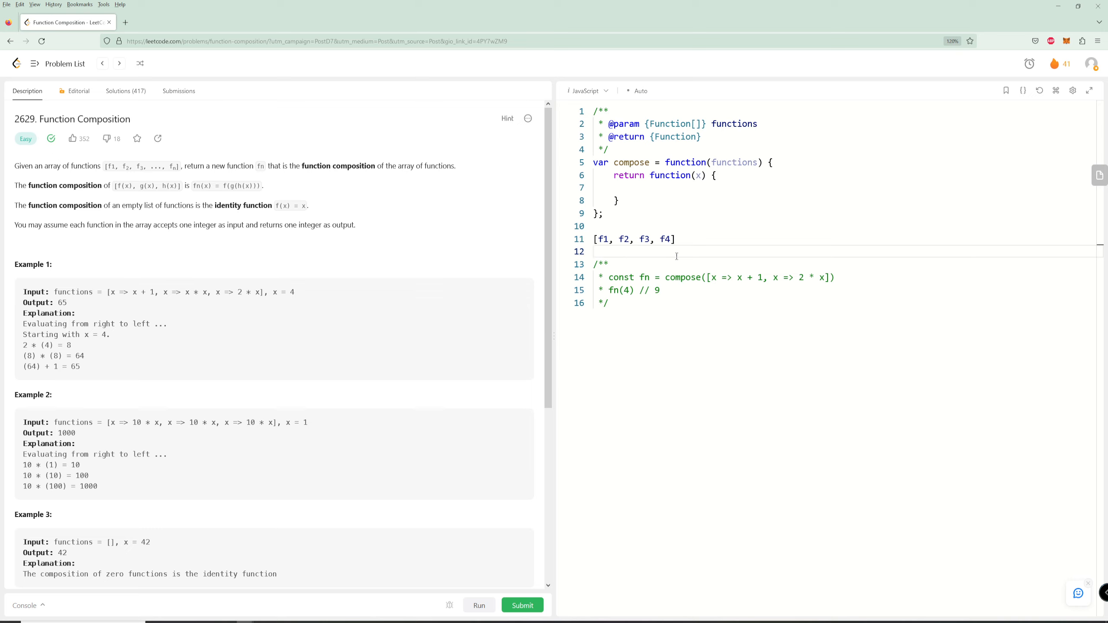
# Write the chain x = f4(x), x = f3(x), x = f2(x), x = f1(x) beneath it
pyautogui.write('f4(')
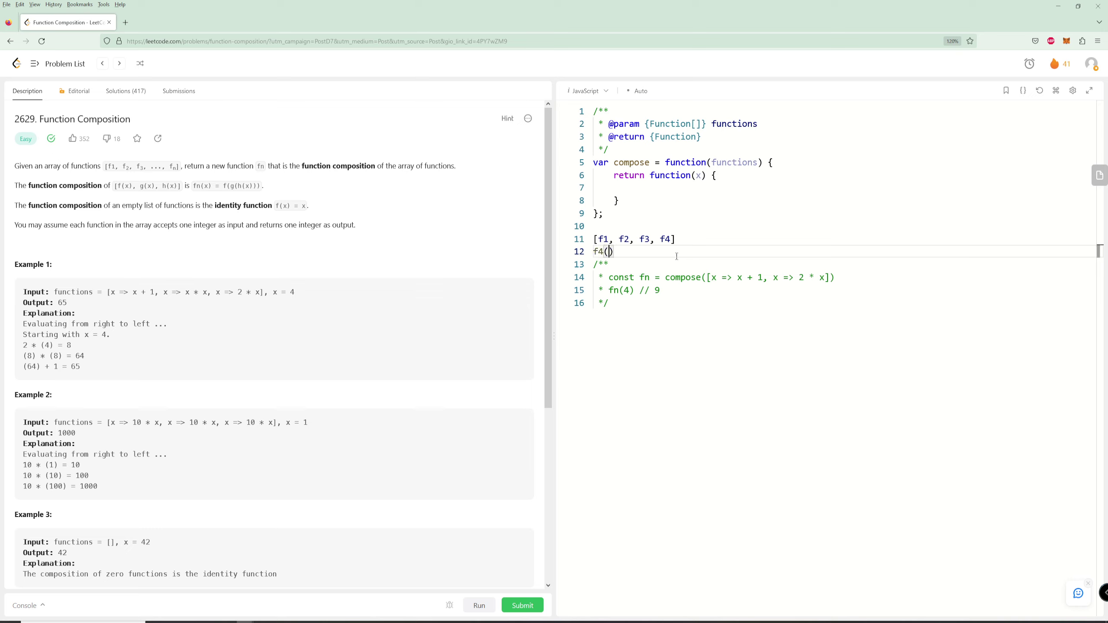
pyautogui.write('x')
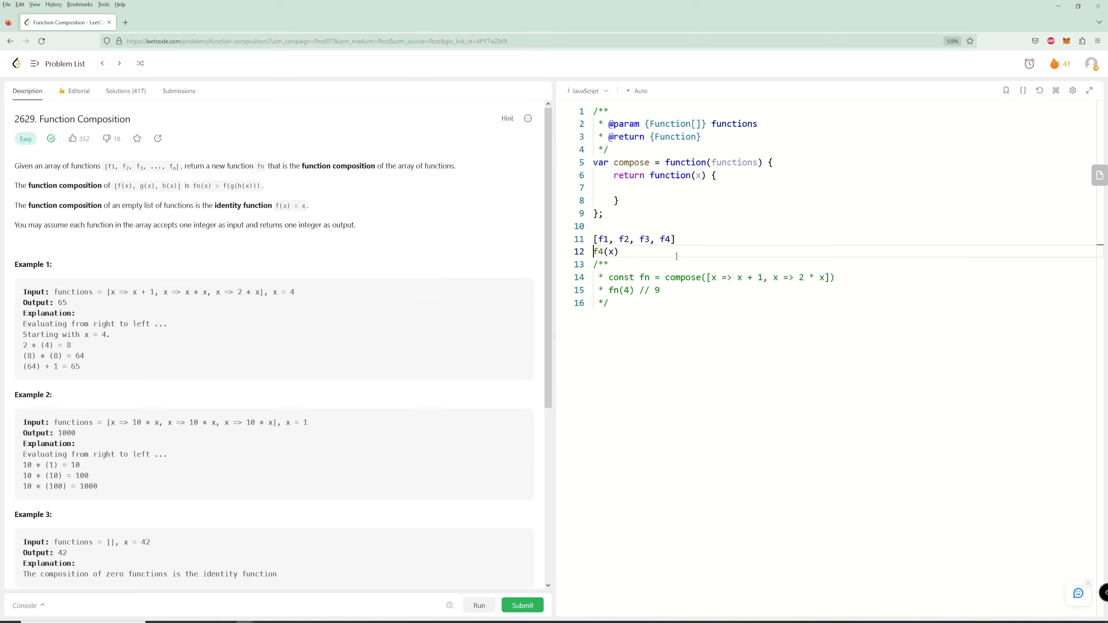
pyautogui.write('x =')
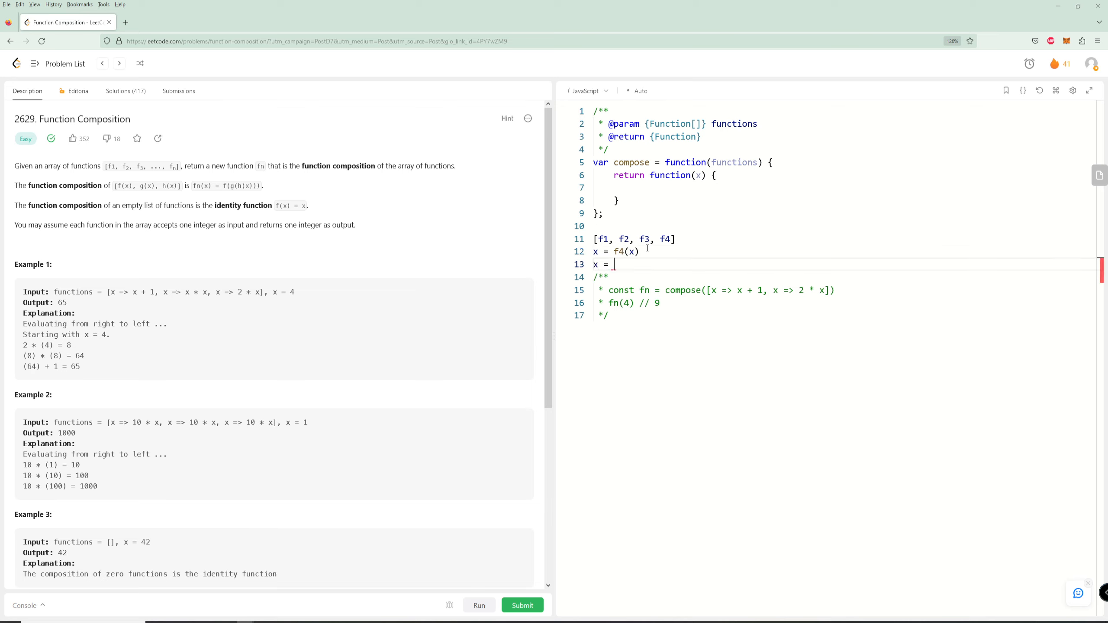
pyautogui.write('f3(x)')
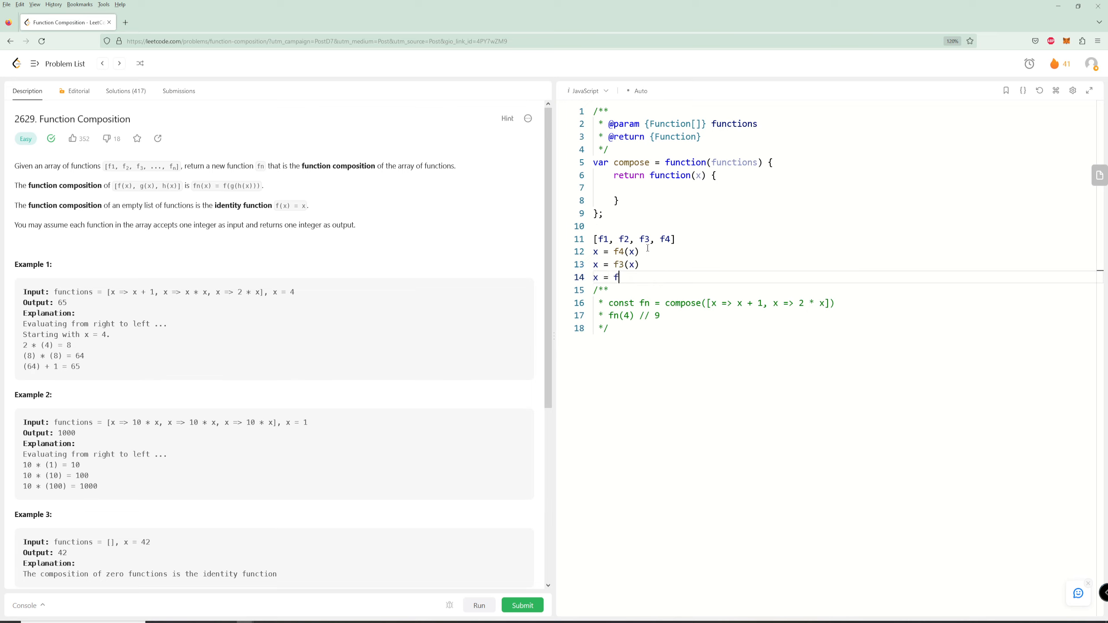
pyautogui.write('2(x)')
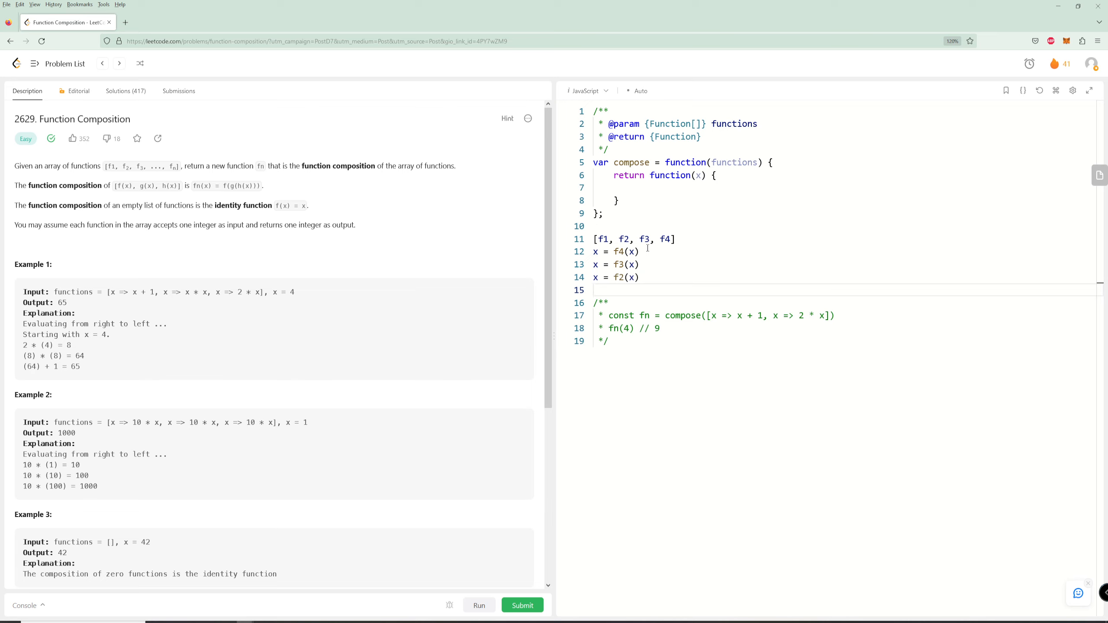
pyautogui.write('x')
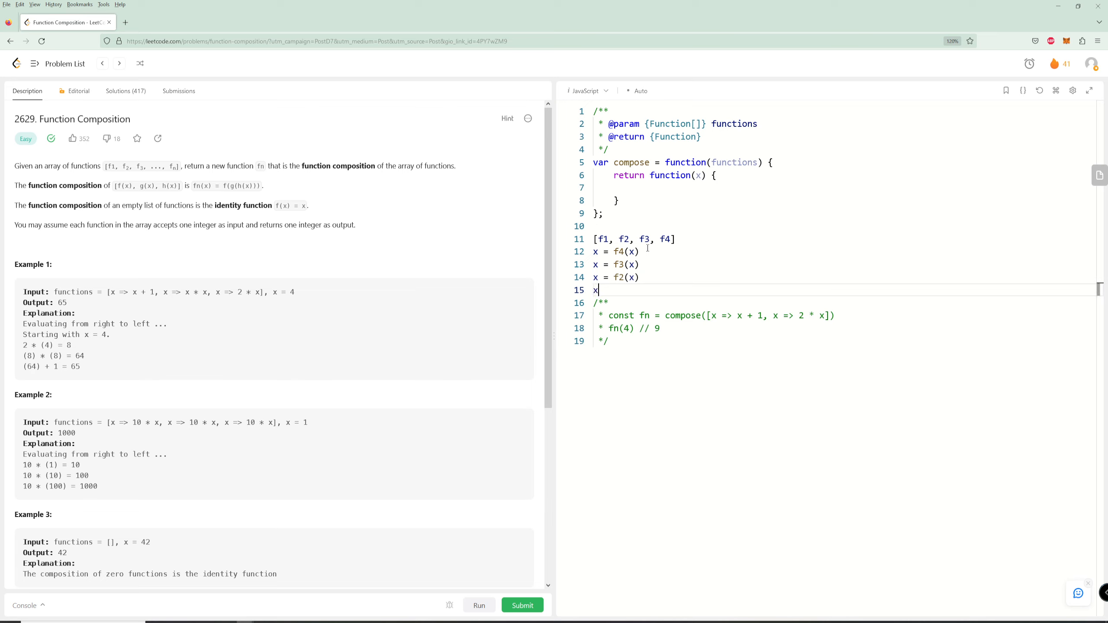
pyautogui.write('= f1')
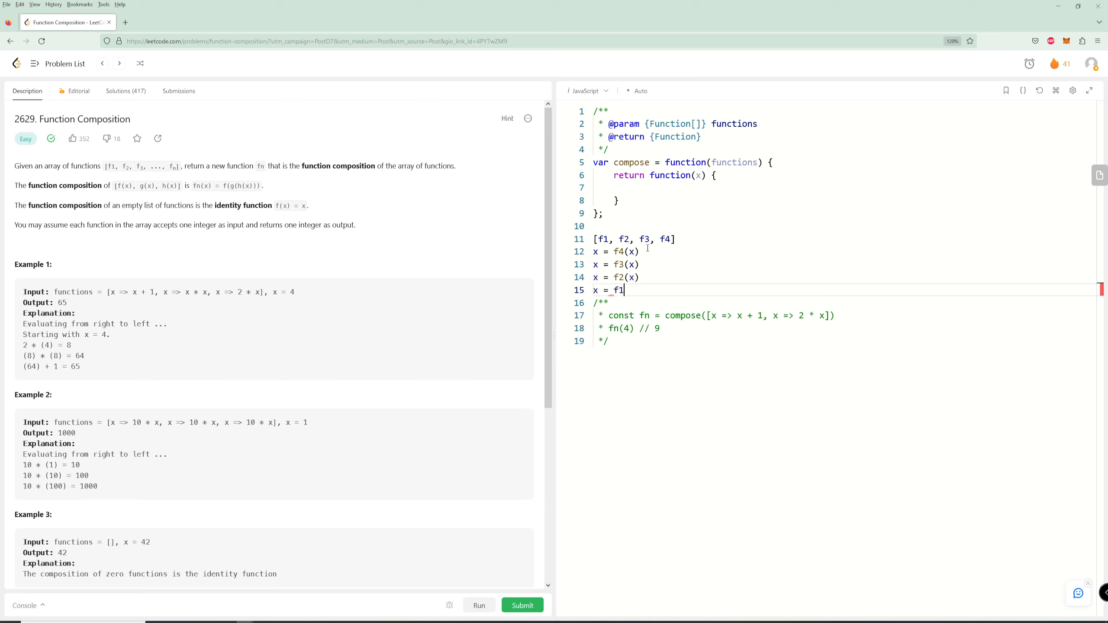
pyautogui.write('(x)')
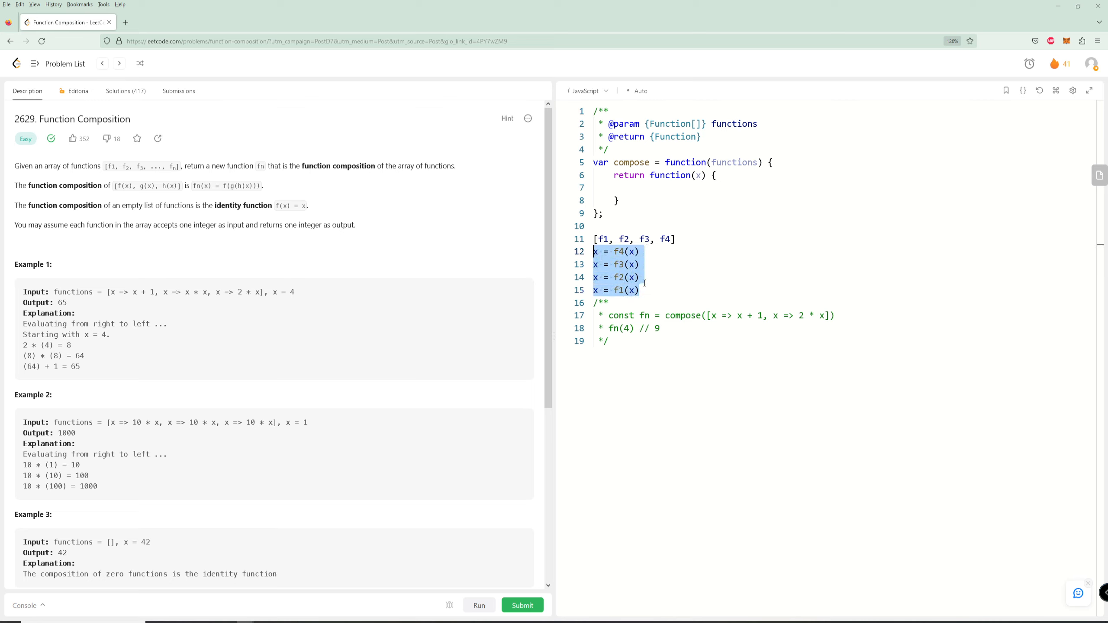
# Delete the scratch notes and drop 'function' so the inner line reads return (x) {
pyautogui.click(637, 277)
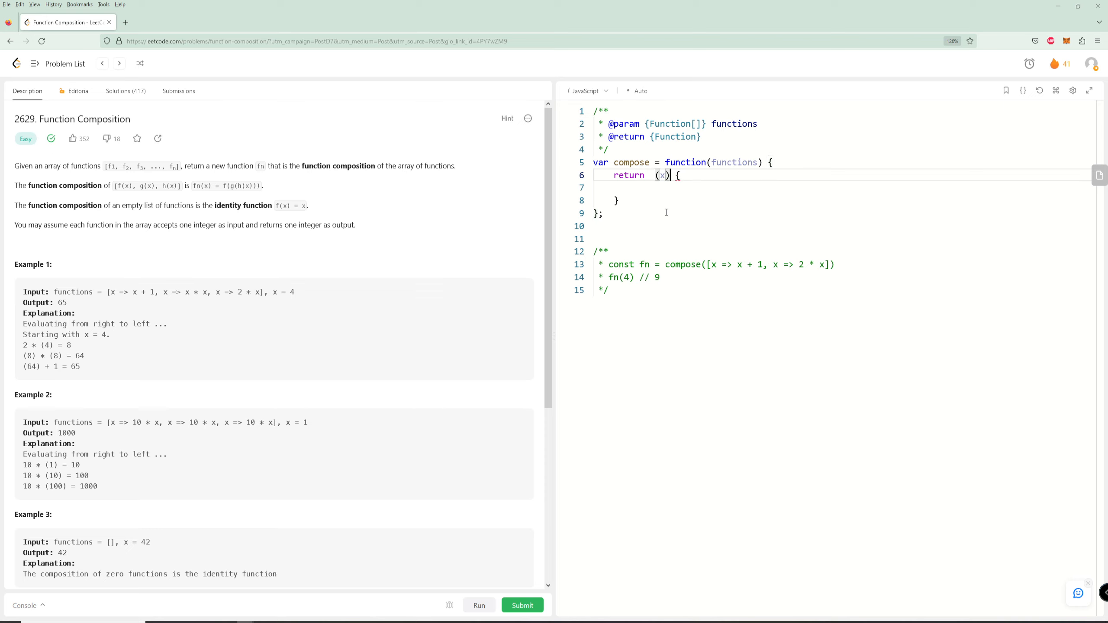
# Change the inner line to return (x) => and remove its braces and empty body
pyautogui.write('=')
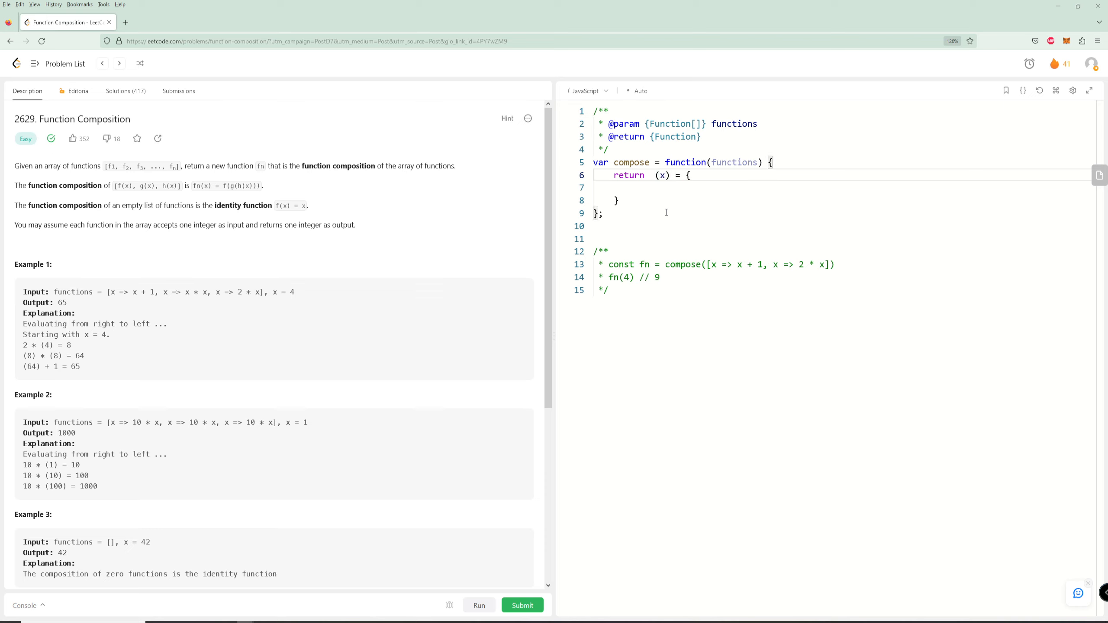
pyautogui.write('>')
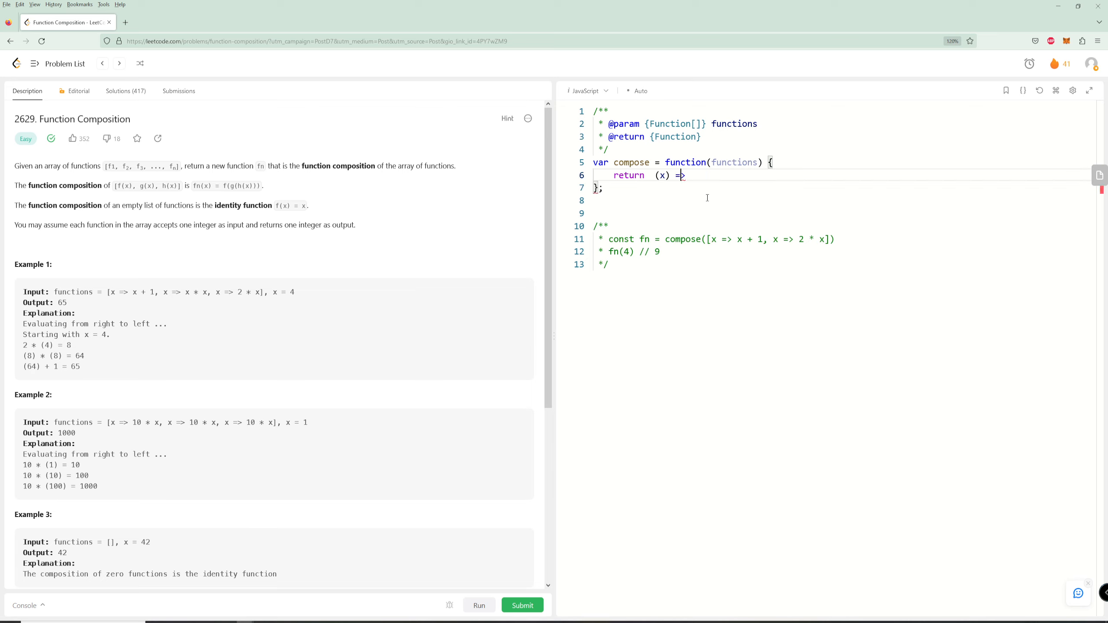
pyautogui.write('>')
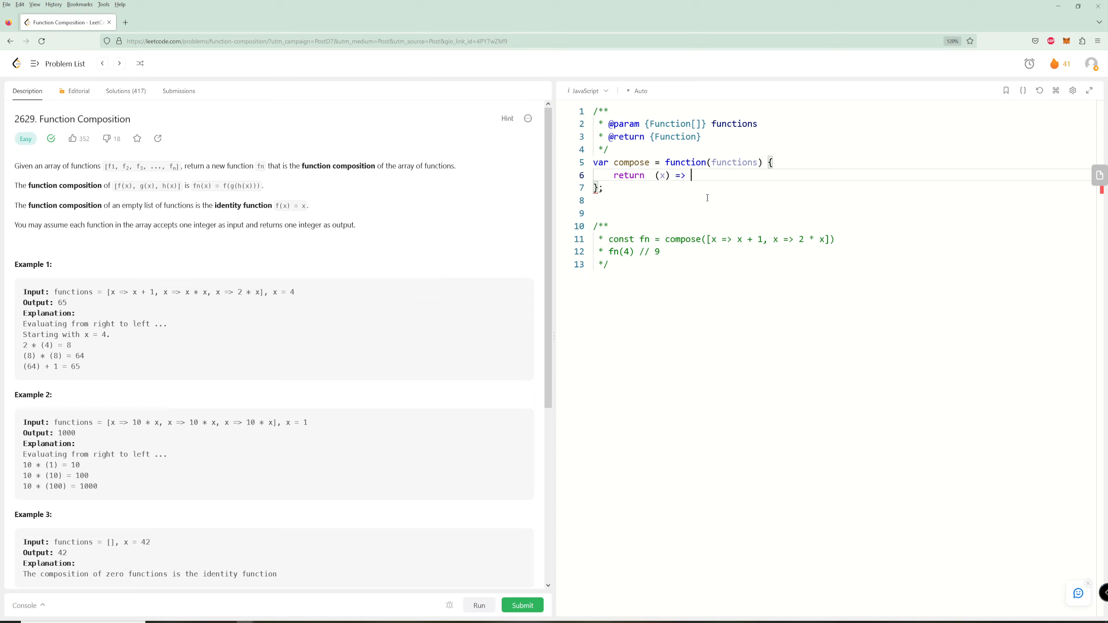
# Complete the arrow body as functions.reduceRight((acc, fn) => fn(acc), x)
pyautogui.write('func')
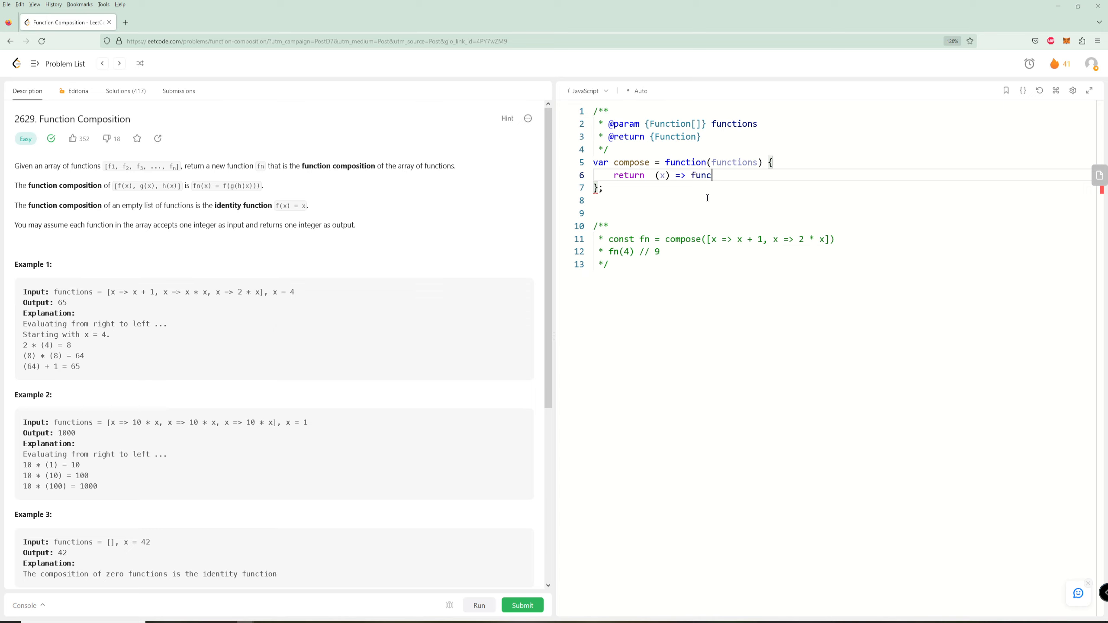
pyautogui.write('tions.red')
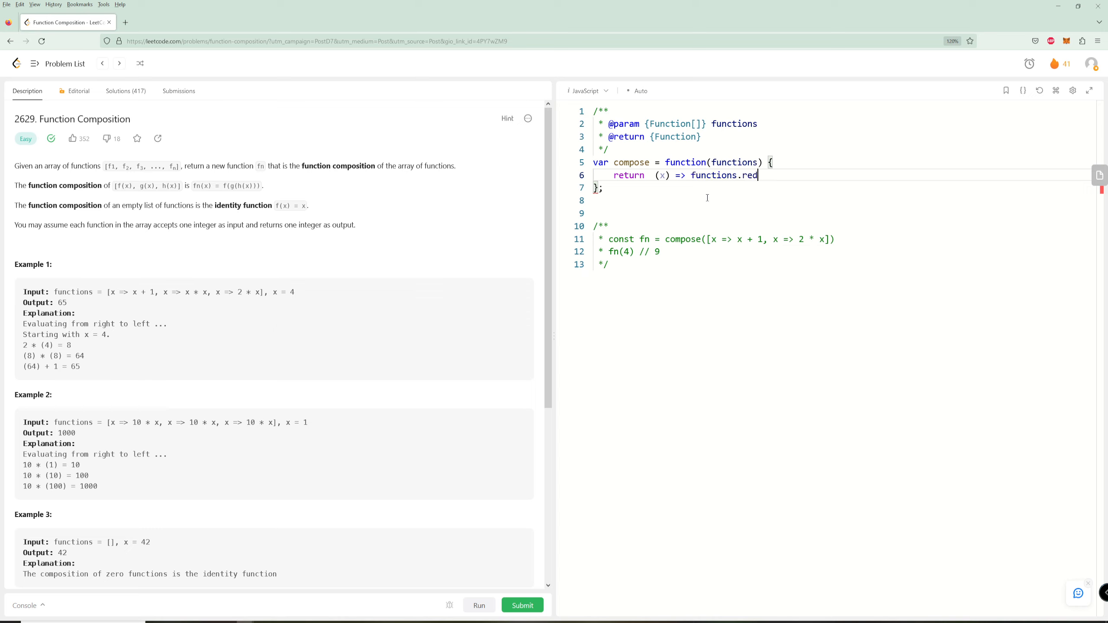
pyautogui.write('uceRight')
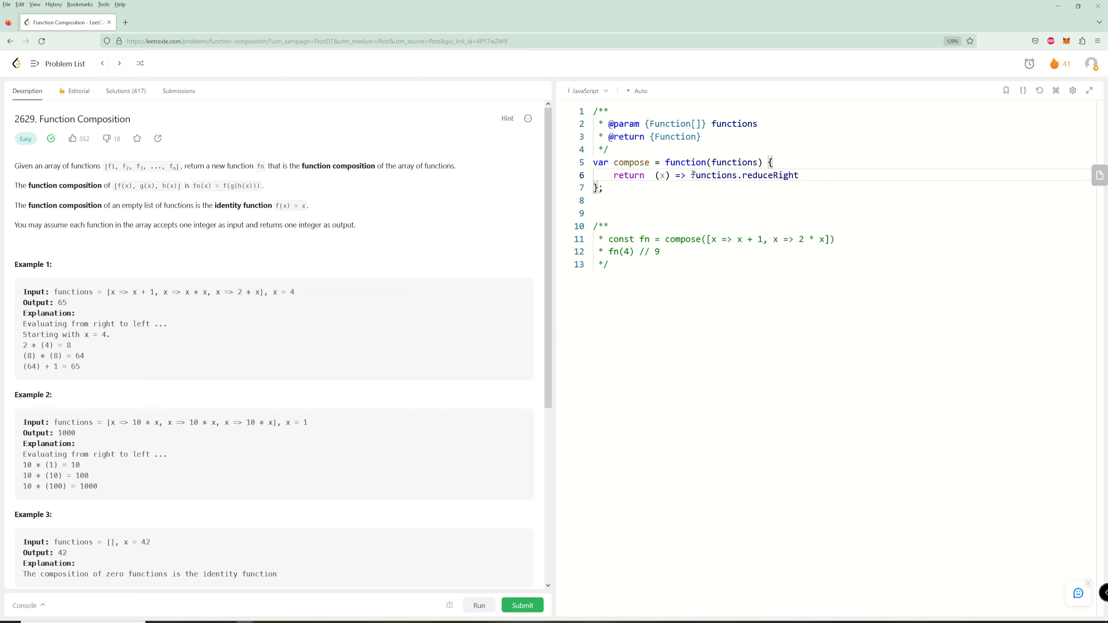
pyautogui.click(798, 176)
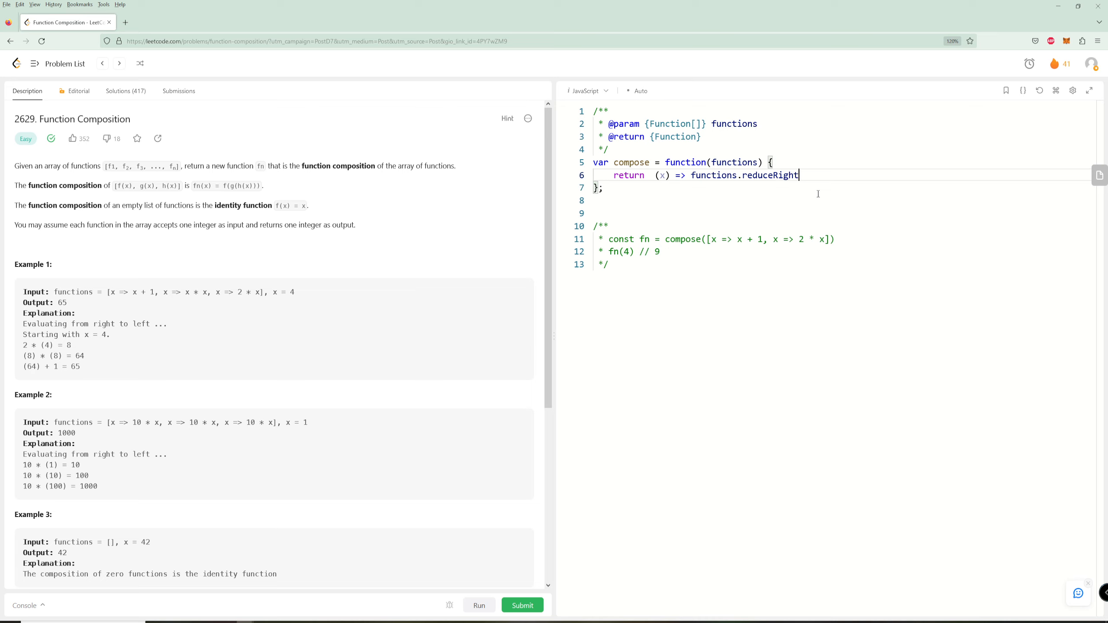
pyautogui.write('(')
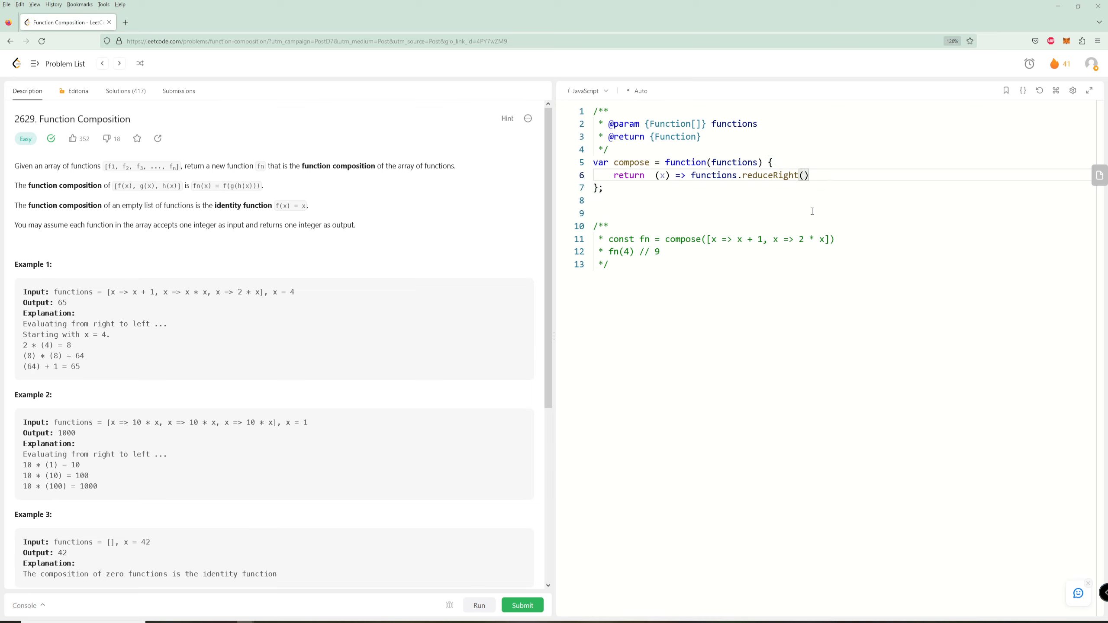
pyautogui.write('(acc, value')
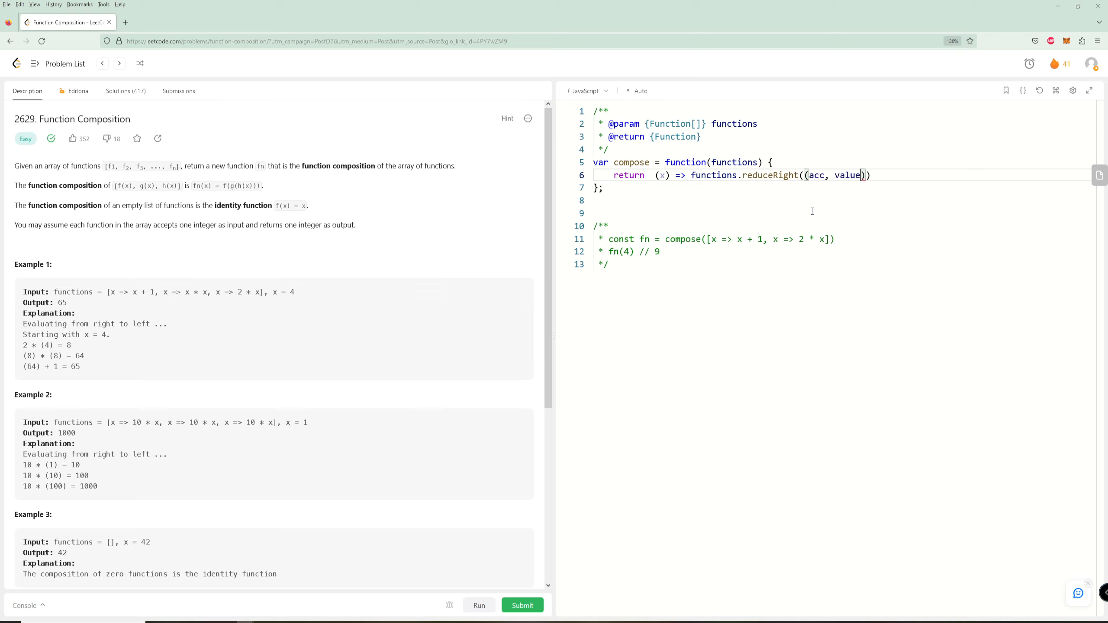
pyautogui.press('Backspace')
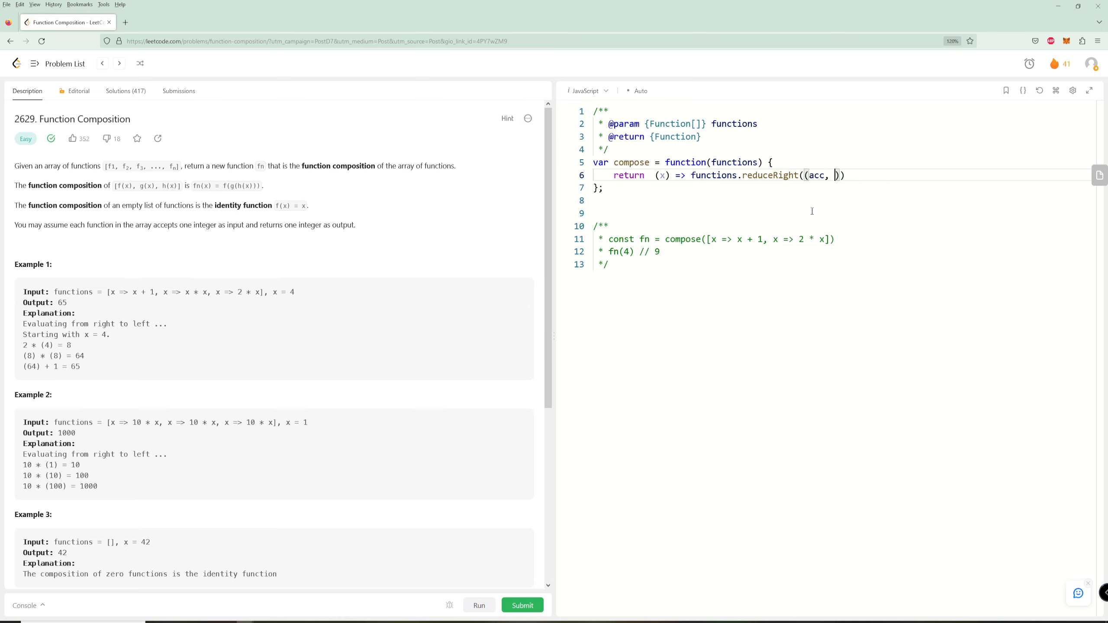
pyautogui.write('fn')
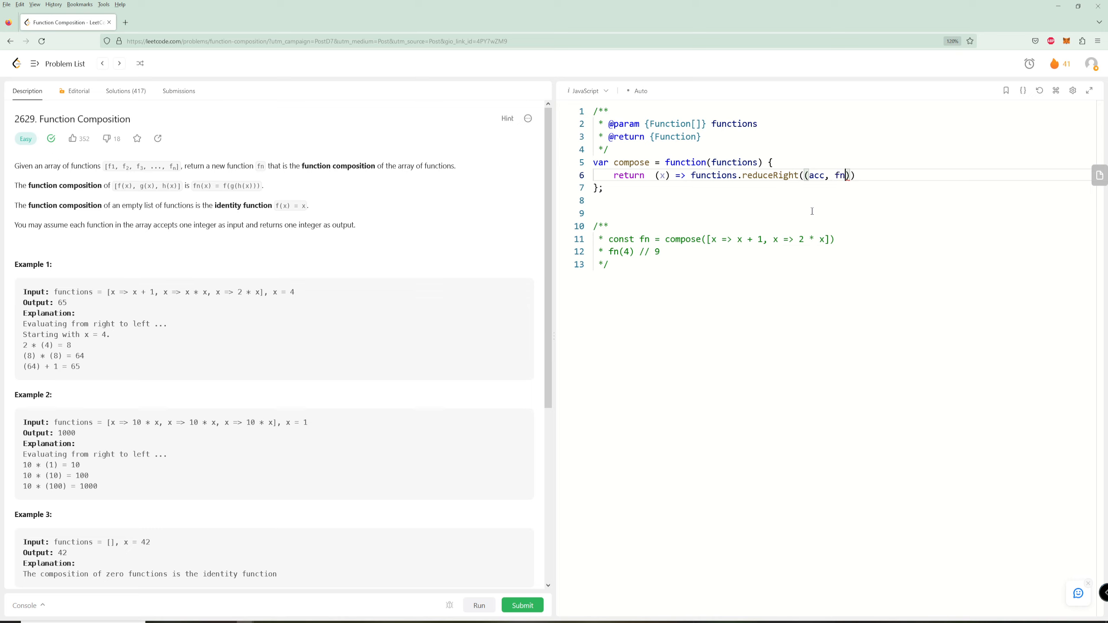
pyautogui.write('=>')
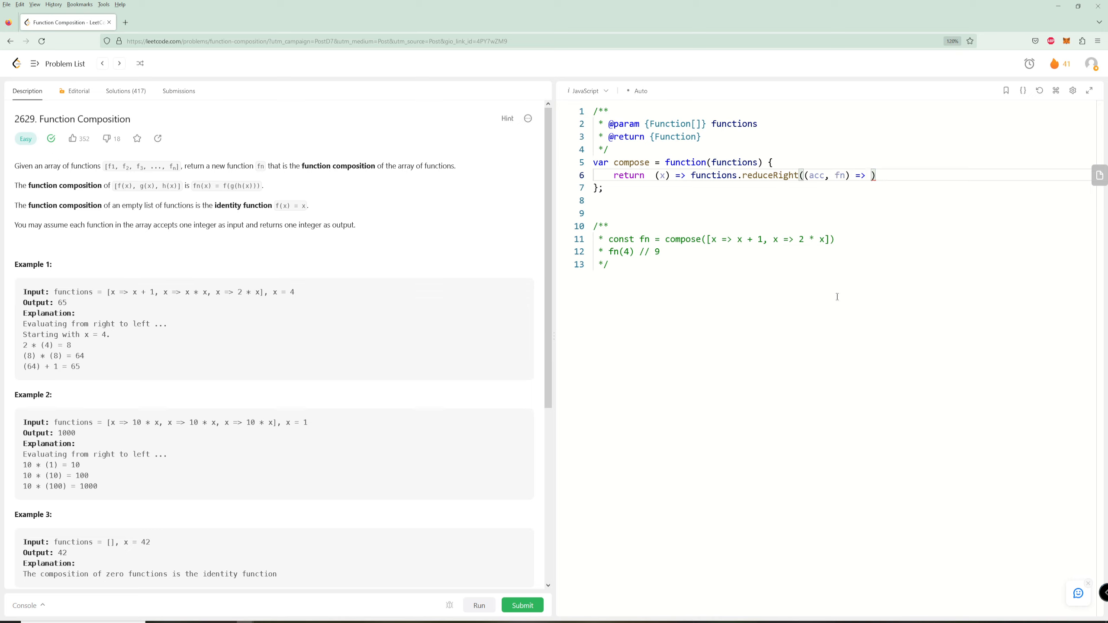
pyautogui.moveTo(832, 308)
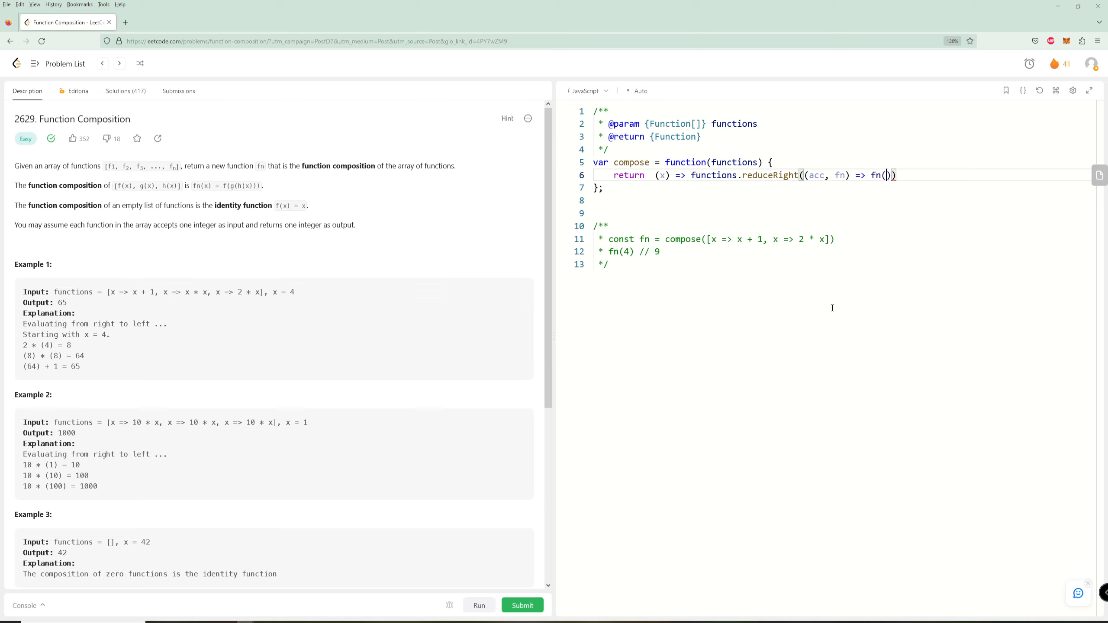
pyautogui.write('acc')
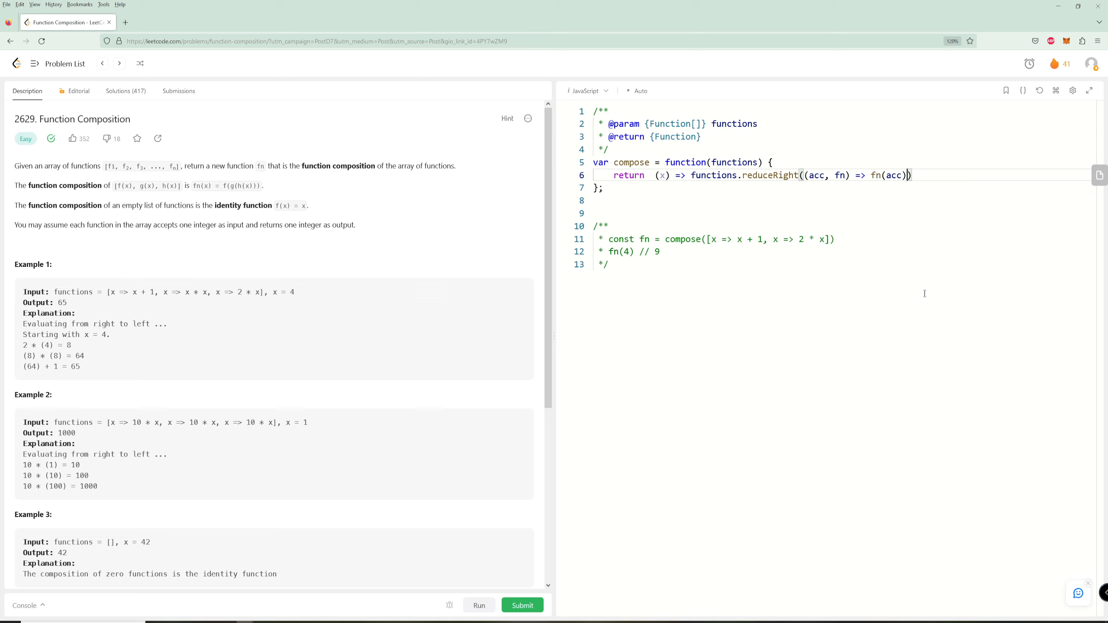
pyautogui.write(', x')
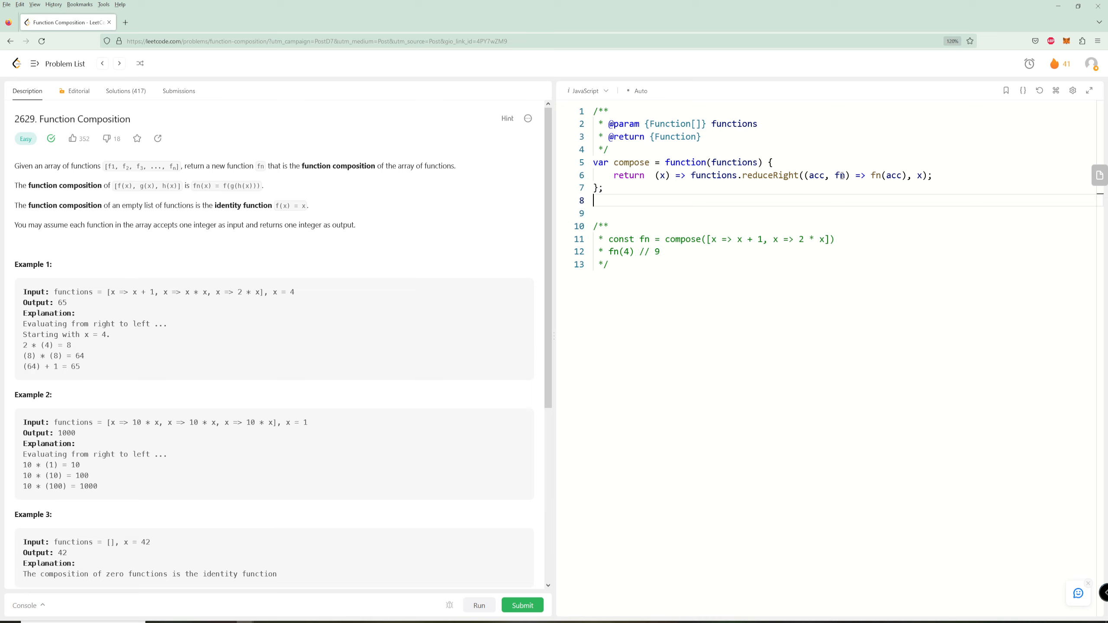
# Highlight acc, fn(acc) and the starting value x while explaining the fold
pyautogui.doubleClick(815, 176)
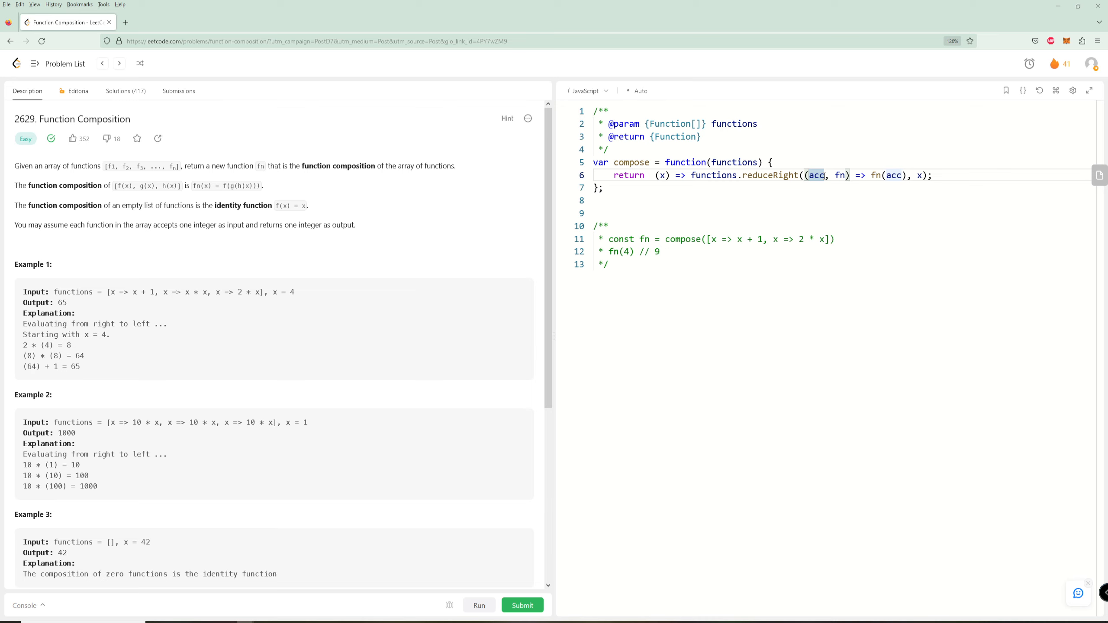
pyautogui.doubleClick(839, 174)
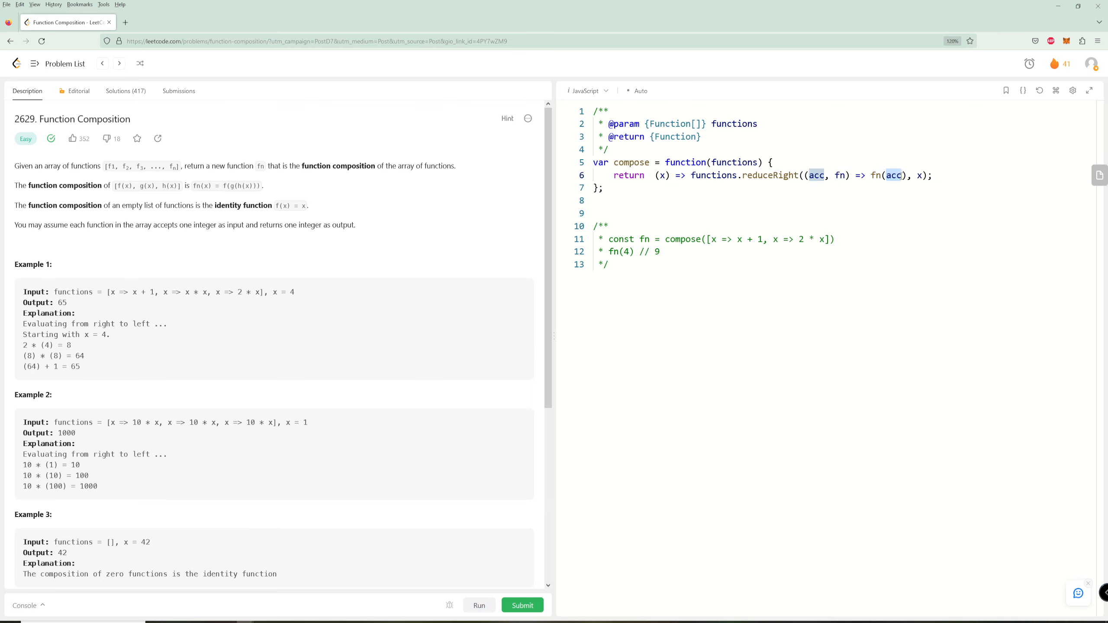
pyautogui.doubleClick(891, 175)
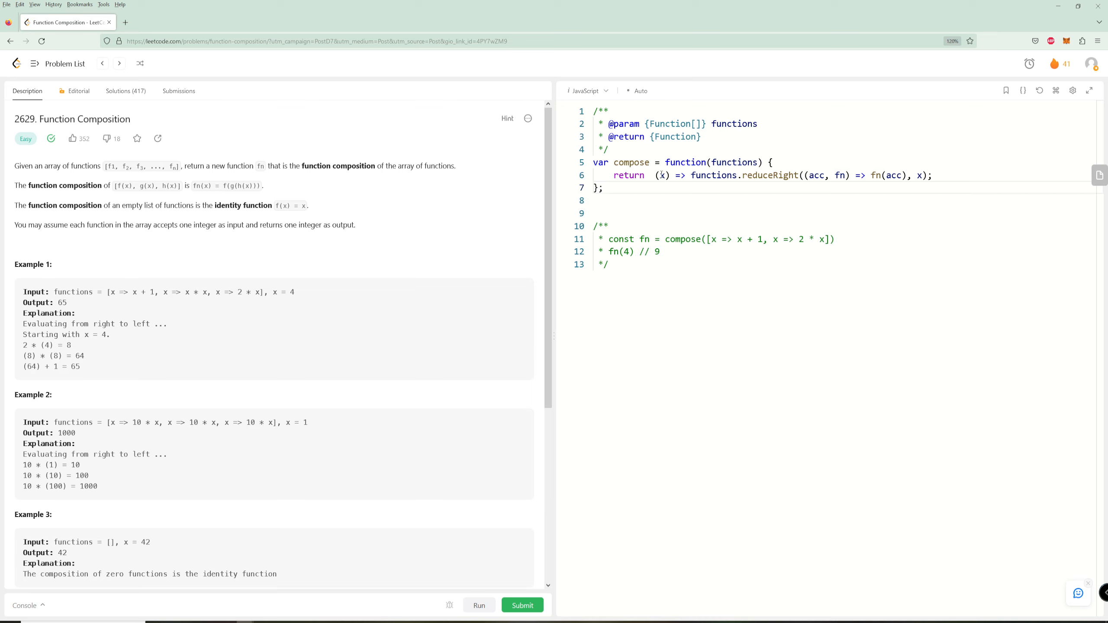
pyautogui.doubleClick(661, 175)
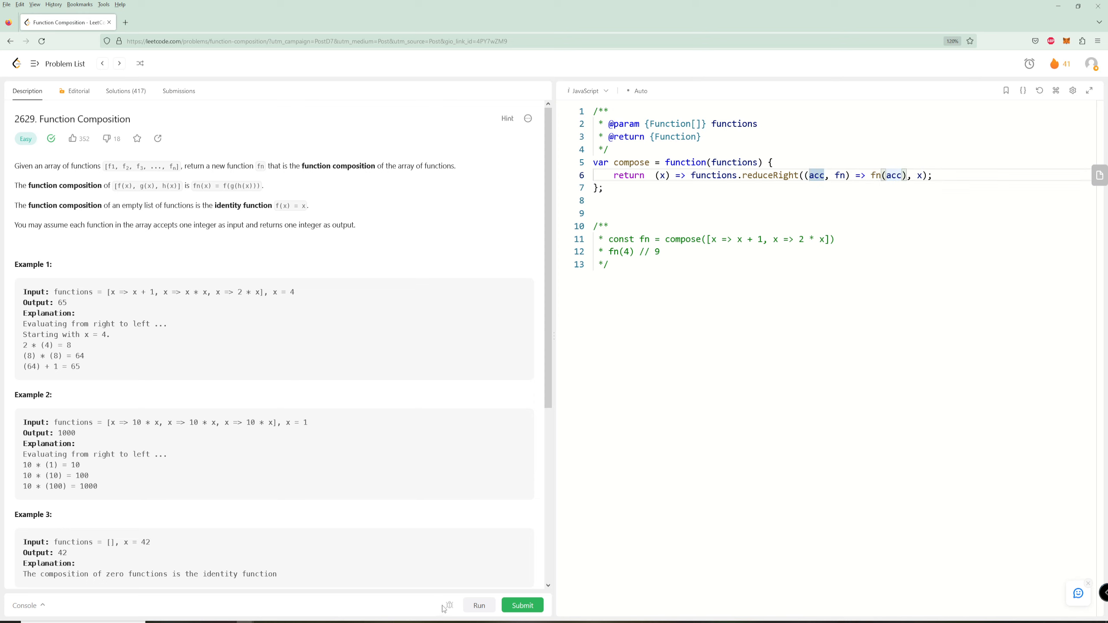
# Run and submit the reduceRight solution, see it Accepted (~94.6% runtime), then return to Description
pyautogui.click(521, 605)
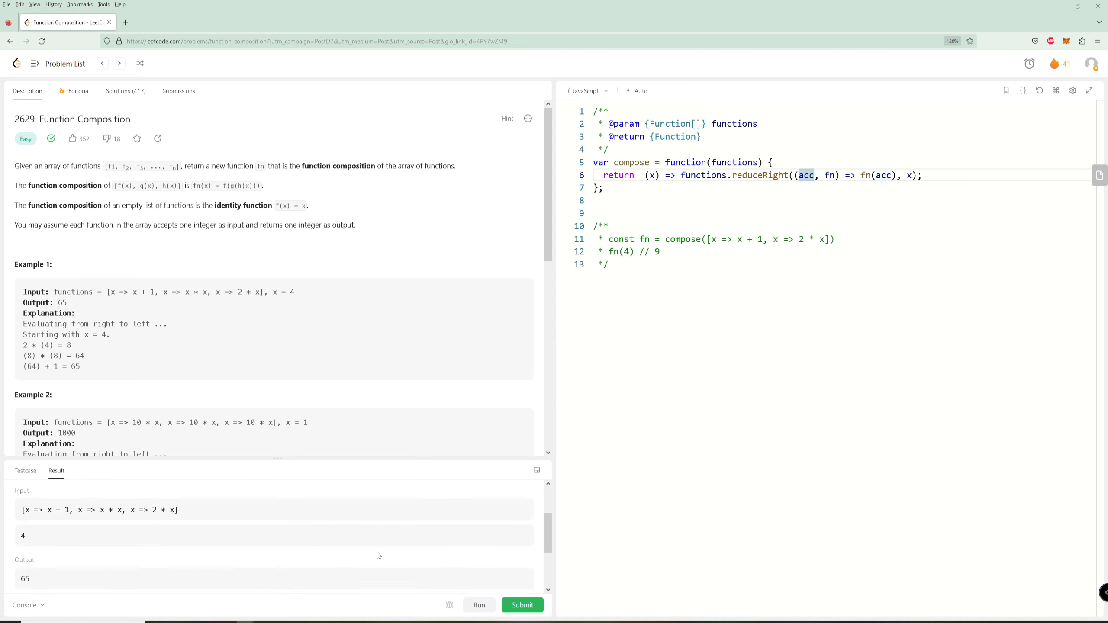
pyautogui.click(521, 605)
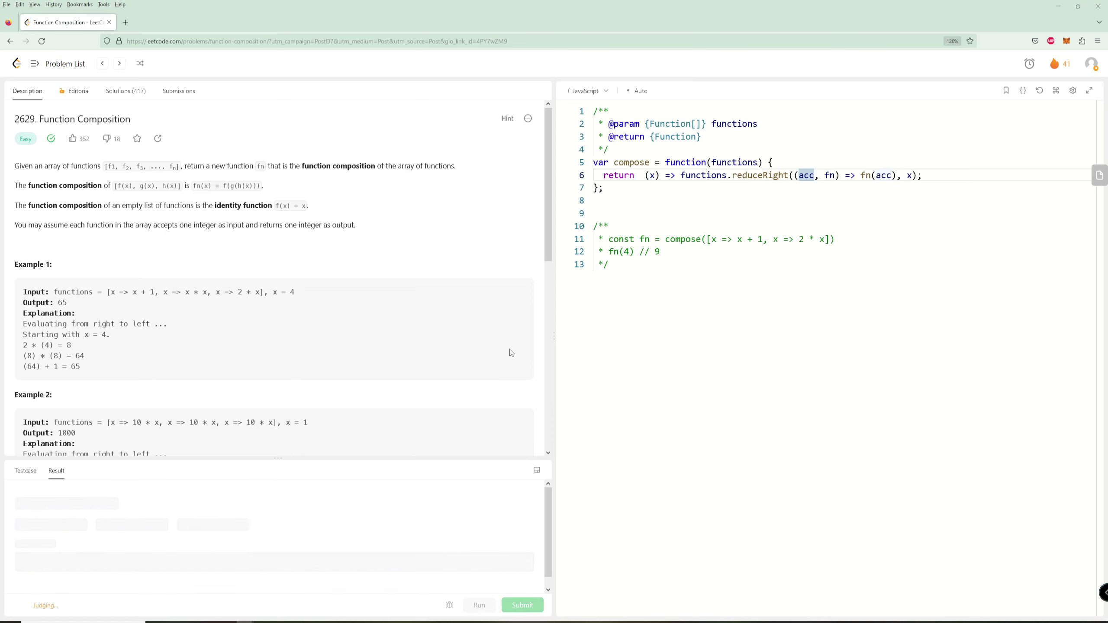
pyautogui.click(521, 605)
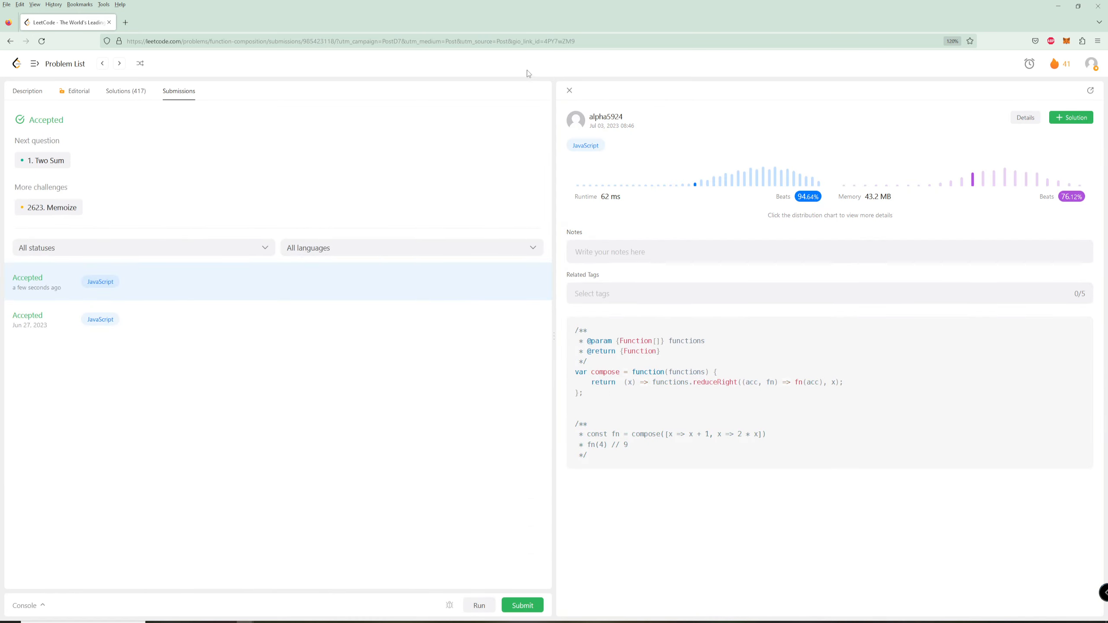
pyautogui.click(569, 90)
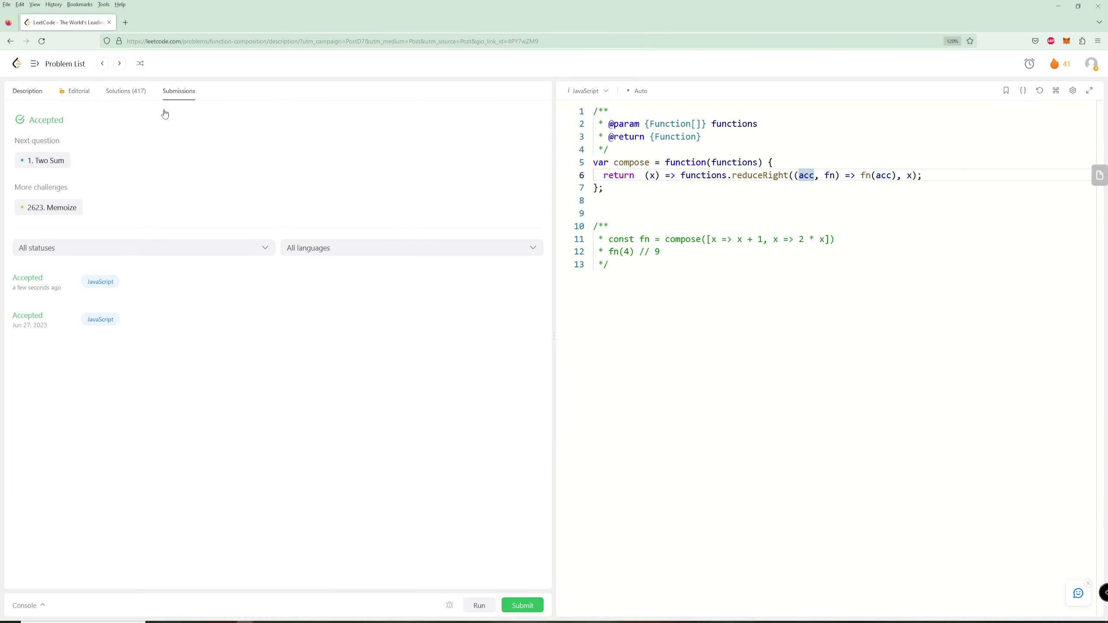
pyautogui.click(26, 90)
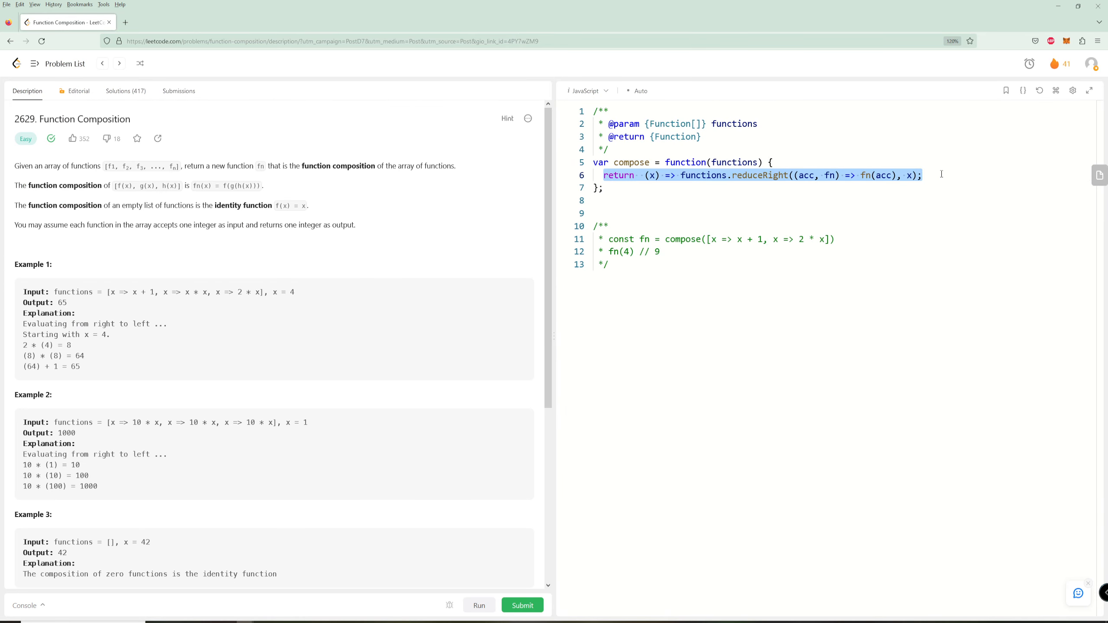
# Delete the reduceRight return, briefly type functions.reverse();, then delete that line too
pyautogui.press('Delete')
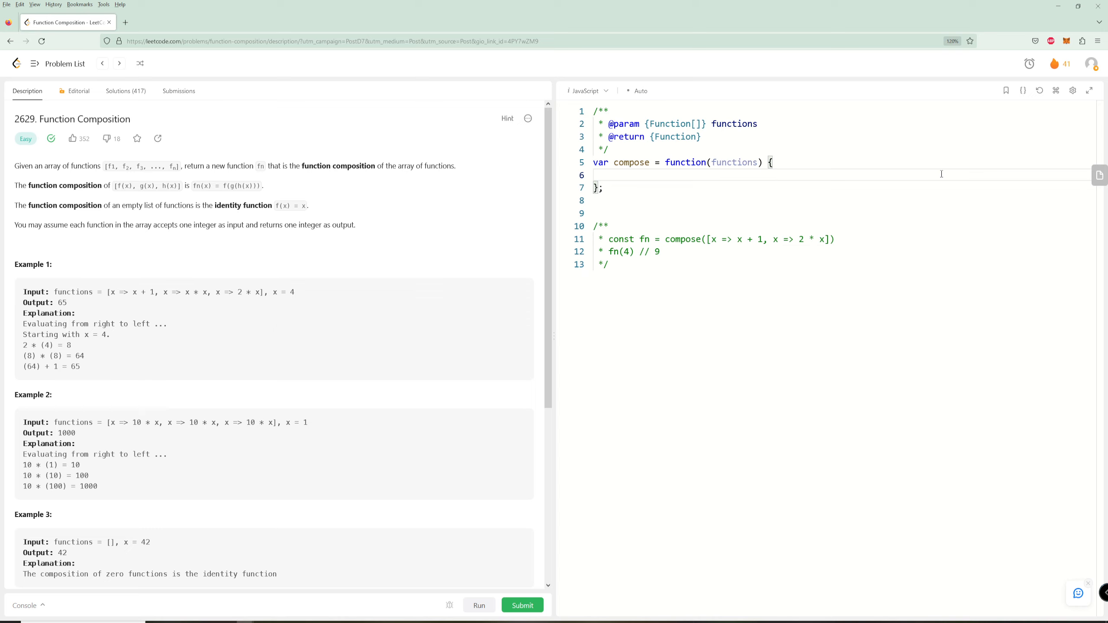
pyautogui.write('functions.')
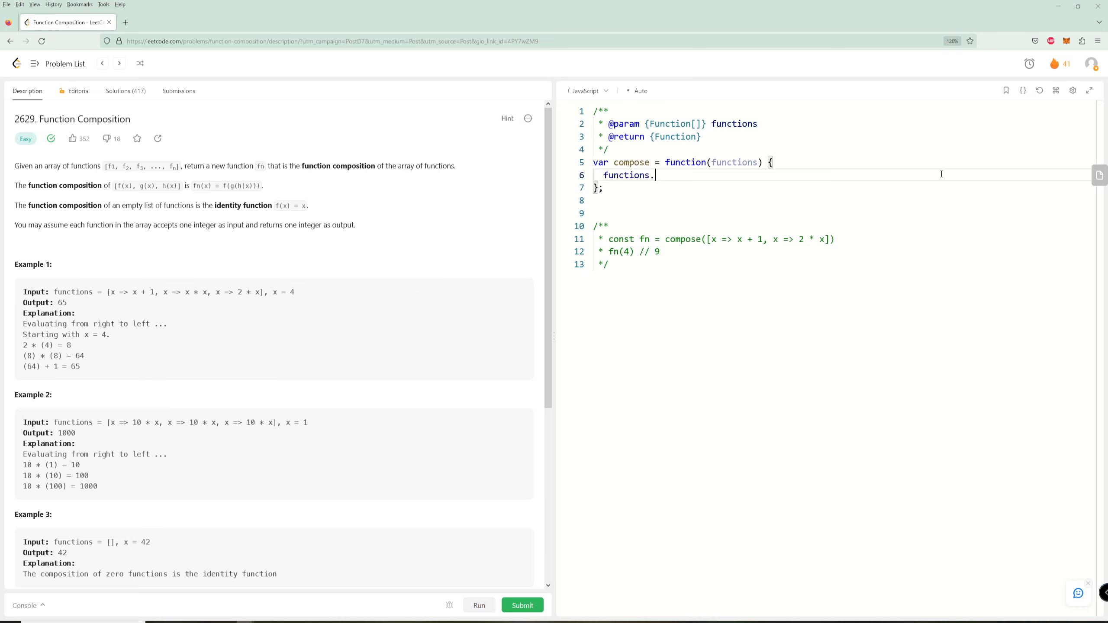
pyautogui.write('reverse')
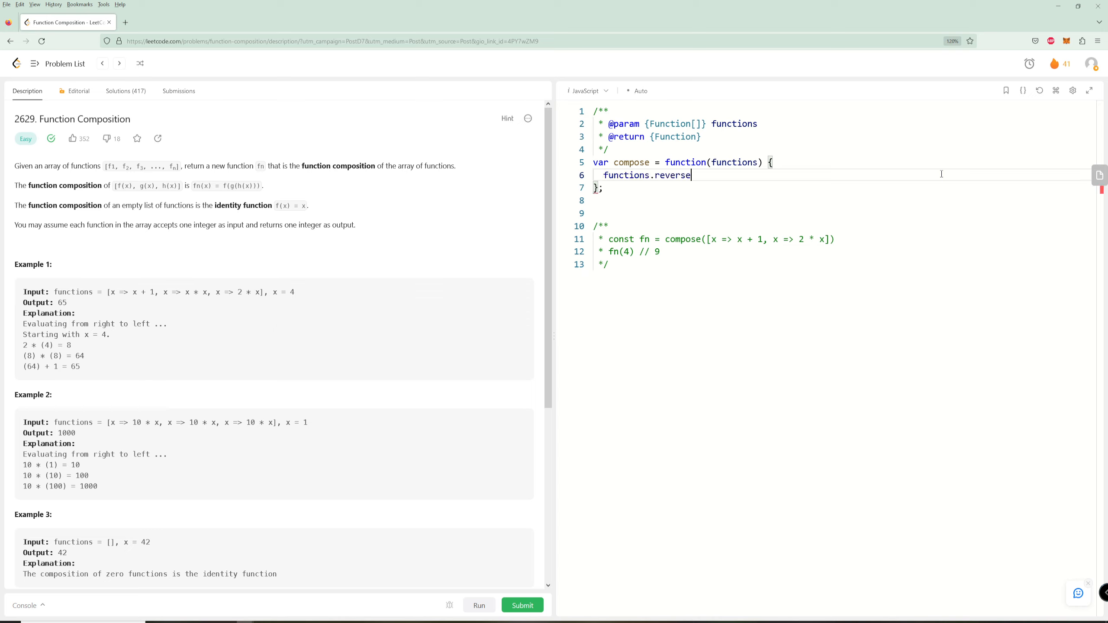
pyautogui.write('();')
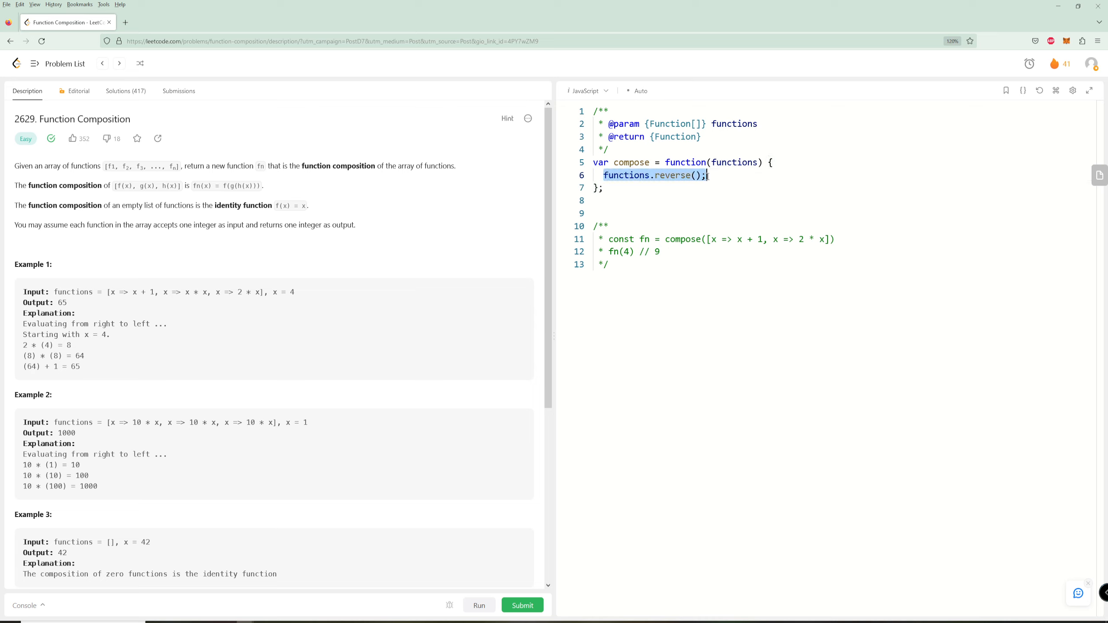
pyautogui.click(737, 215)
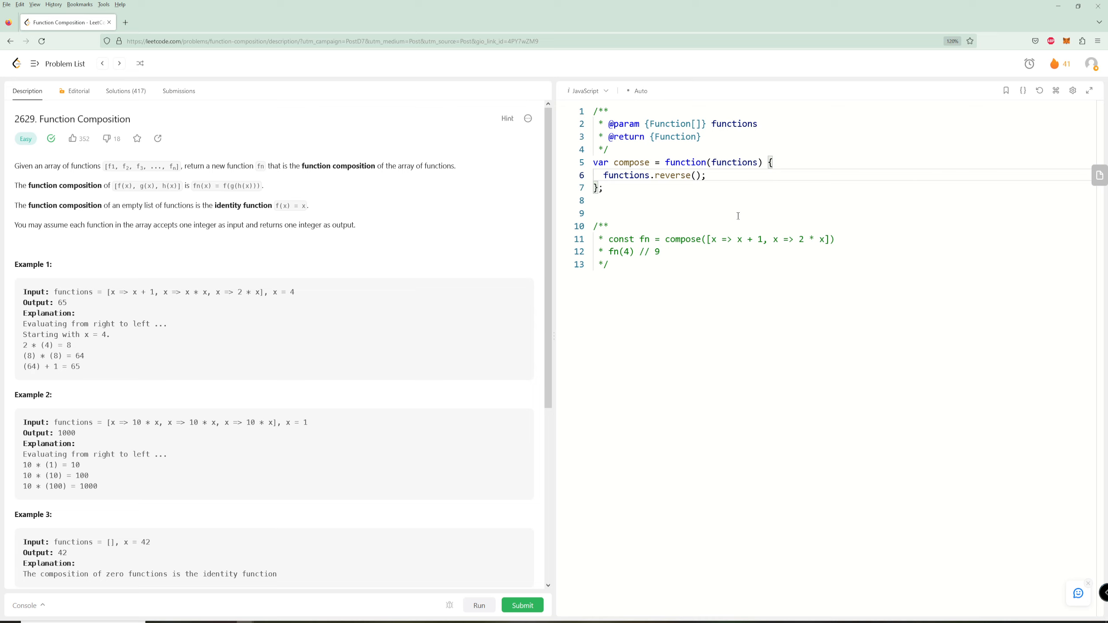
pyautogui.moveTo(726, 222)
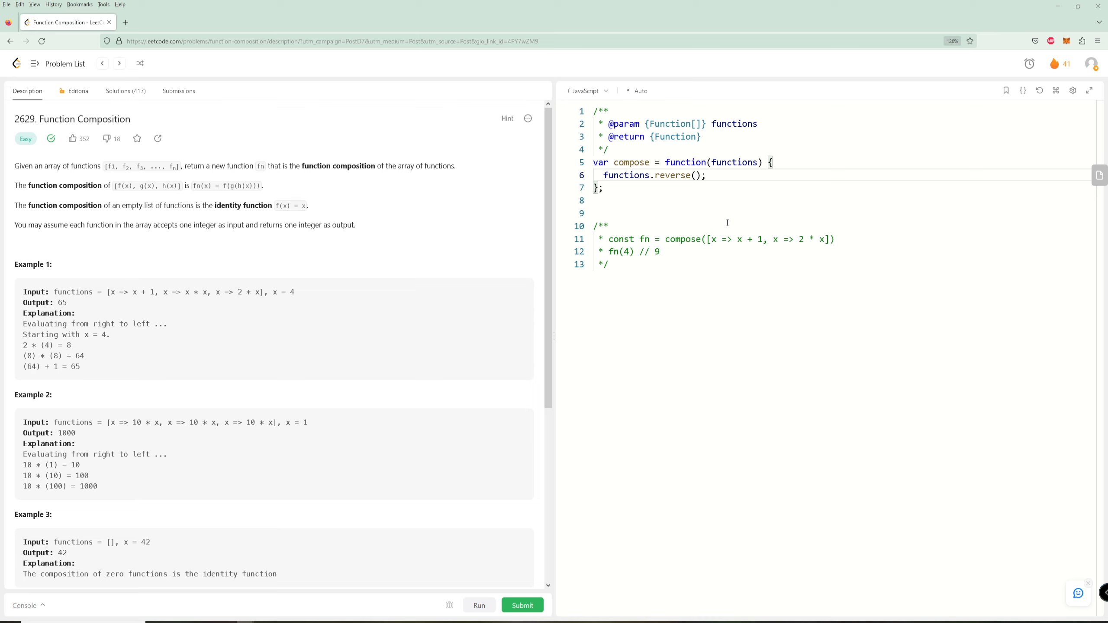
pyautogui.press('Enter')
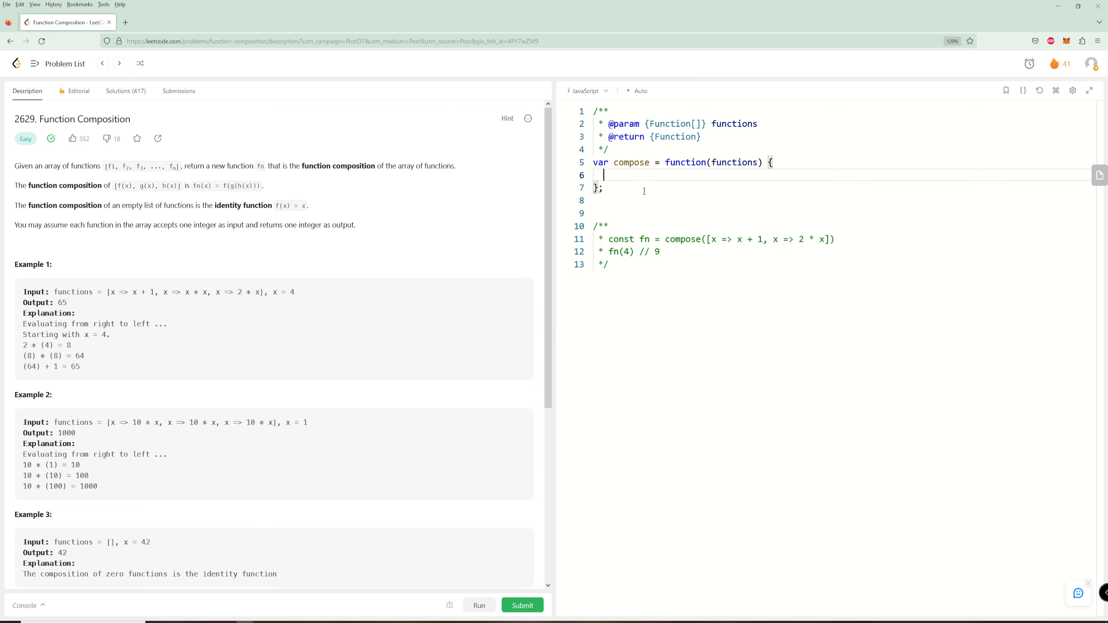
# Rewrite the return using functions.reverse().reduce(...), run it to Accepted, then delete the line
pyautogui.write('return (x) => functions.reduceRight((acc, fn) => fn(acc), x);')
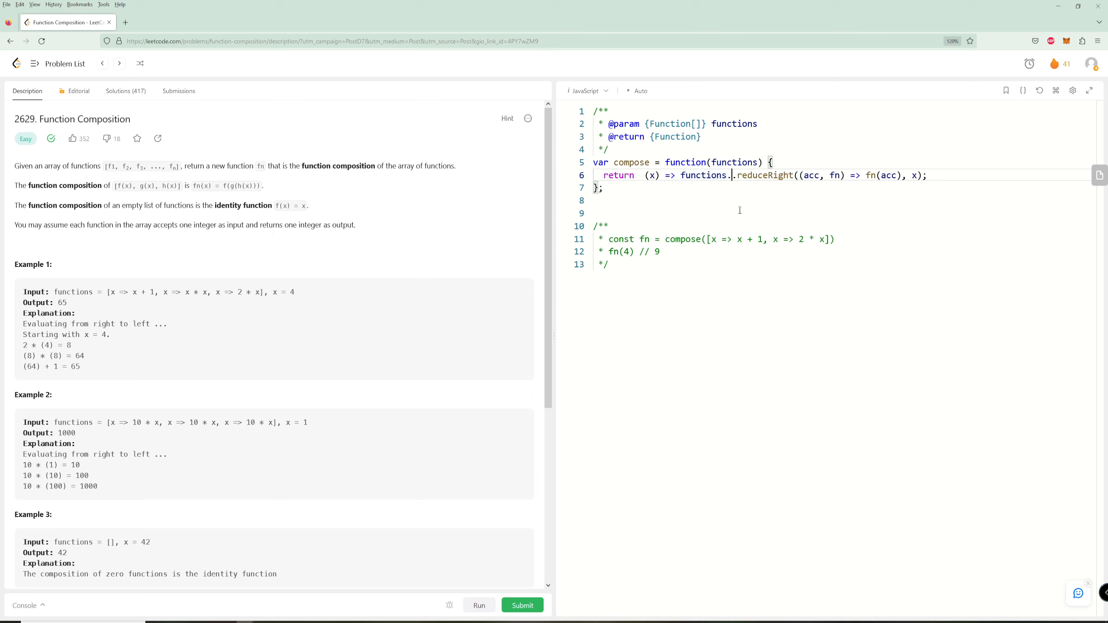
pyautogui.write('rever')
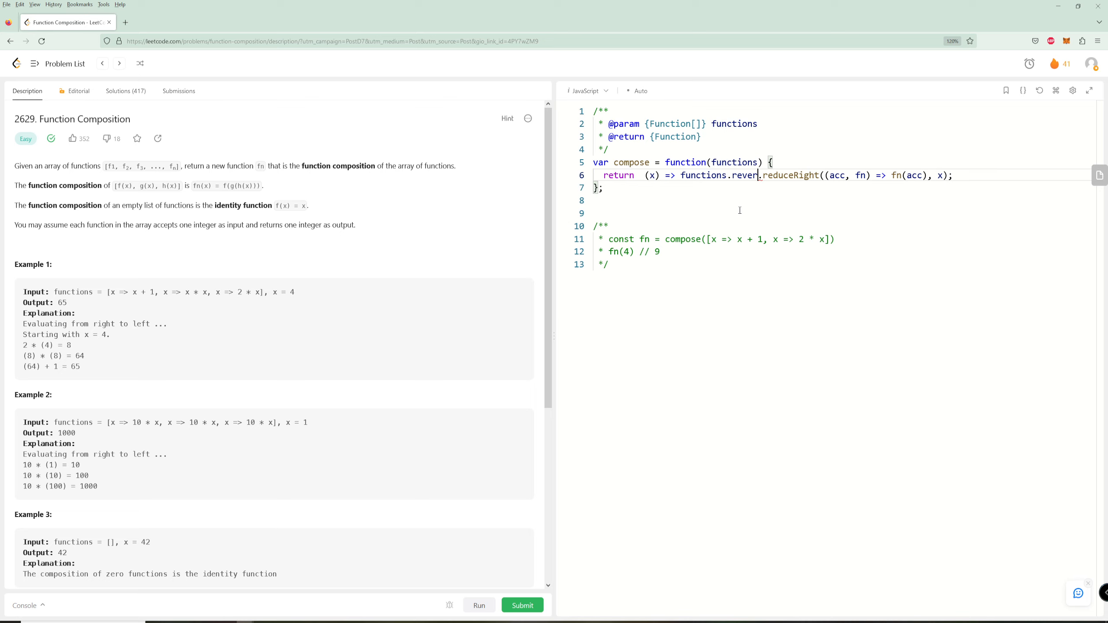
pyautogui.write('se()')
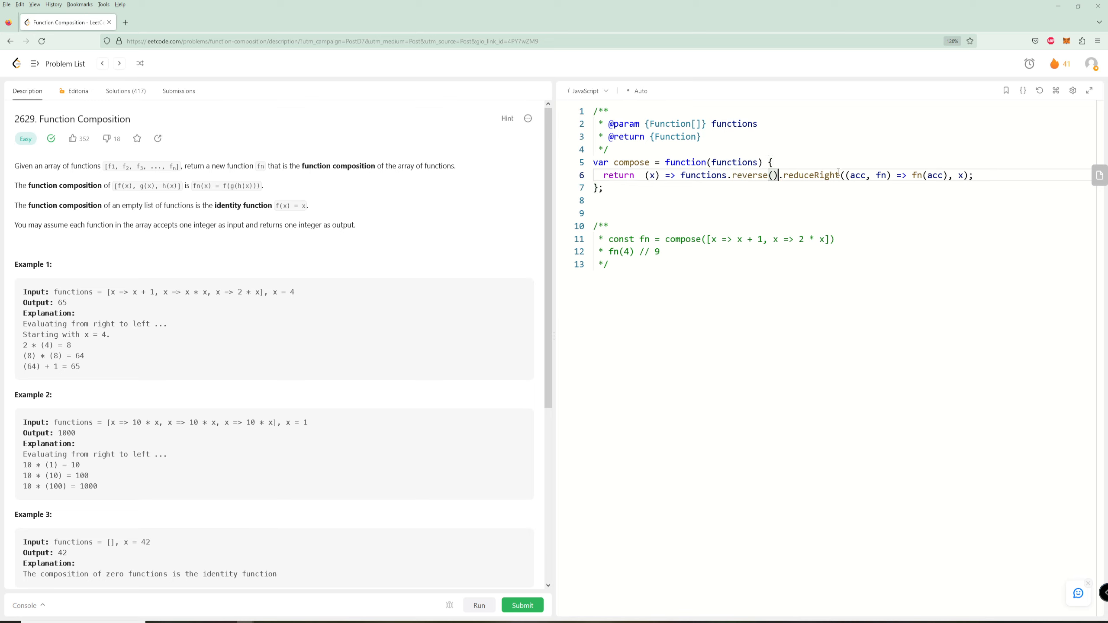
pyautogui.write('reduce')
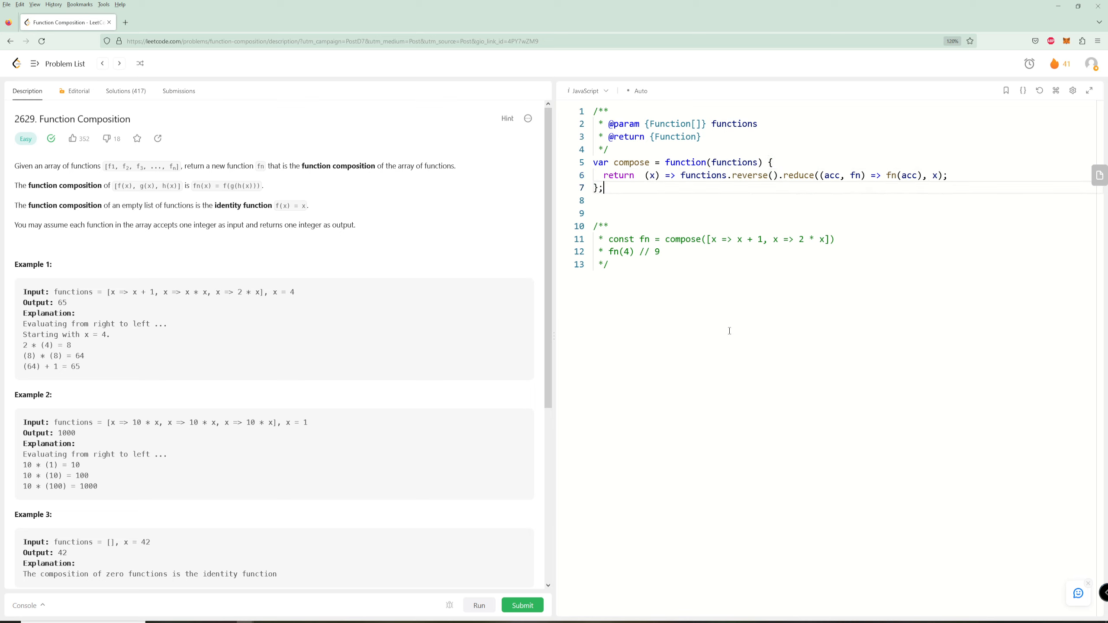
pyautogui.click(479, 605)
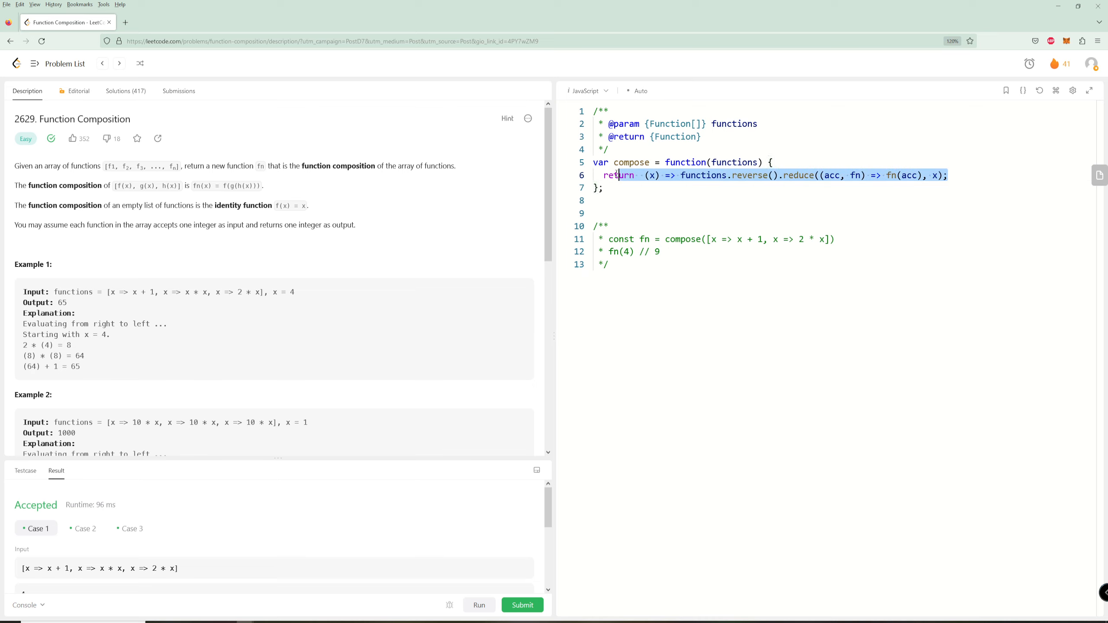
pyautogui.press('Delete')
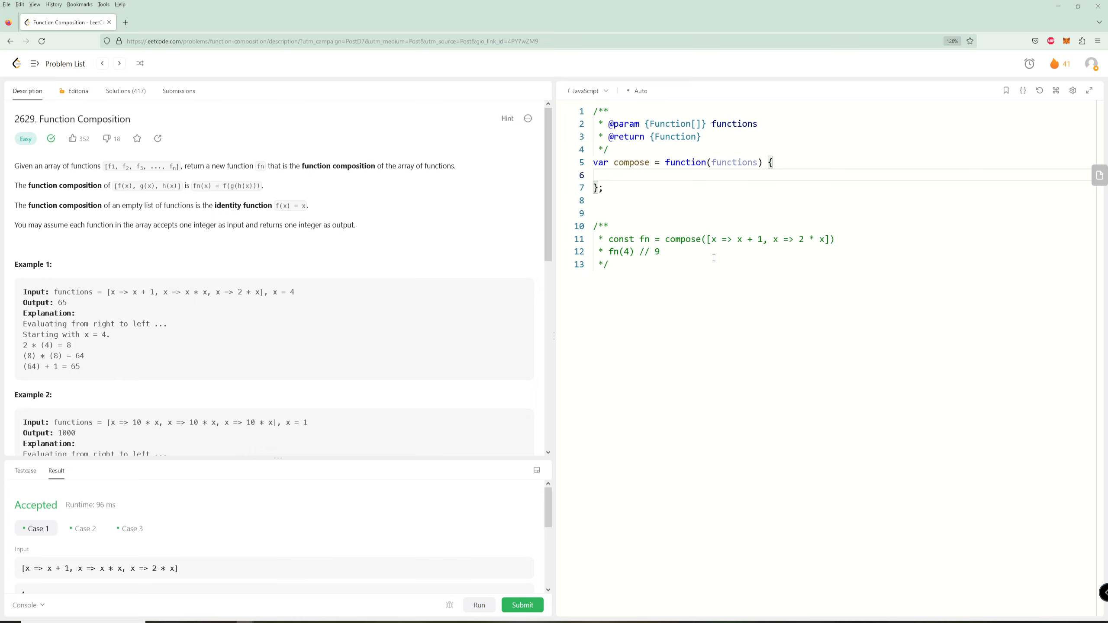
# Write a for (let fn in functions.reverse()) loop inside a returned (x) arrow function
pyautogui.write('for')
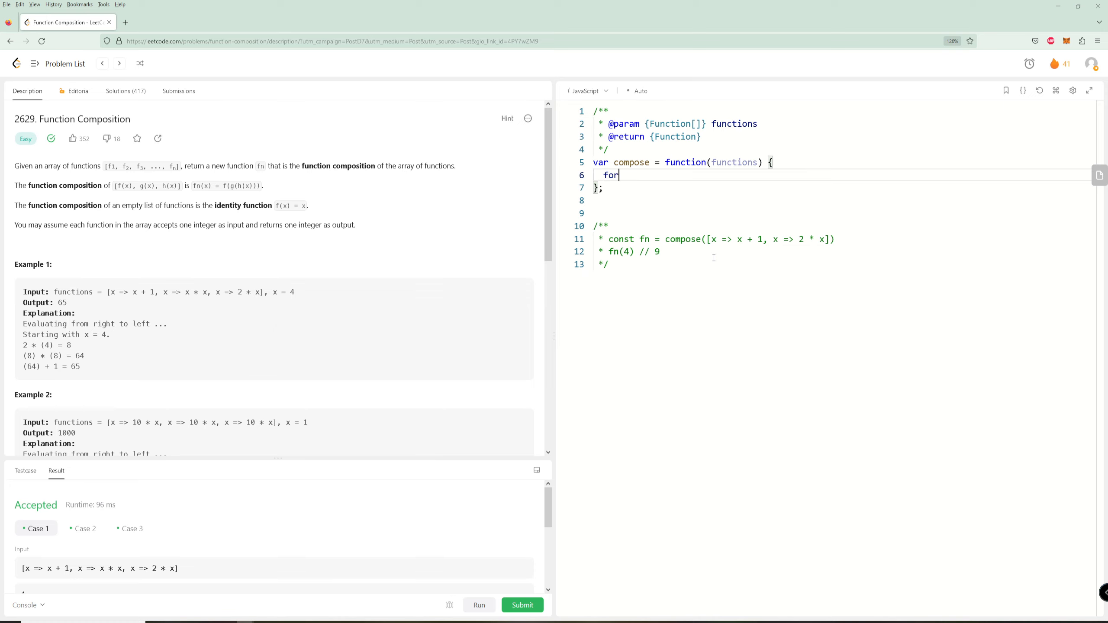
pyautogui.write('()')
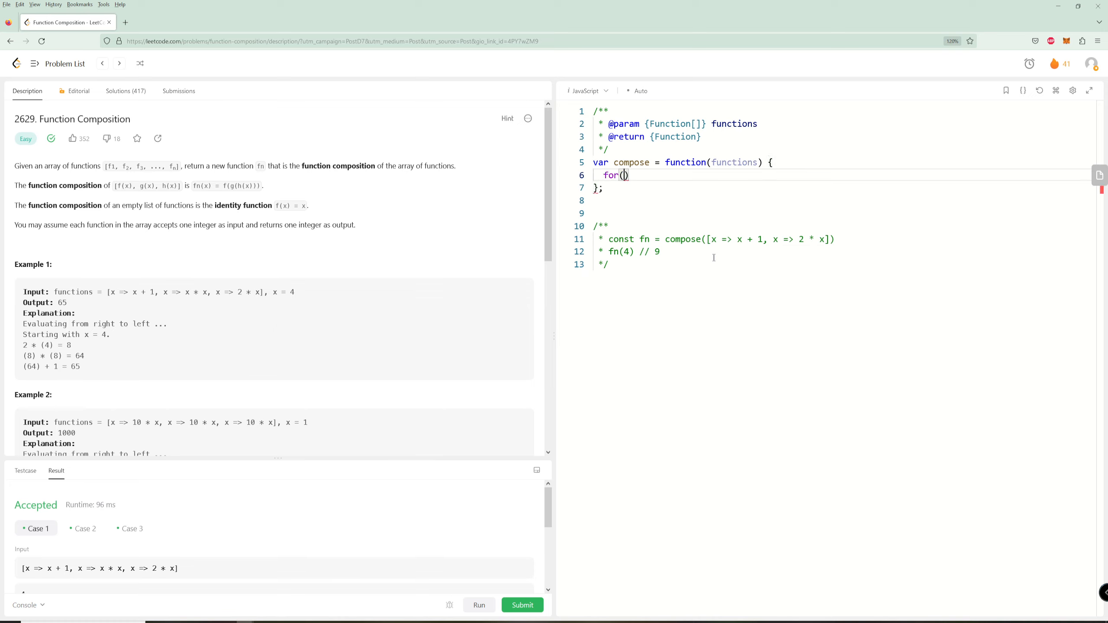
pyautogui.write('let fn')
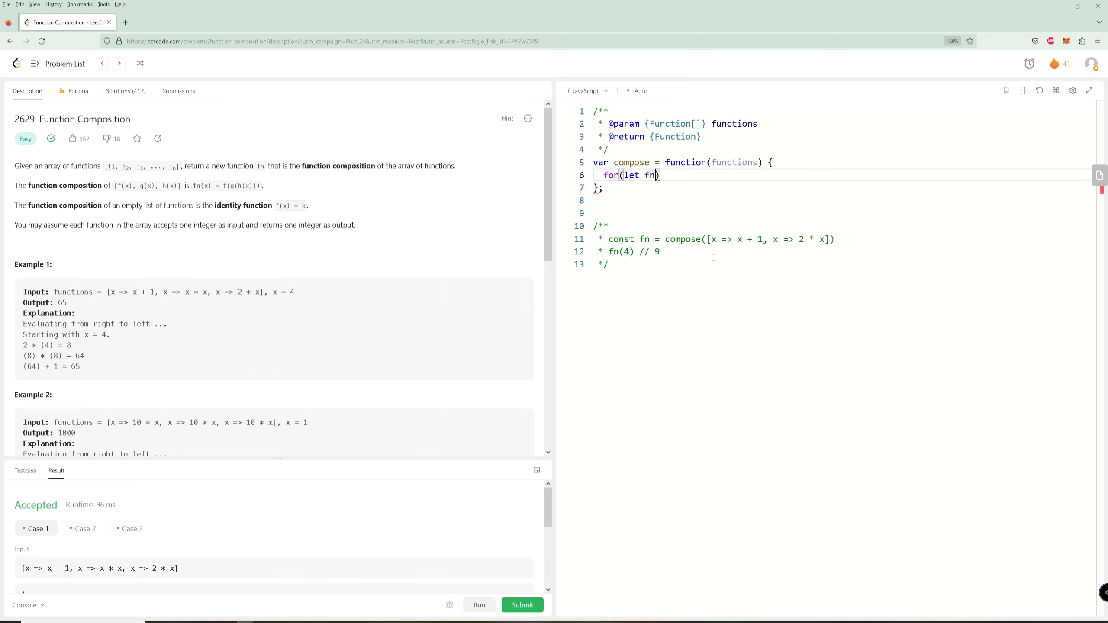
pyautogui.write('in fu')
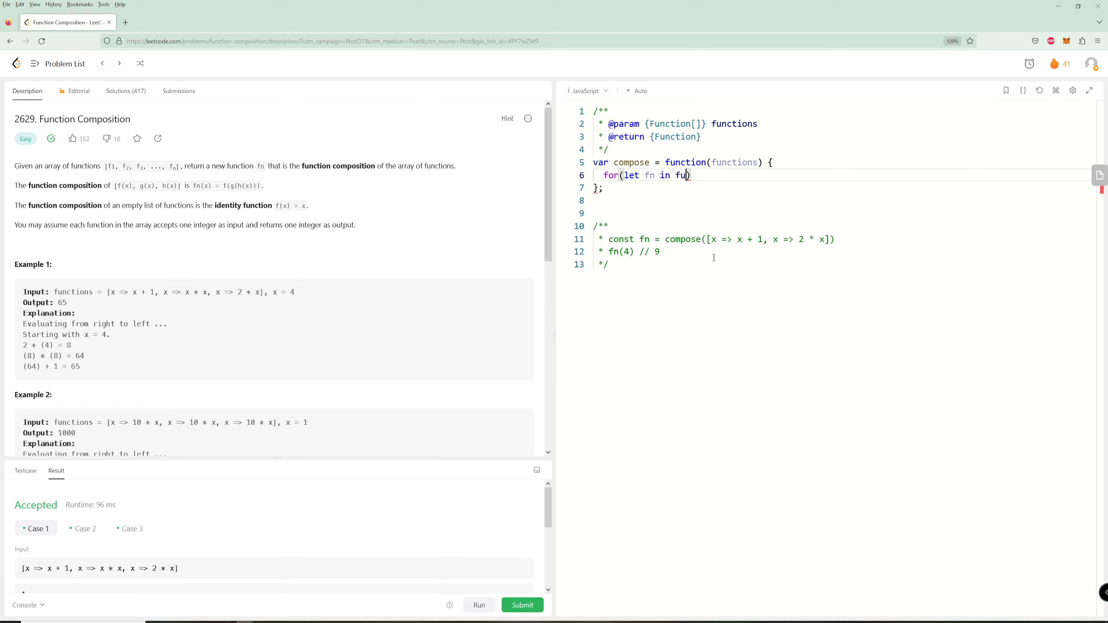
pyautogui.write('nctions.')
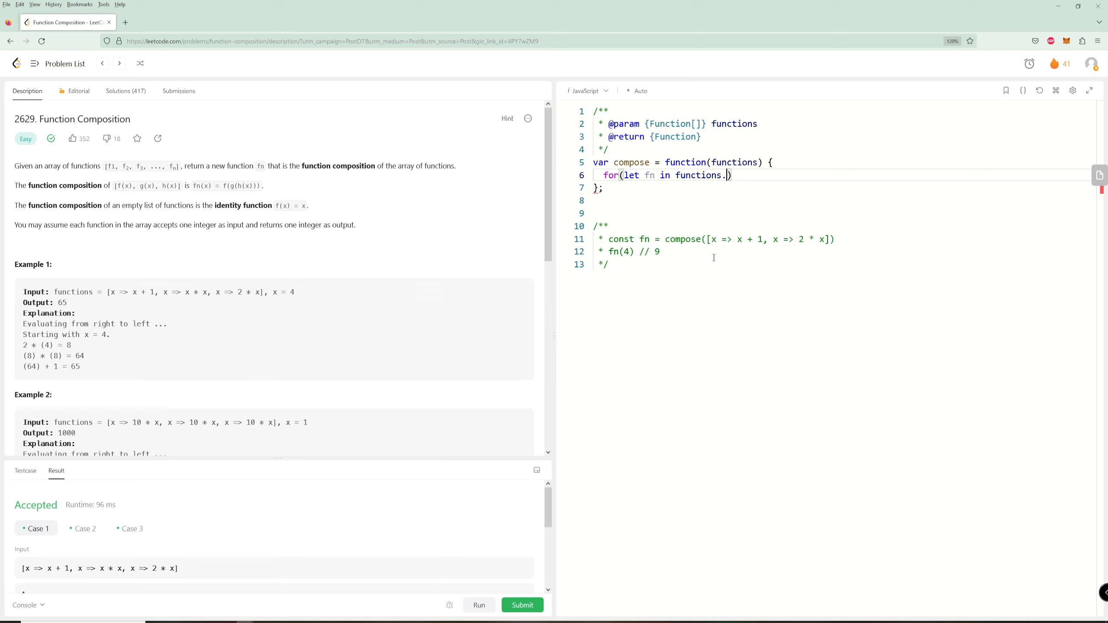
pyautogui.write('reverese')
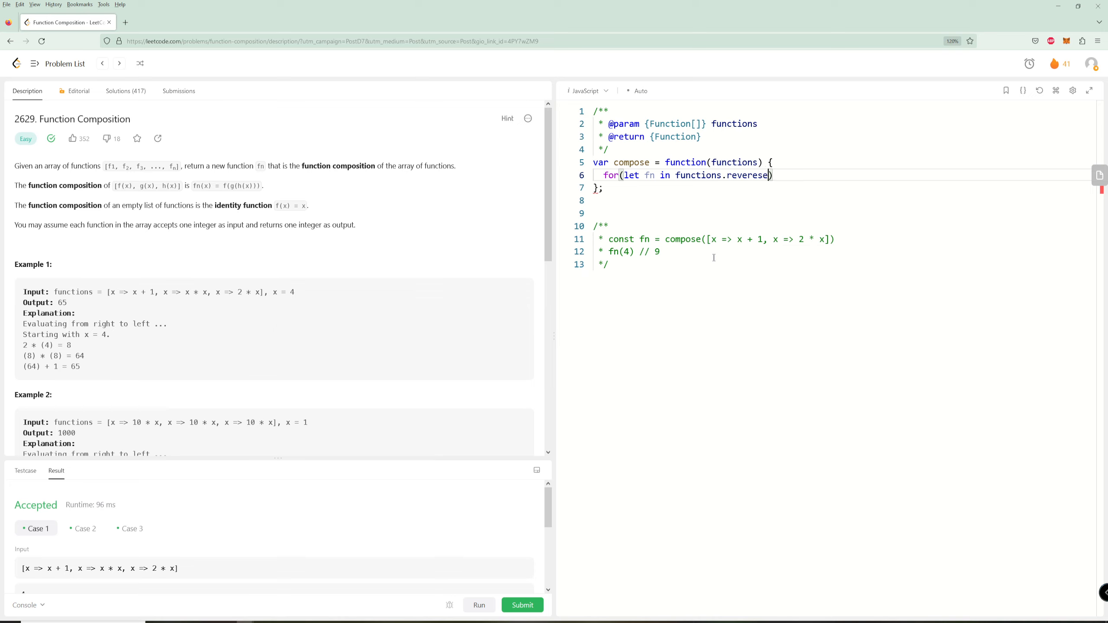
pyautogui.write('()')
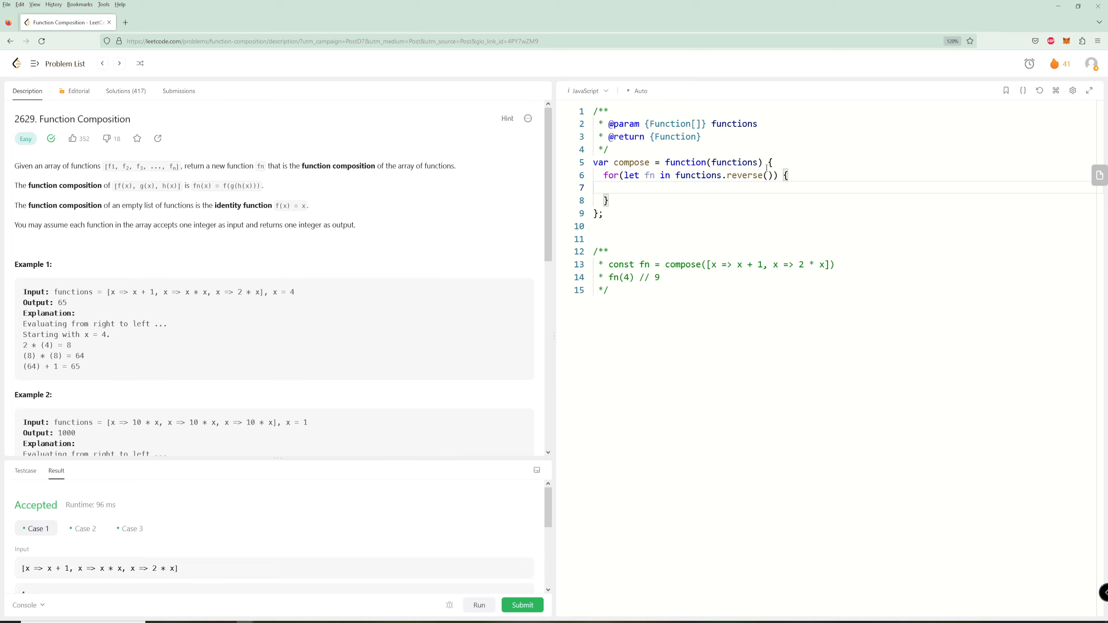
pyautogui.write('re')
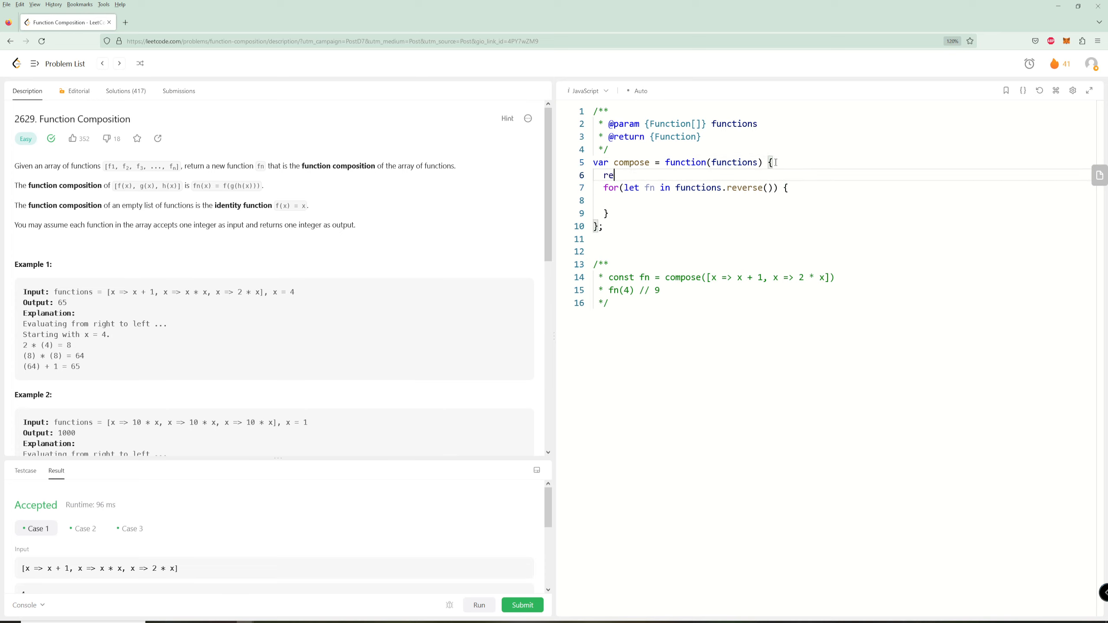
pyautogui.write('turn')
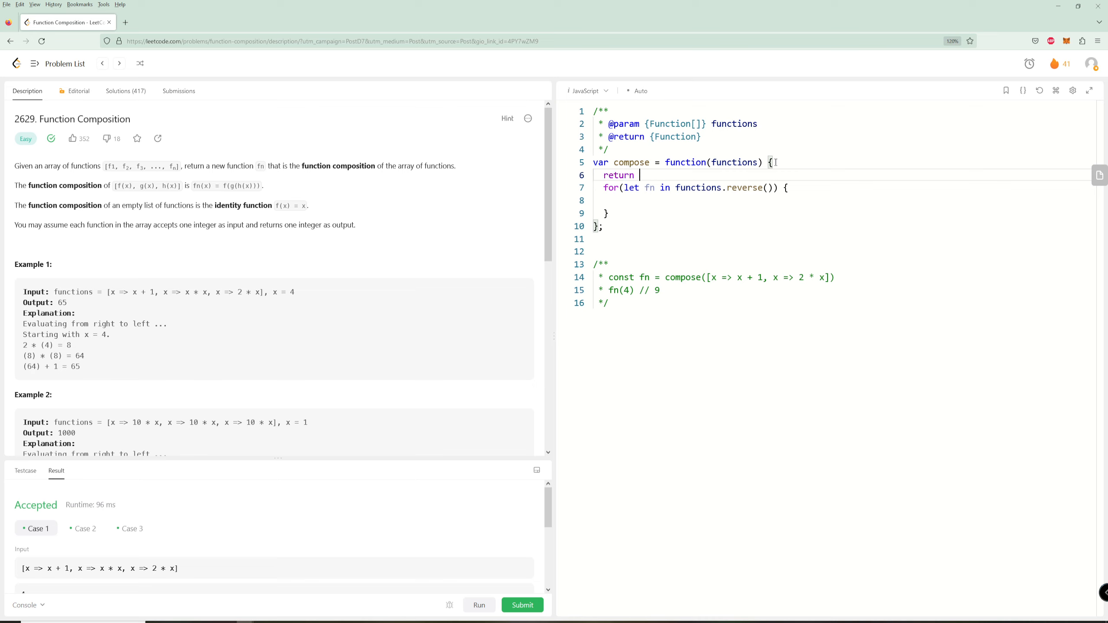
pyautogui.write('(x) => {')
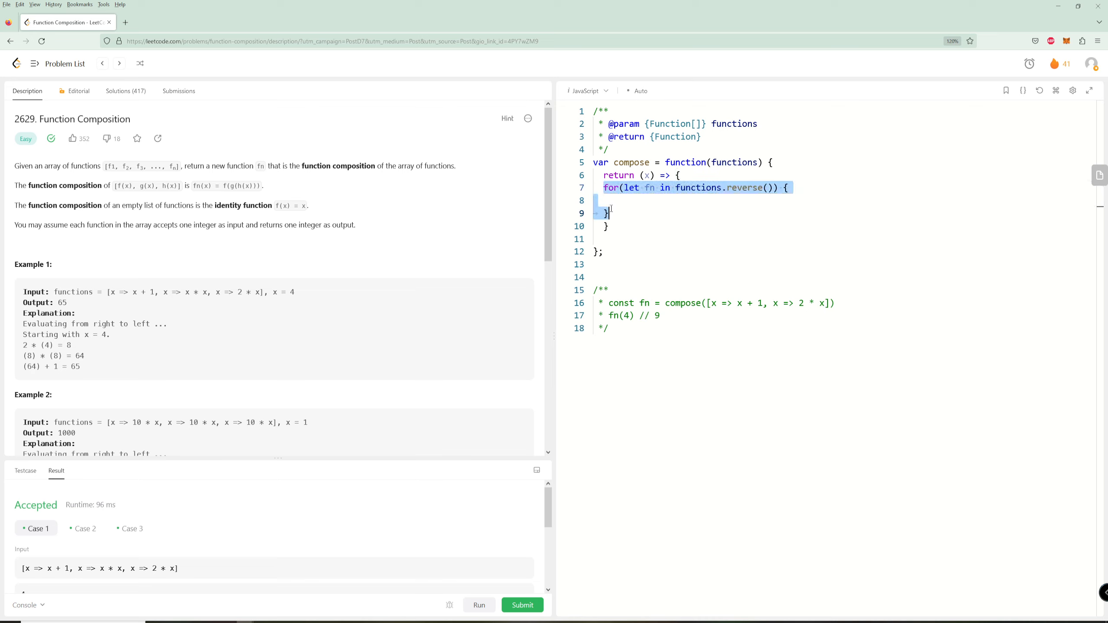
# Rename the loop variable to fnIndex, assign x = functions[fnIndex], and return x
pyautogui.click(643, 213)
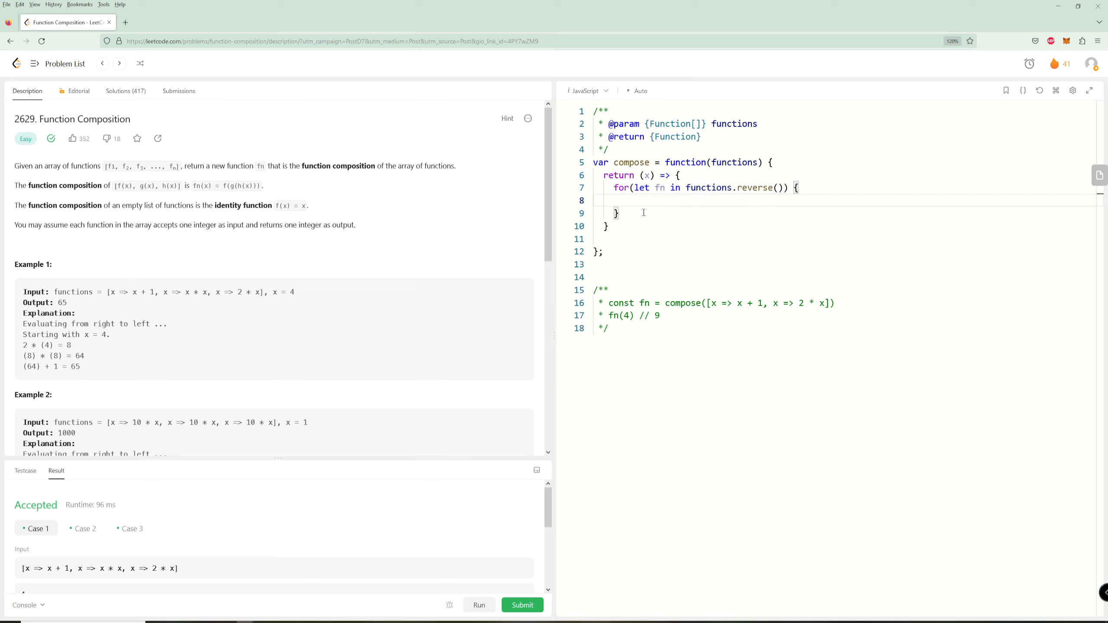
pyautogui.click(659, 188)
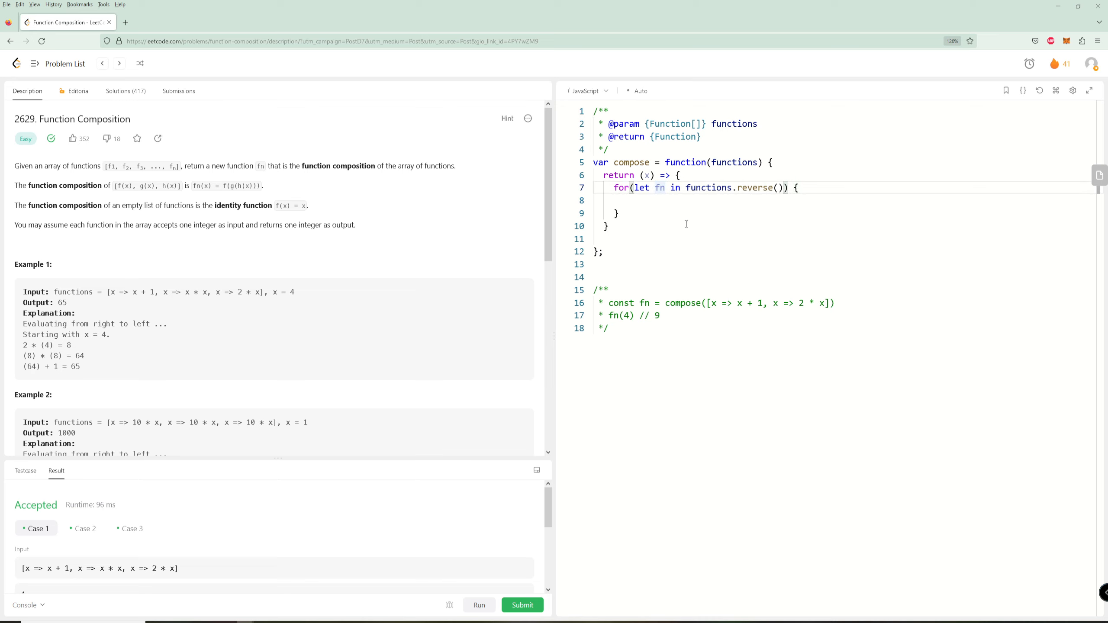
pyautogui.write('Index')
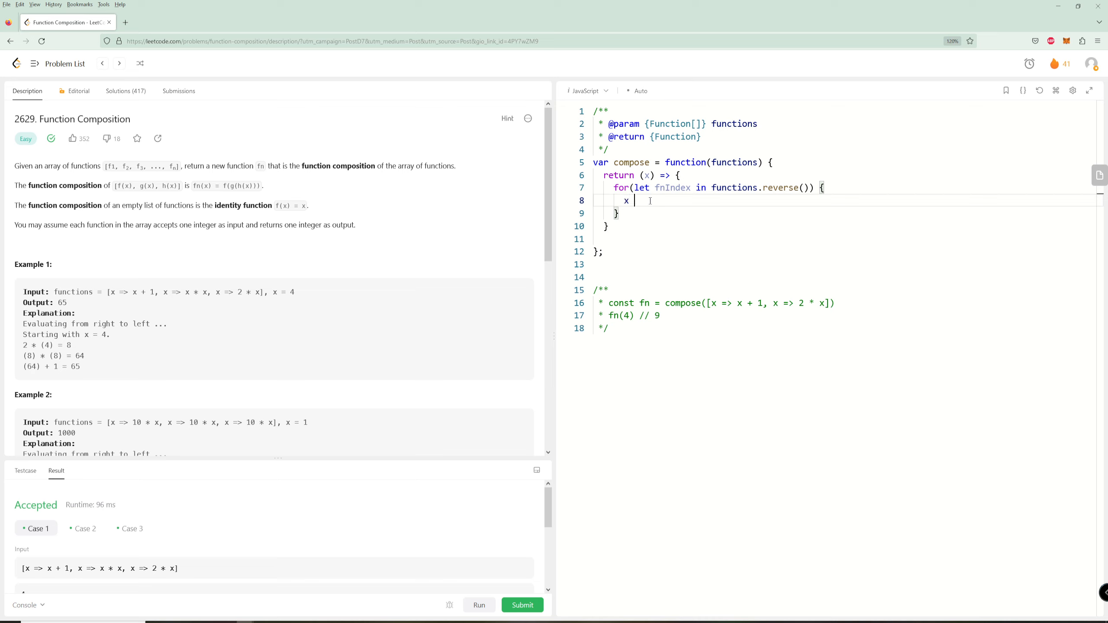
pyautogui.write('= functio')
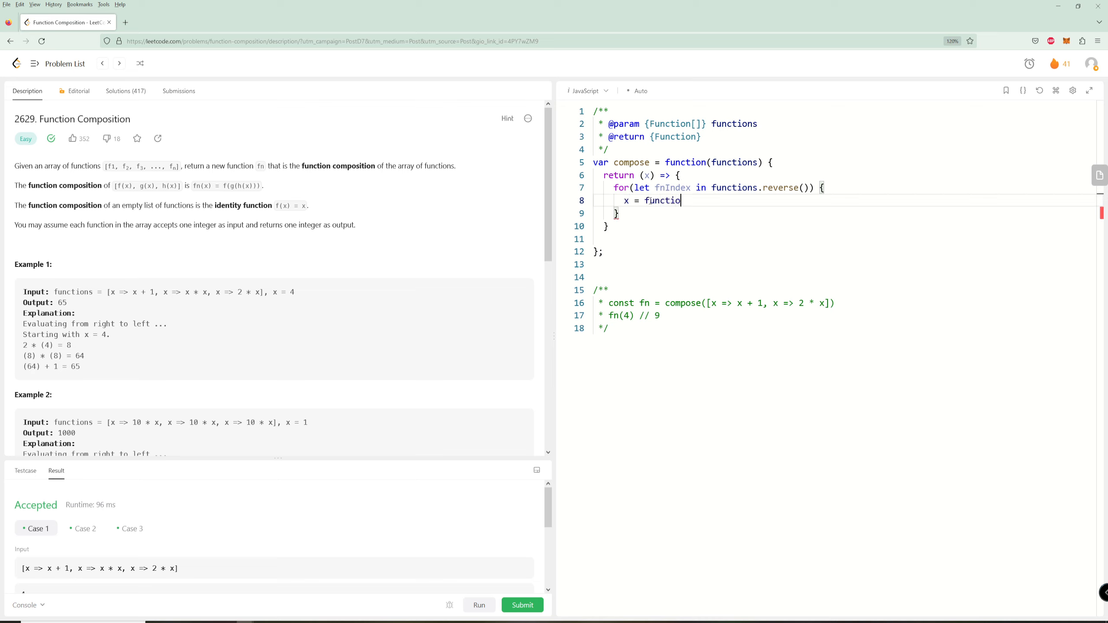
pyautogui.write('ns[]')
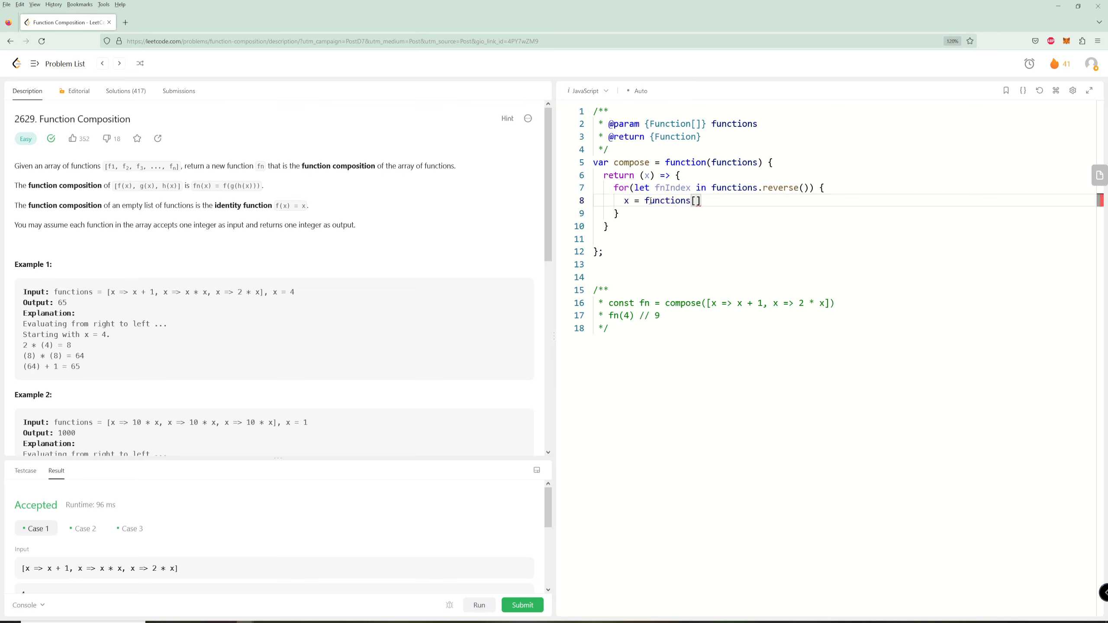
pyautogui.write('fnIndex')
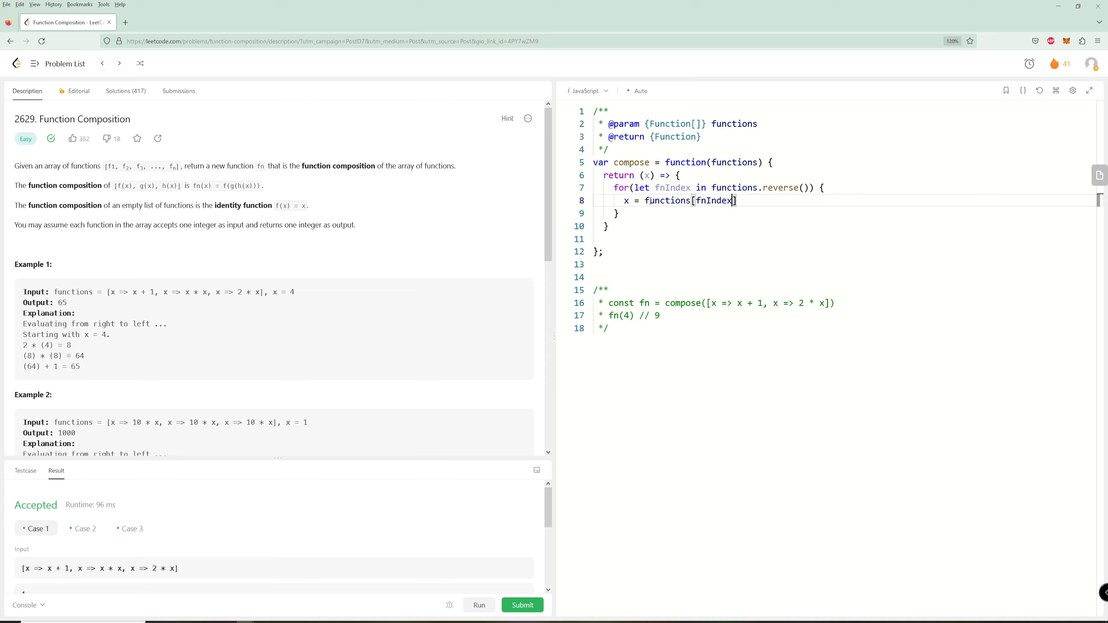
pyautogui.write(';')
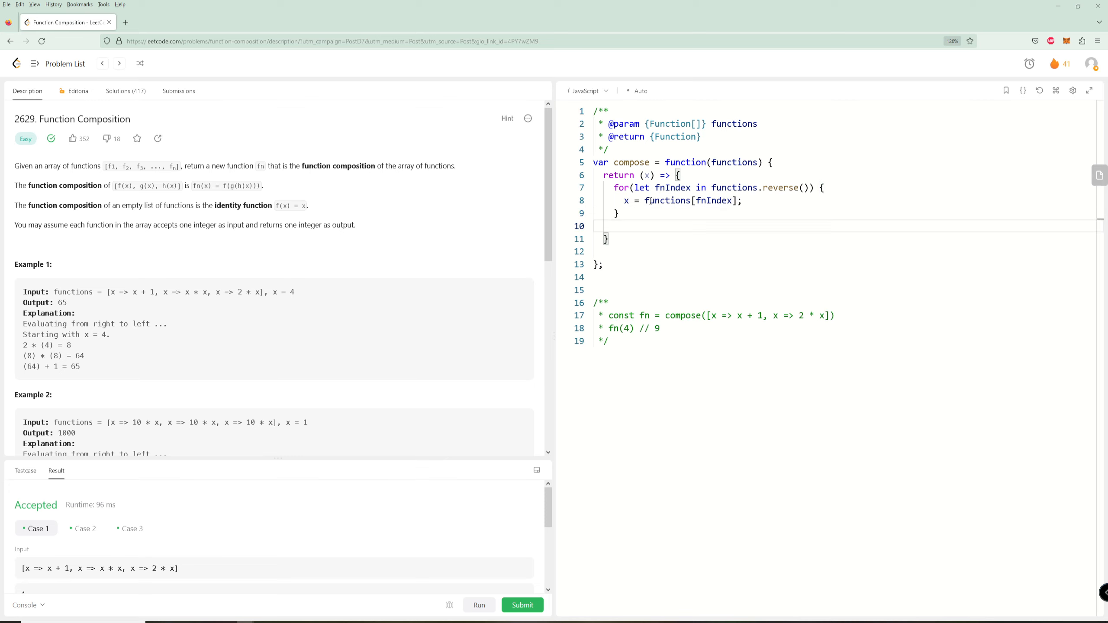
pyautogui.write('return')
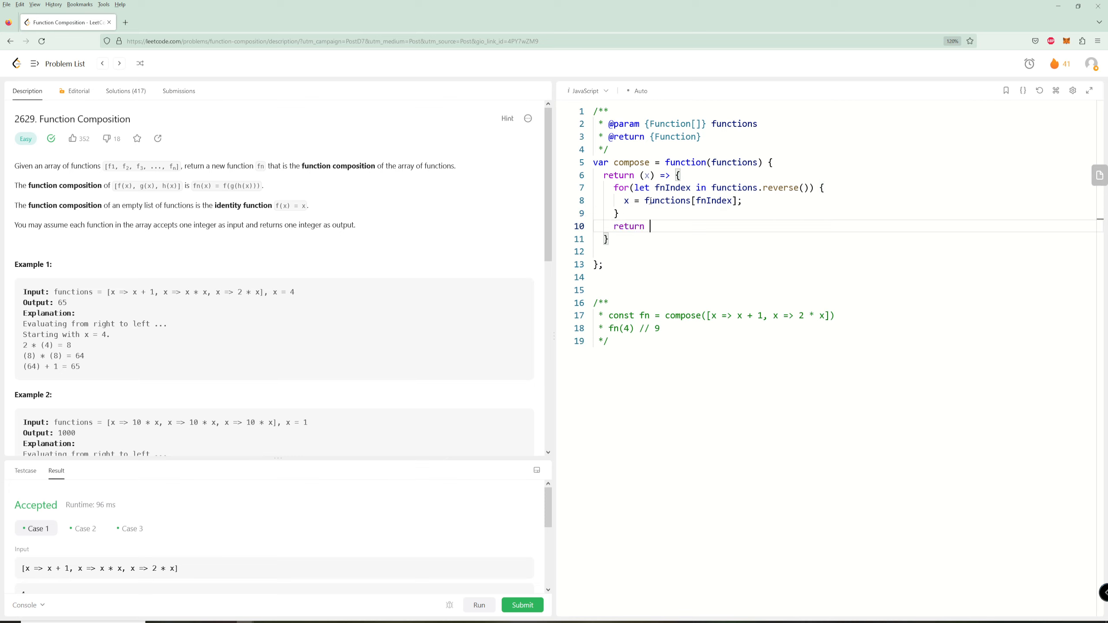
pyautogui.write('x;')
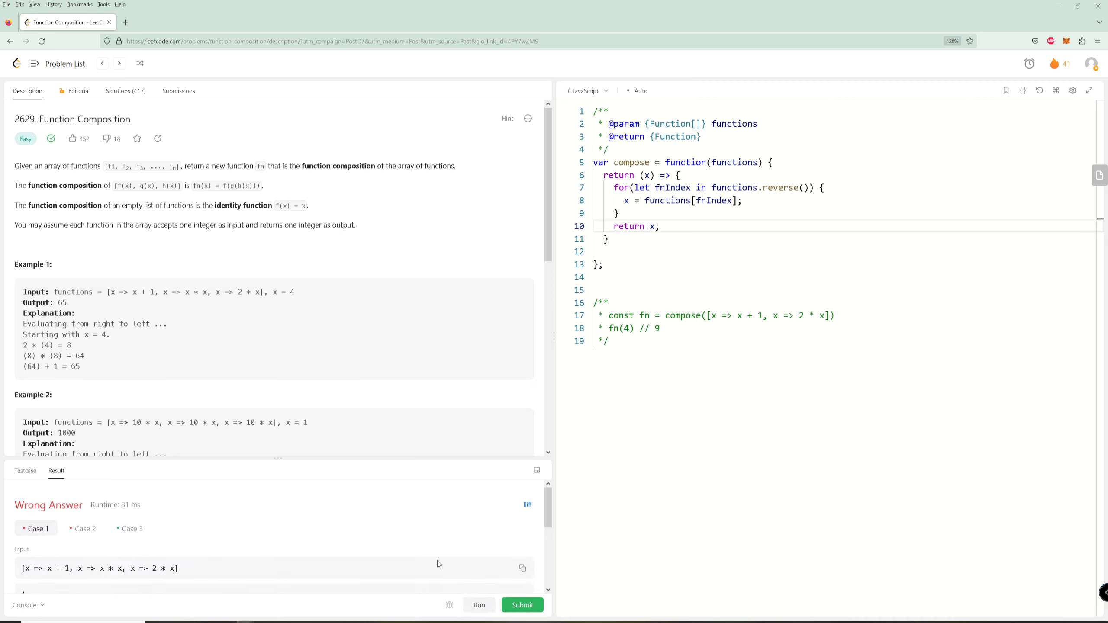
# Change the loop body to call functions[fnIndex](x), run it Accepted, and start switching to 'of'
pyautogui.scroll(-3)
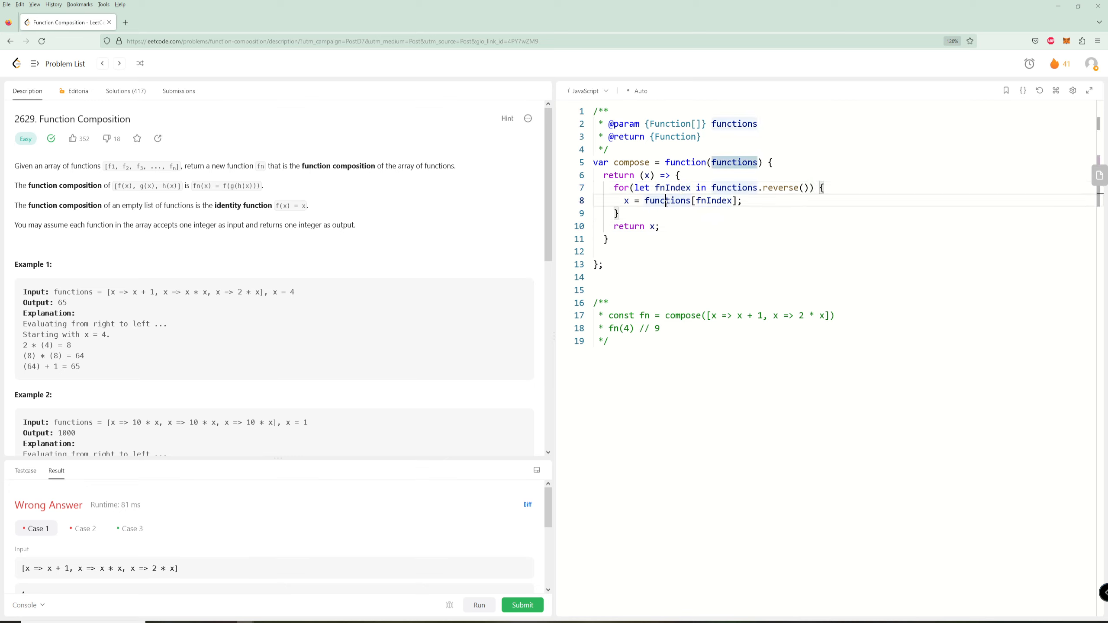
pyautogui.click(644, 199)
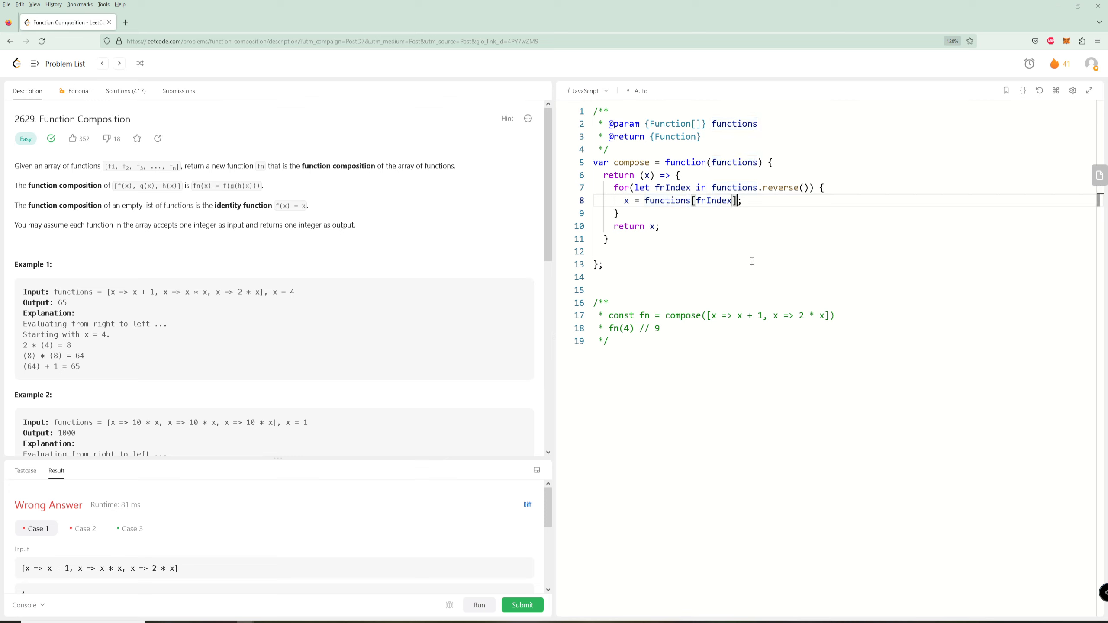
pyautogui.write('()')
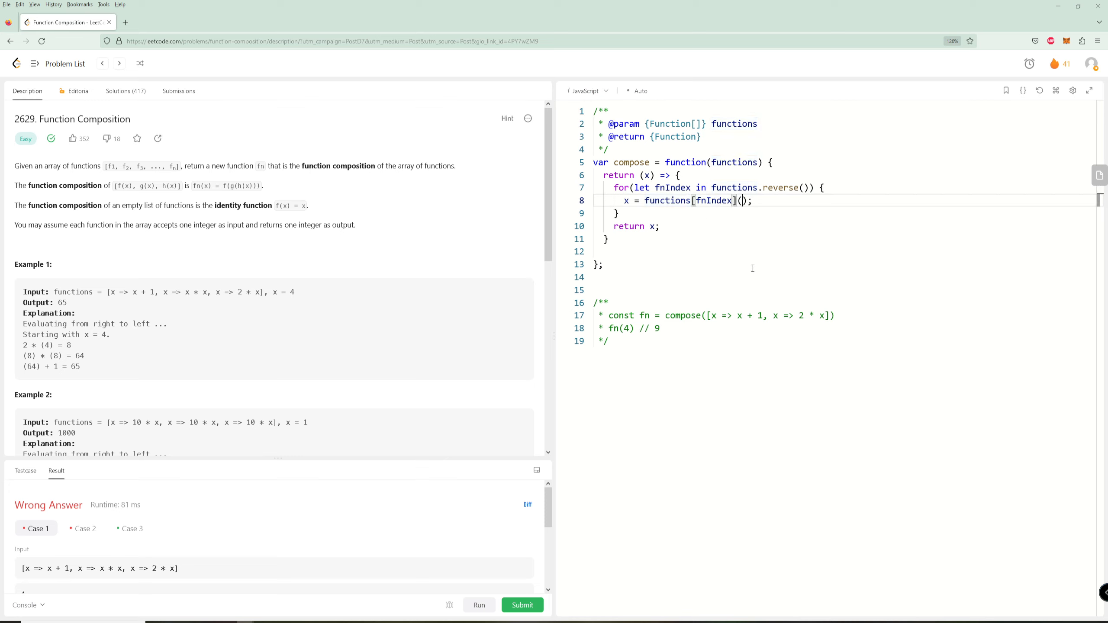
pyautogui.click(478, 605)
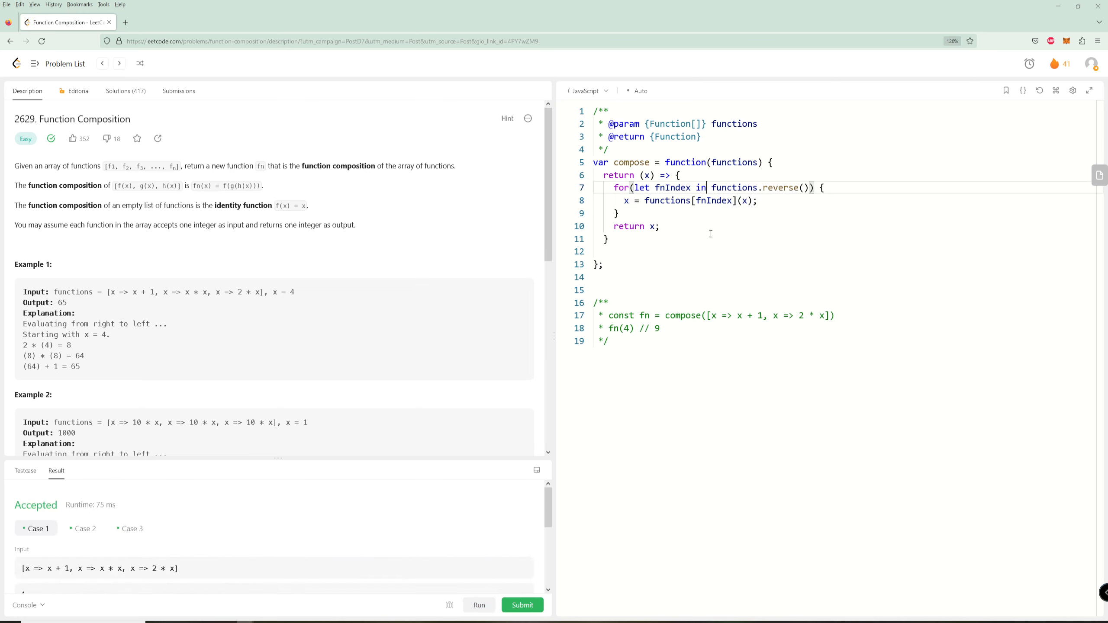
pyautogui.write('of')
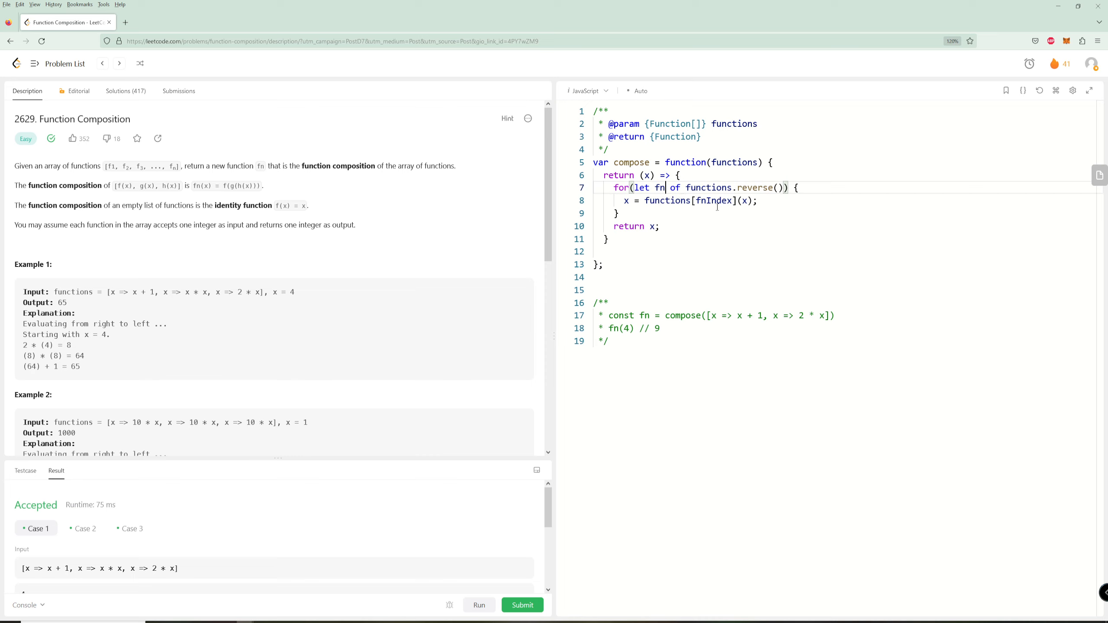
# Delete the for-loop lines, leaving an empty return (x) => { } body
pyautogui.doubleClick(688, 200)
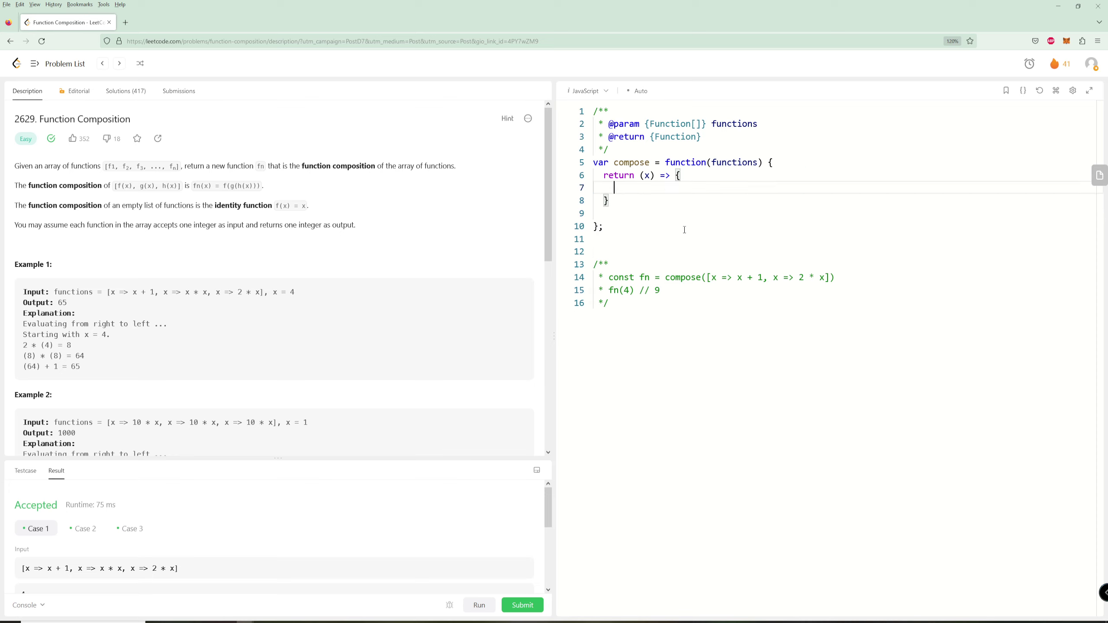
# Write a loop from functions.length down to 0 setting x = functions[i](x), then return x
pyautogui.write('for()')
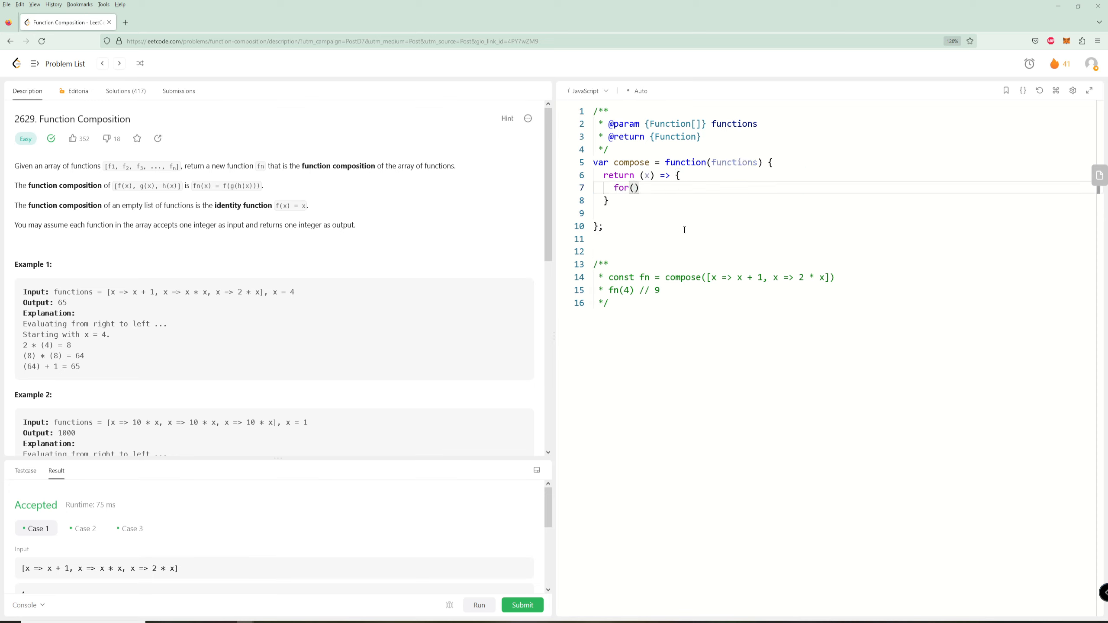
pyautogui.write('let i')
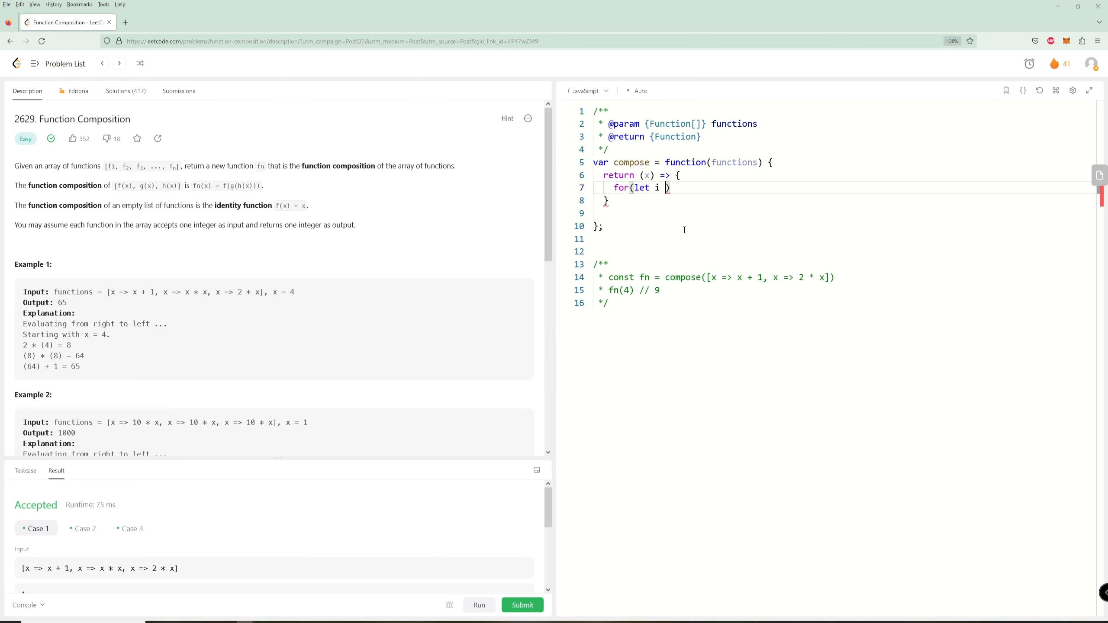
pyautogui.write('=')
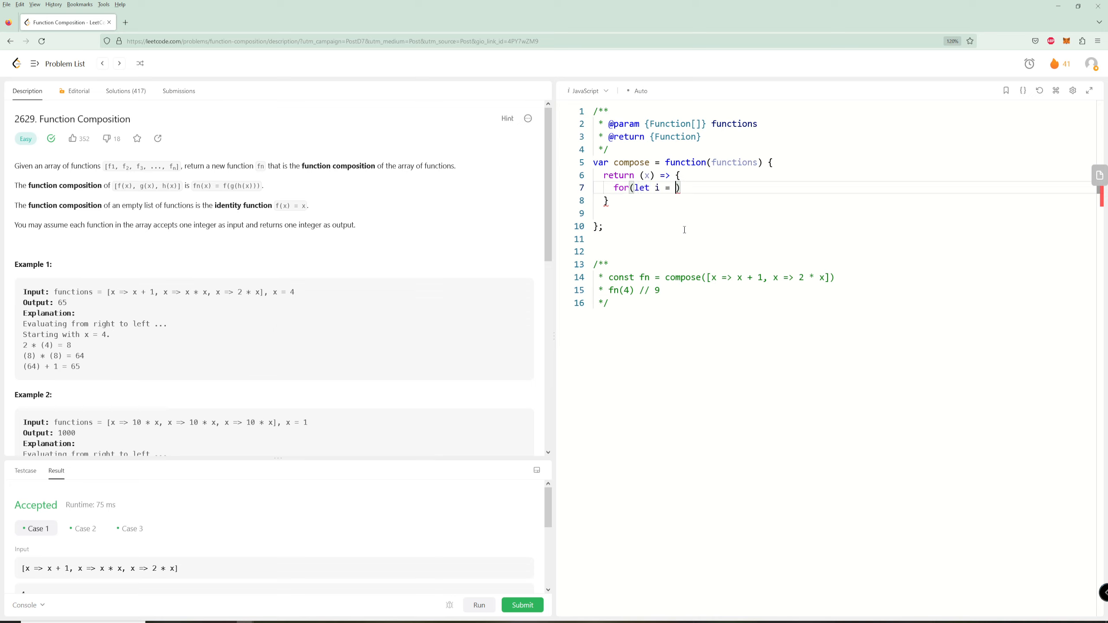
pyautogui.write('functions.length; i')
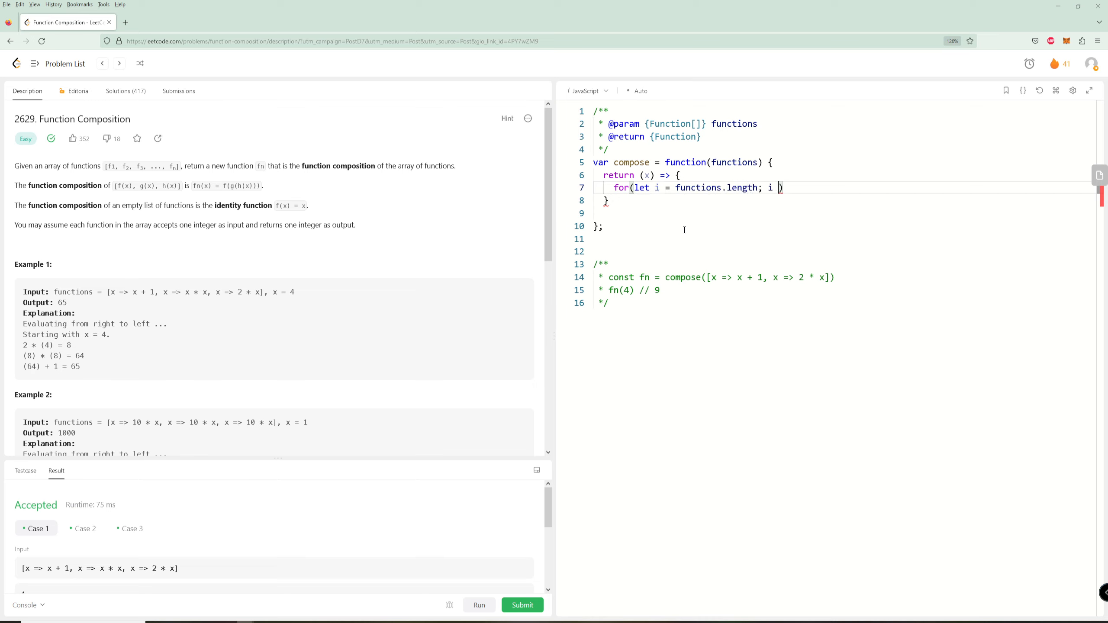
pyautogui.write('>= 0;')
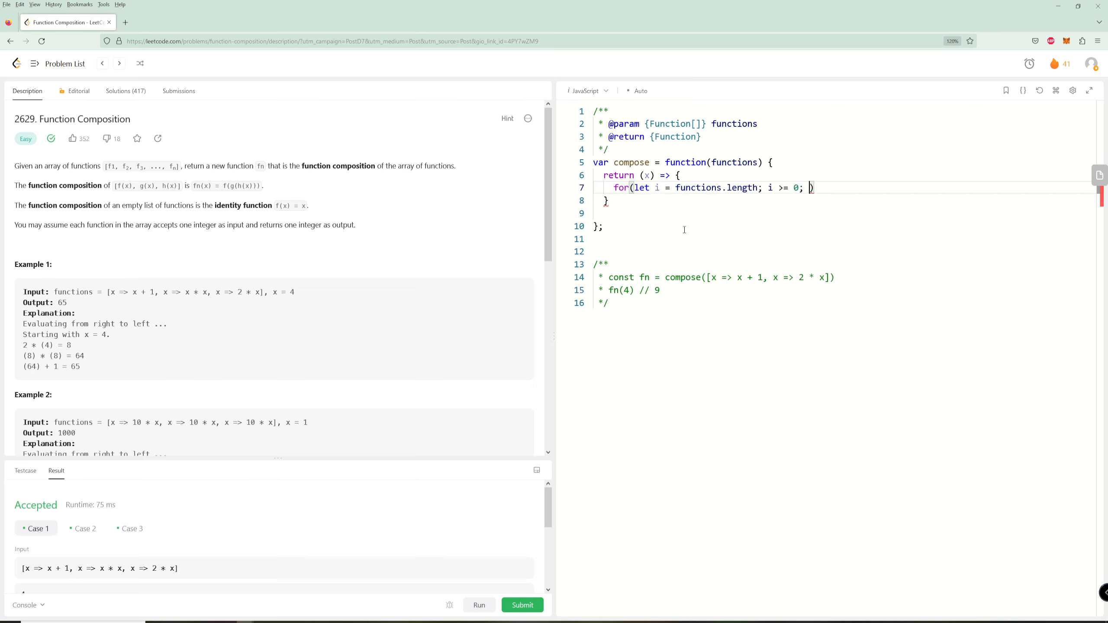
pyautogui.write('i')
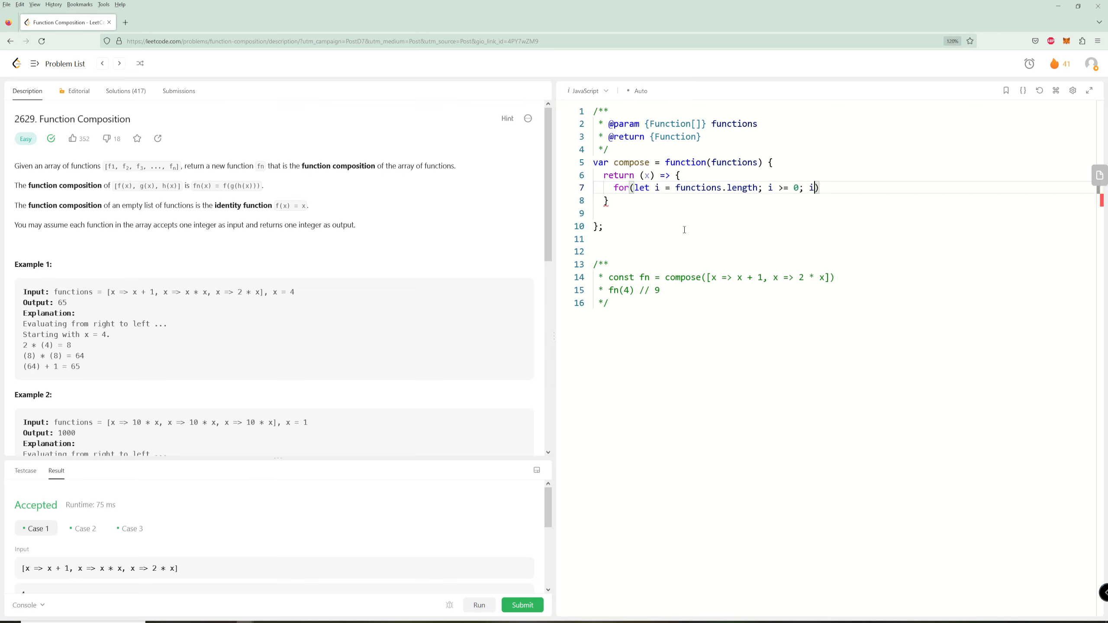
pyautogui.write('--) {')
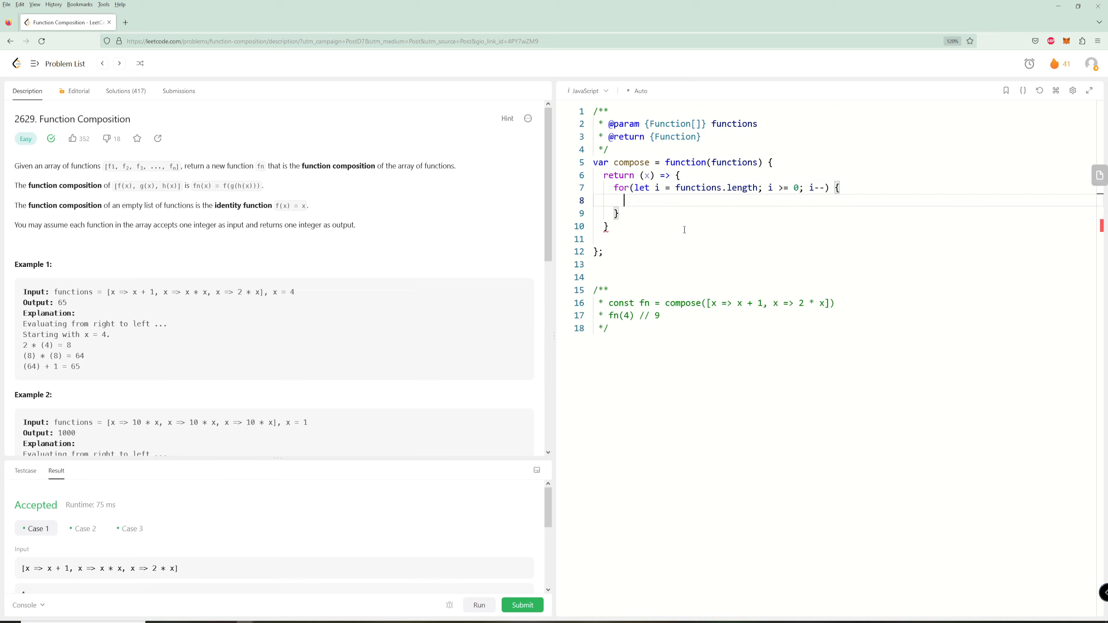
pyautogui.write('x =')
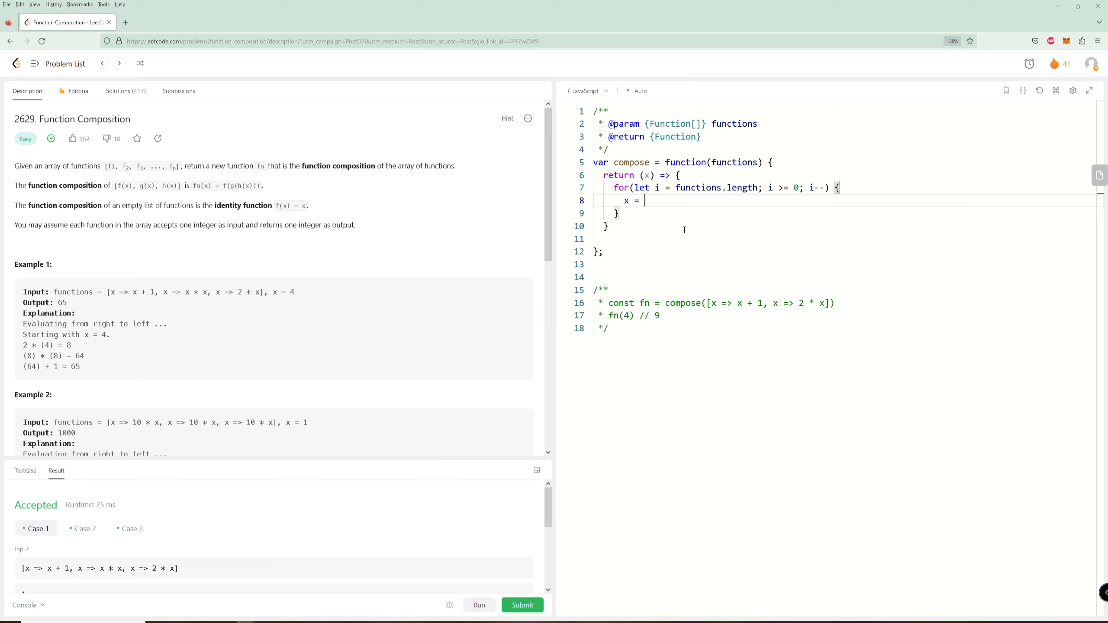
pyautogui.write('functions')
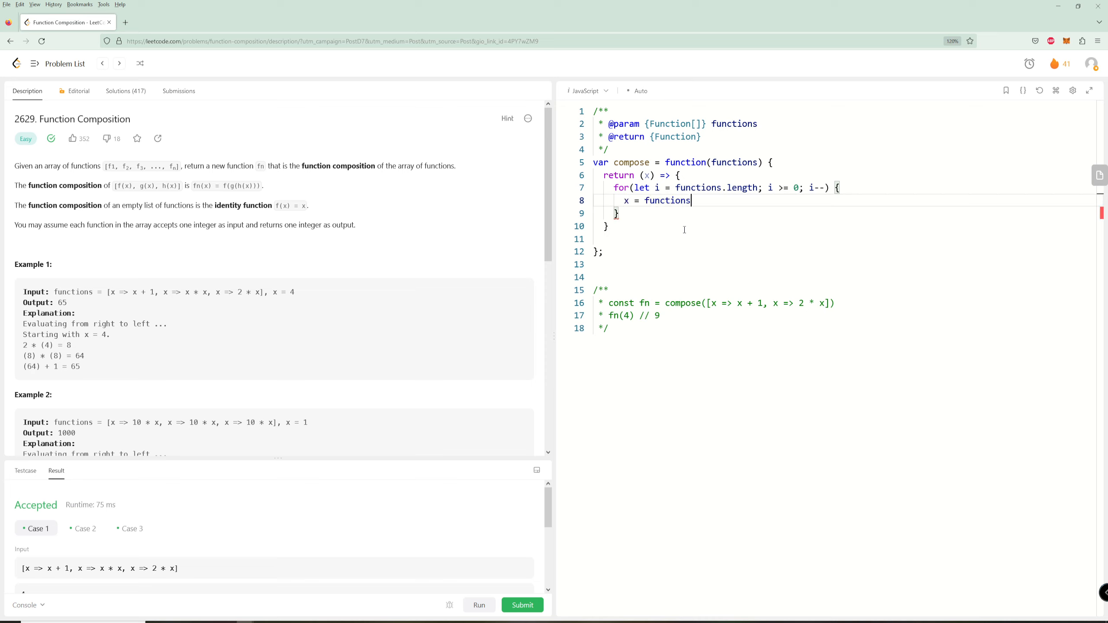
pyautogui.write('[i]')
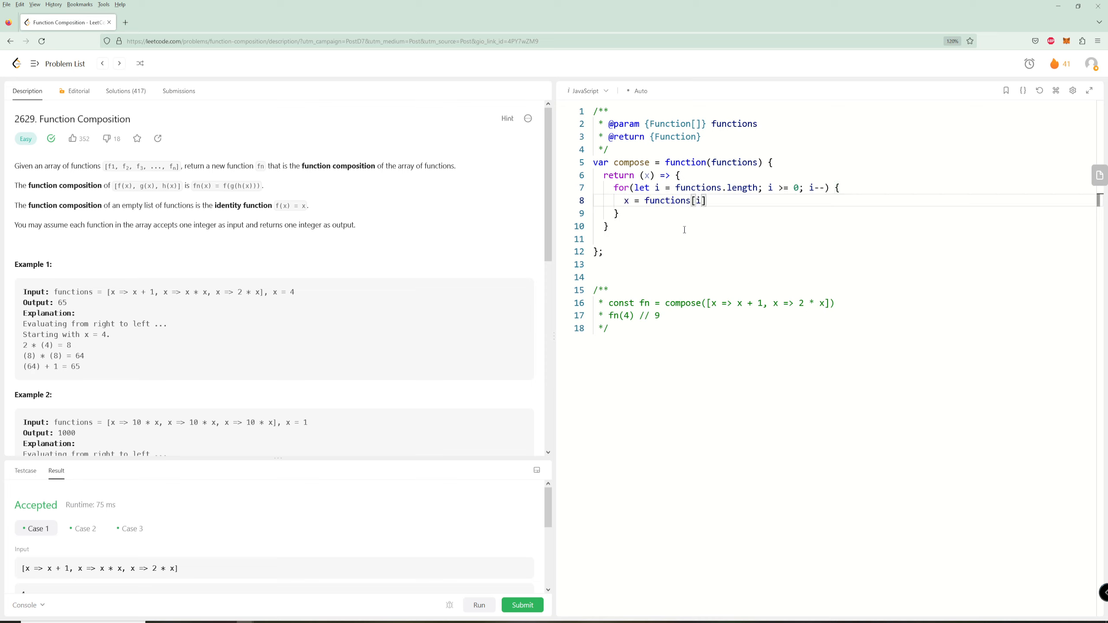
pyautogui.write('(x);')
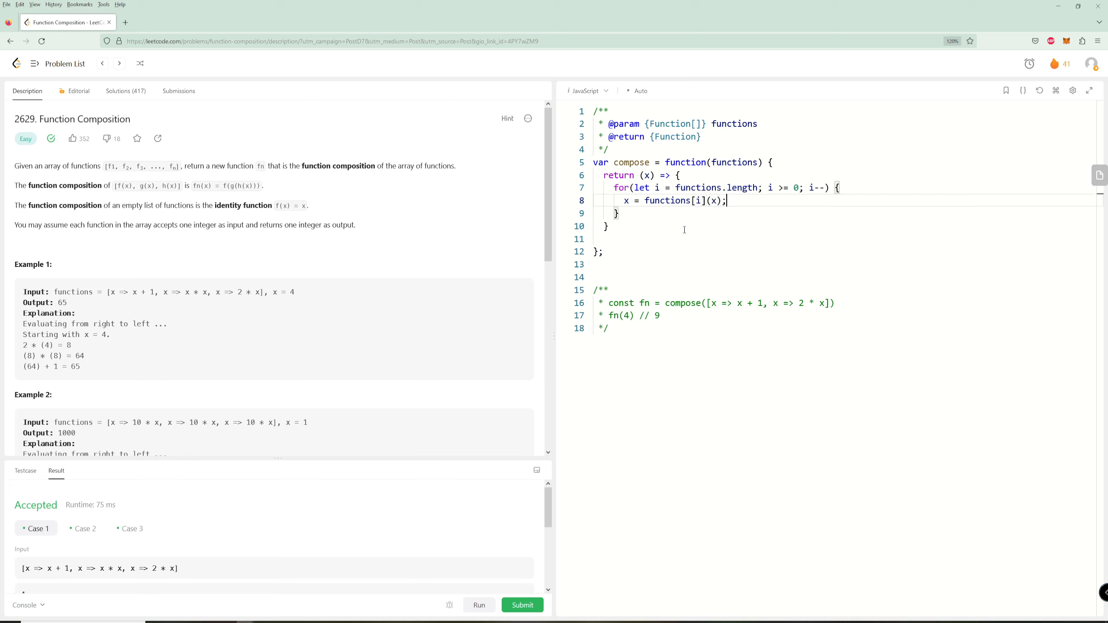
pyautogui.write('return x;')
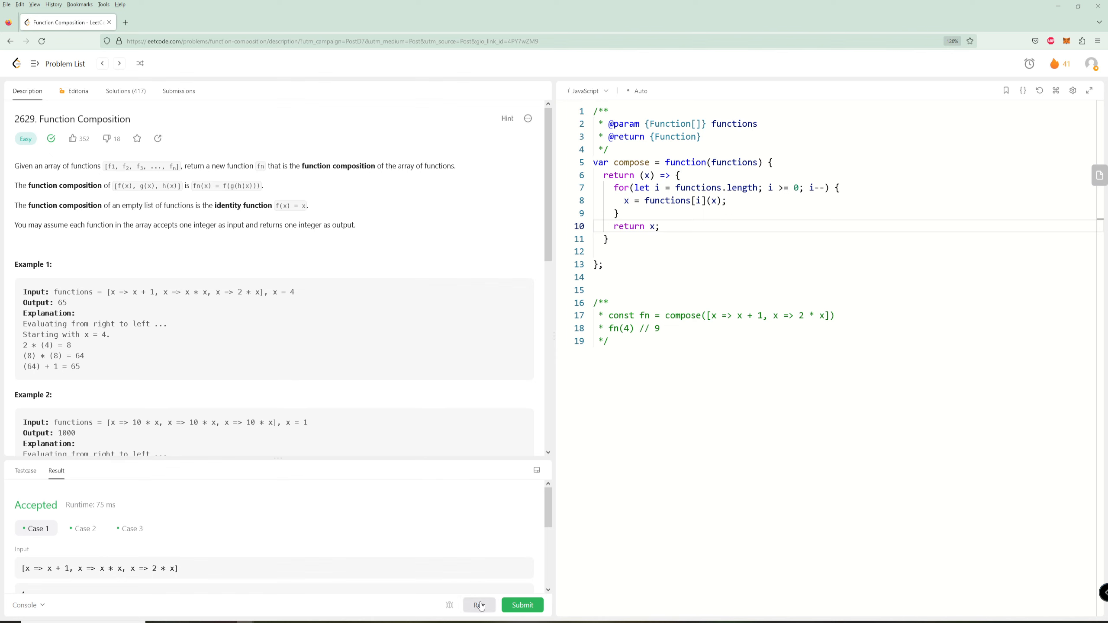
# Run the code, fix the TypeError by starting at functions.length - 1, and rerun for 65
pyautogui.click(479, 605)
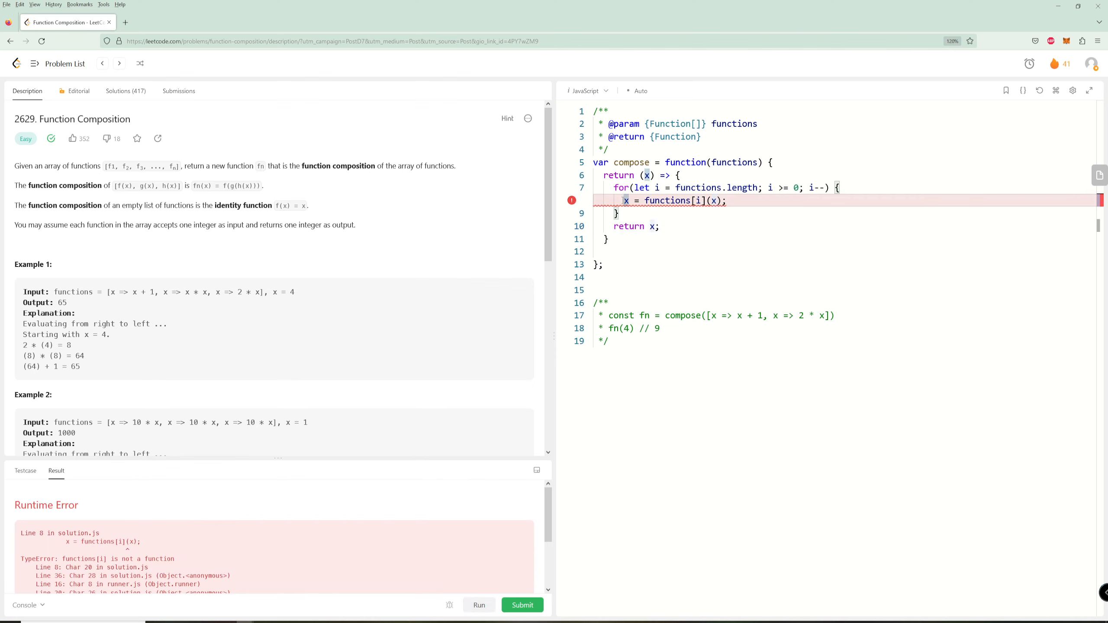
pyautogui.click(755, 188)
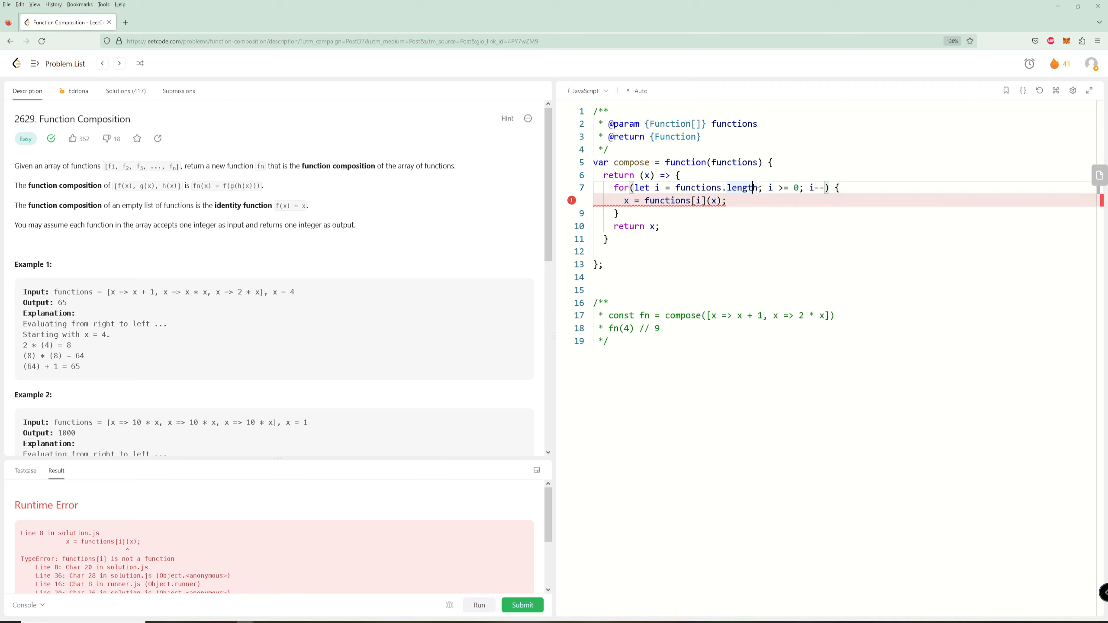
pyautogui.write('- 1')
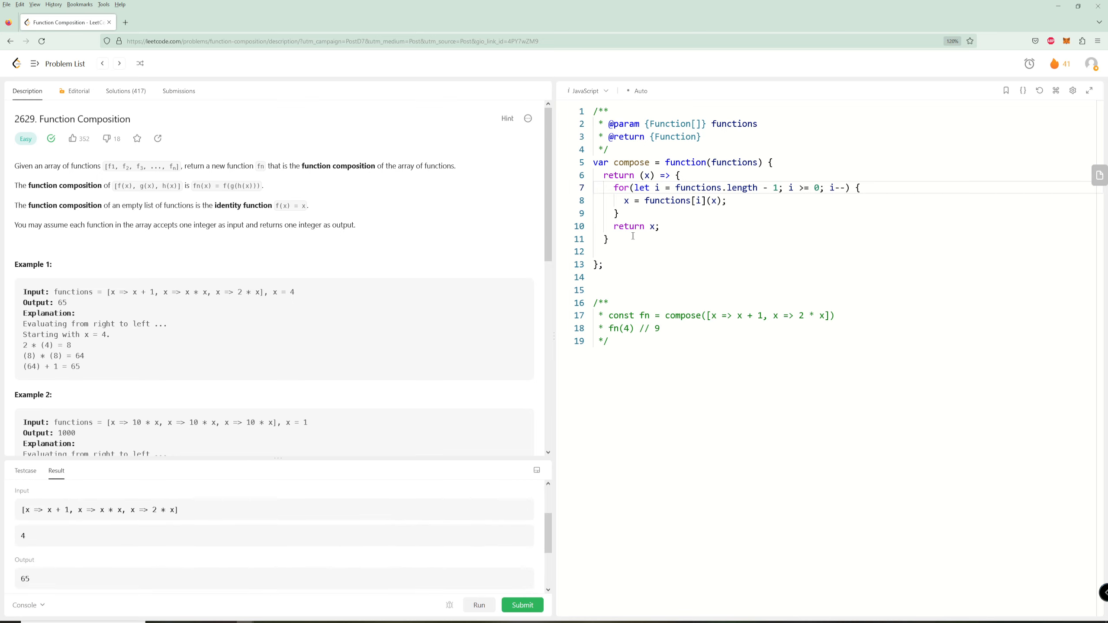
pyautogui.click(605, 250)
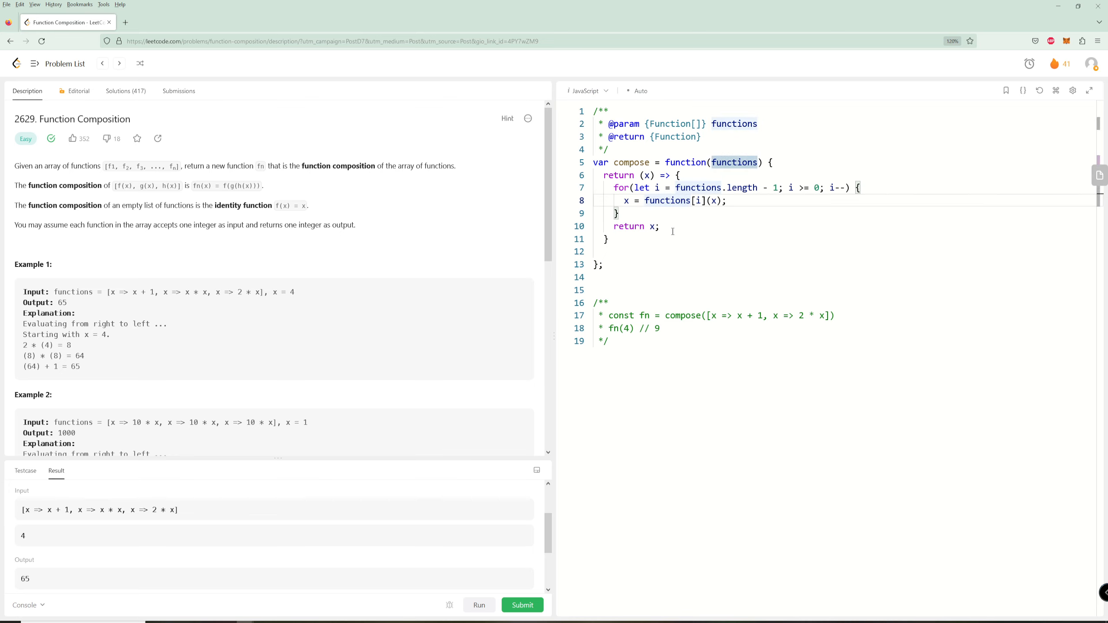
pyautogui.click(611, 239)
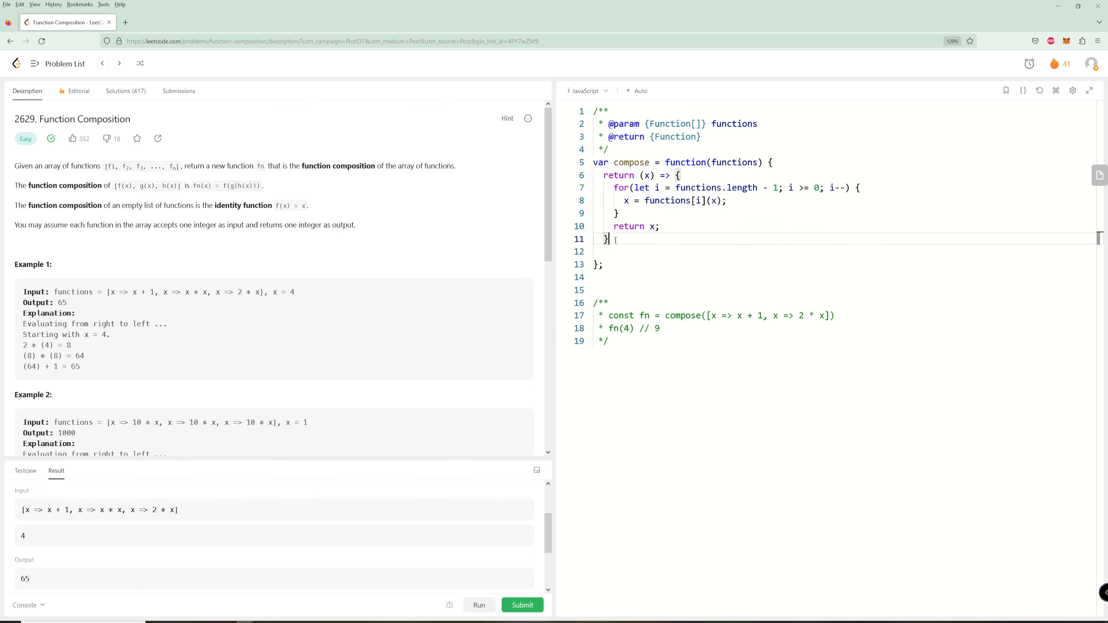
pyautogui.moveTo(426, 490)
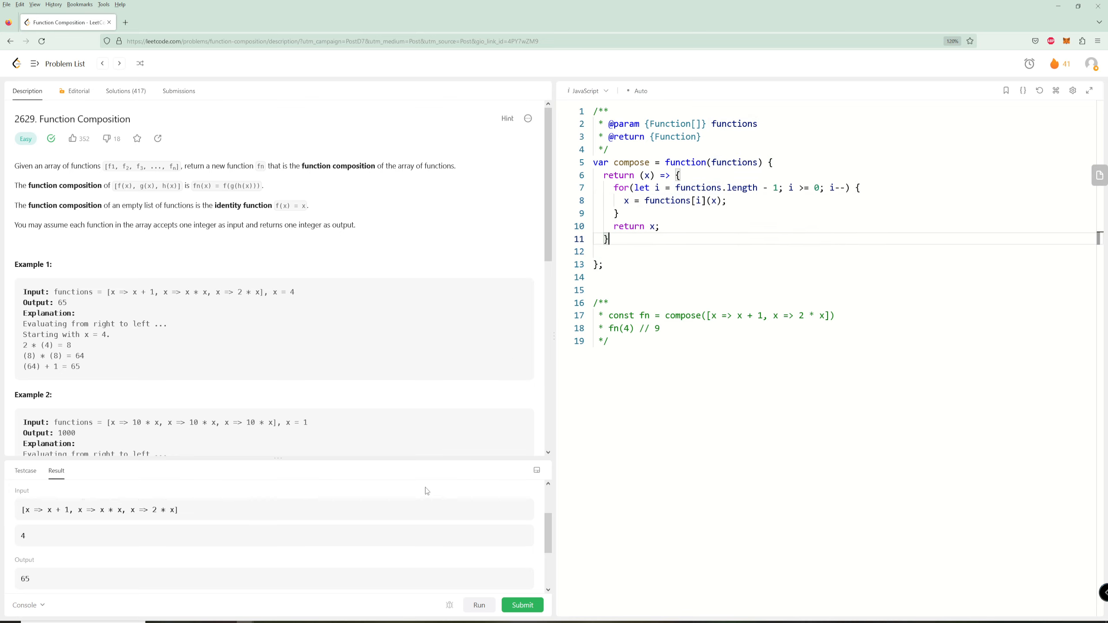